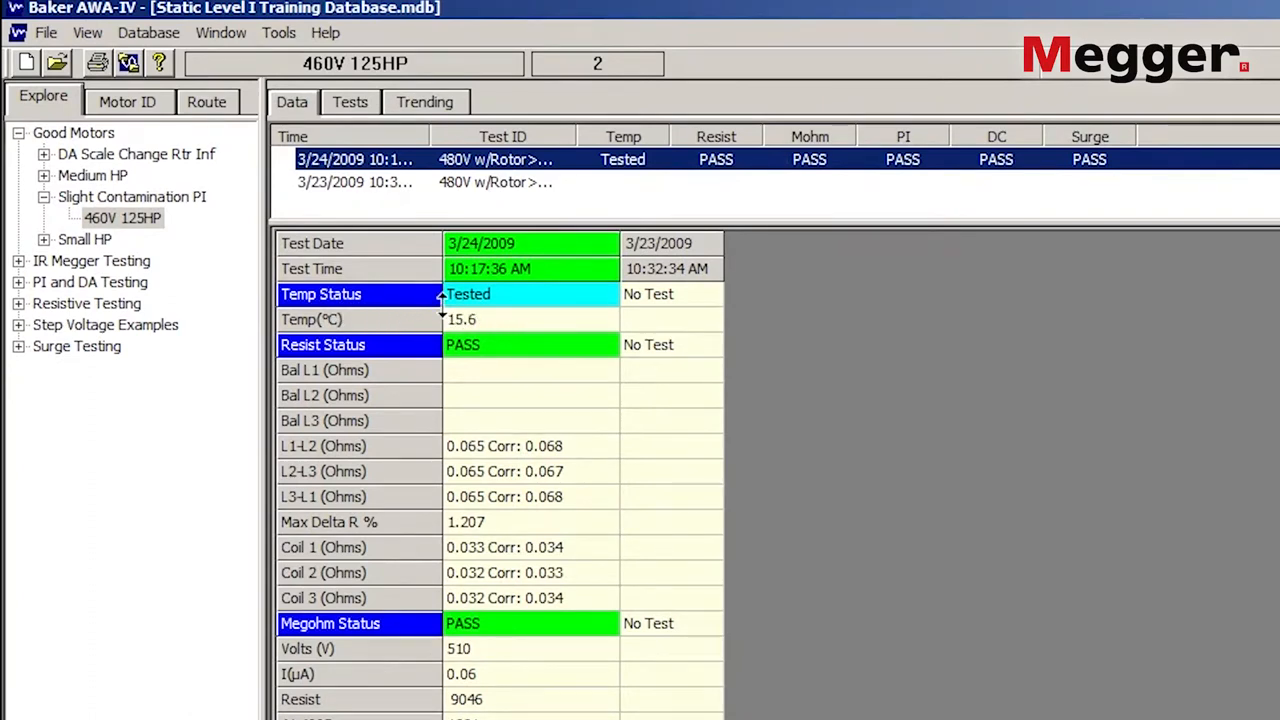
mouse_move(432, 322)
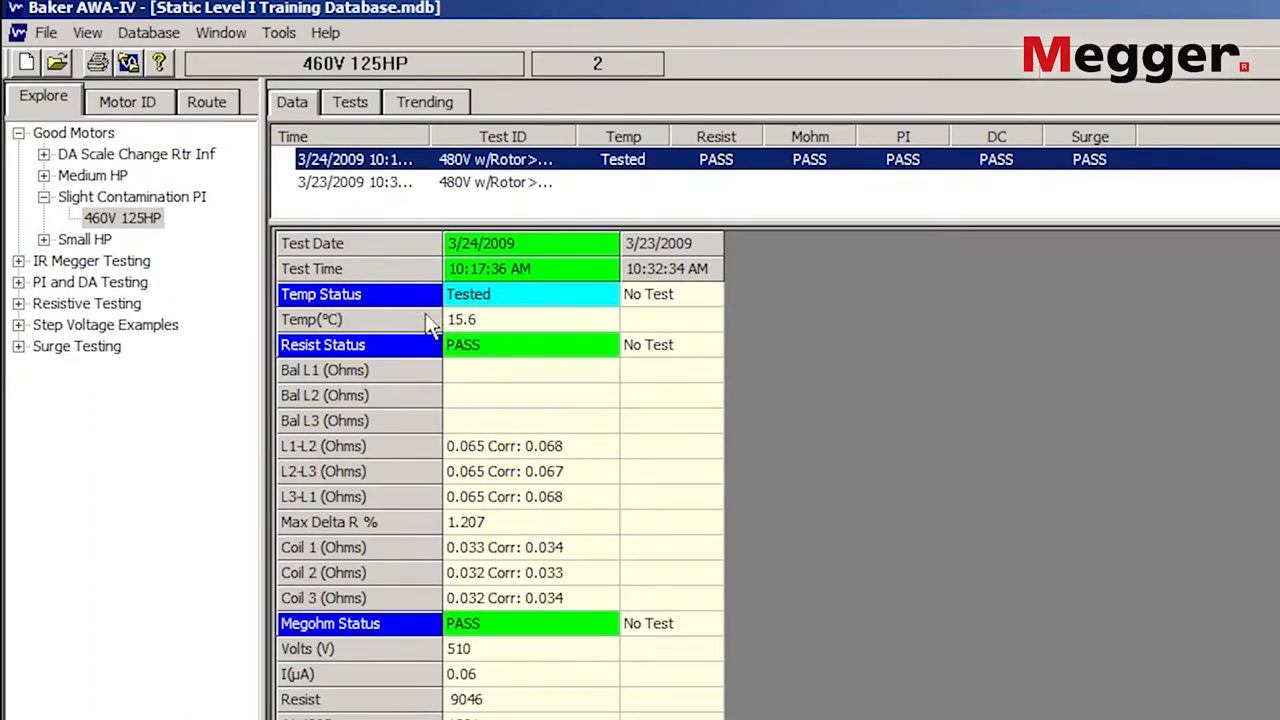
mouse_move(481, 330)
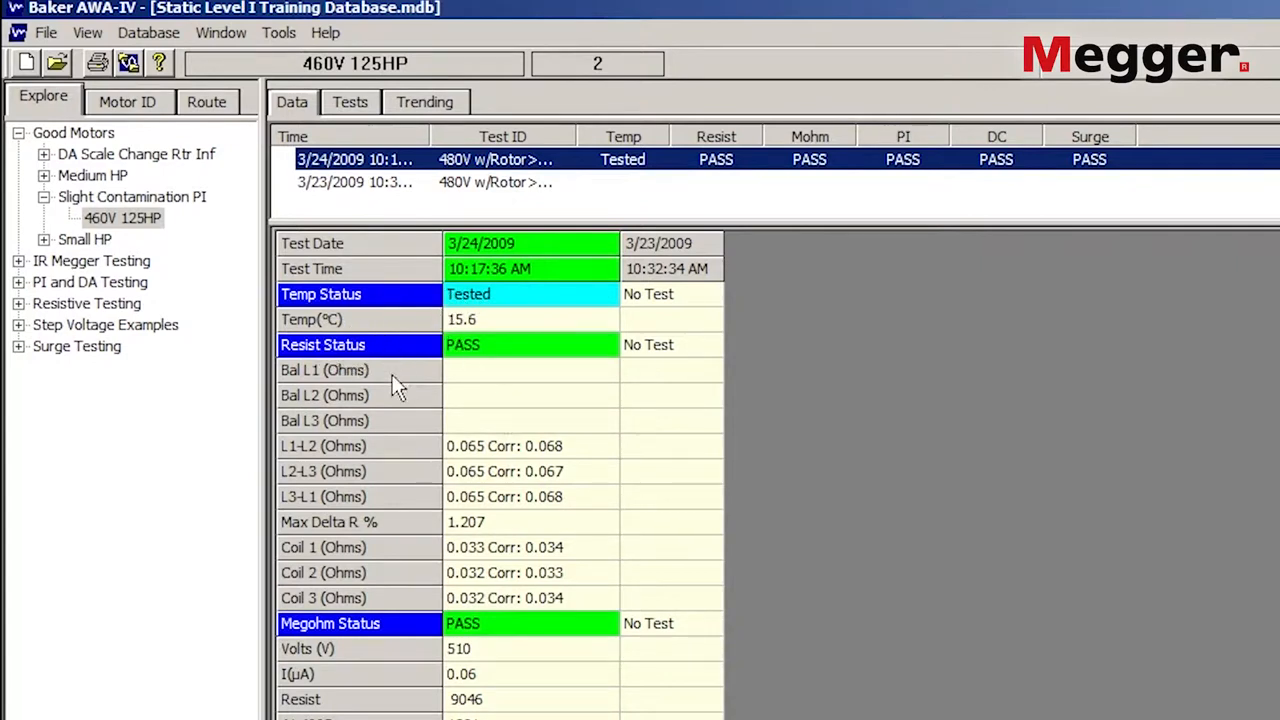
mouse_move(493, 428)
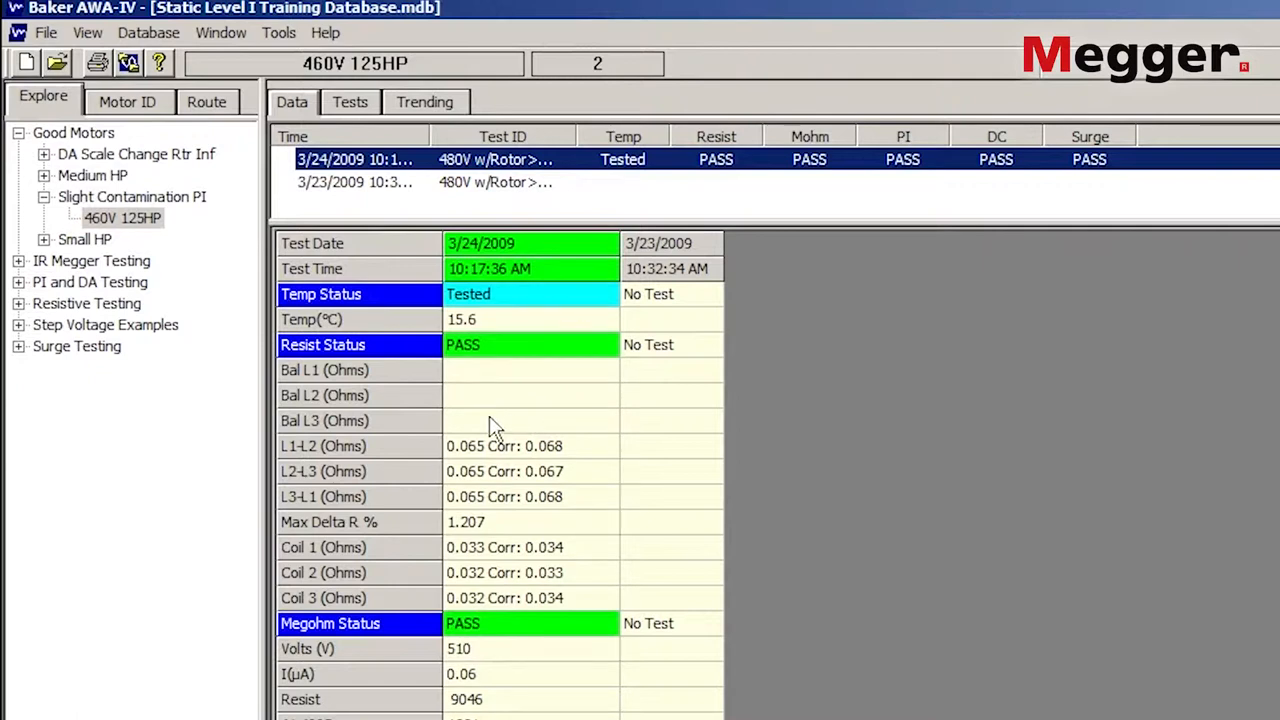
mouse_move(560, 394)
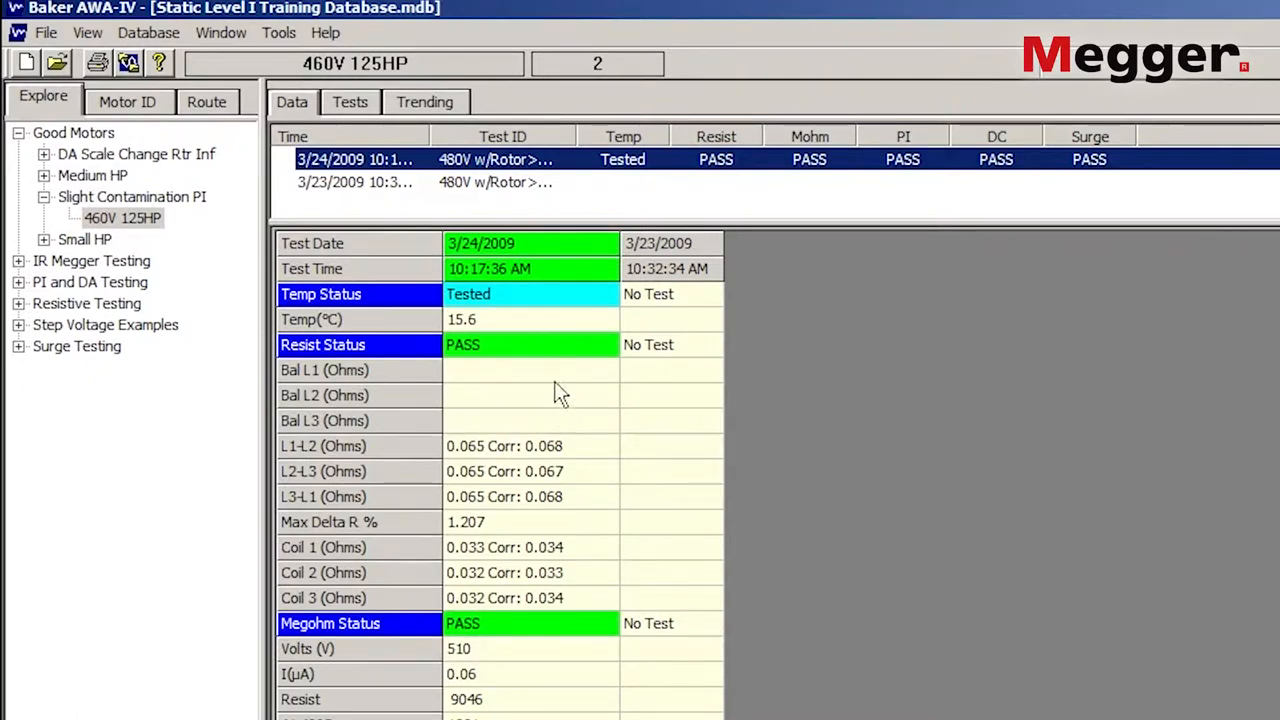
mouse_move(485, 364)
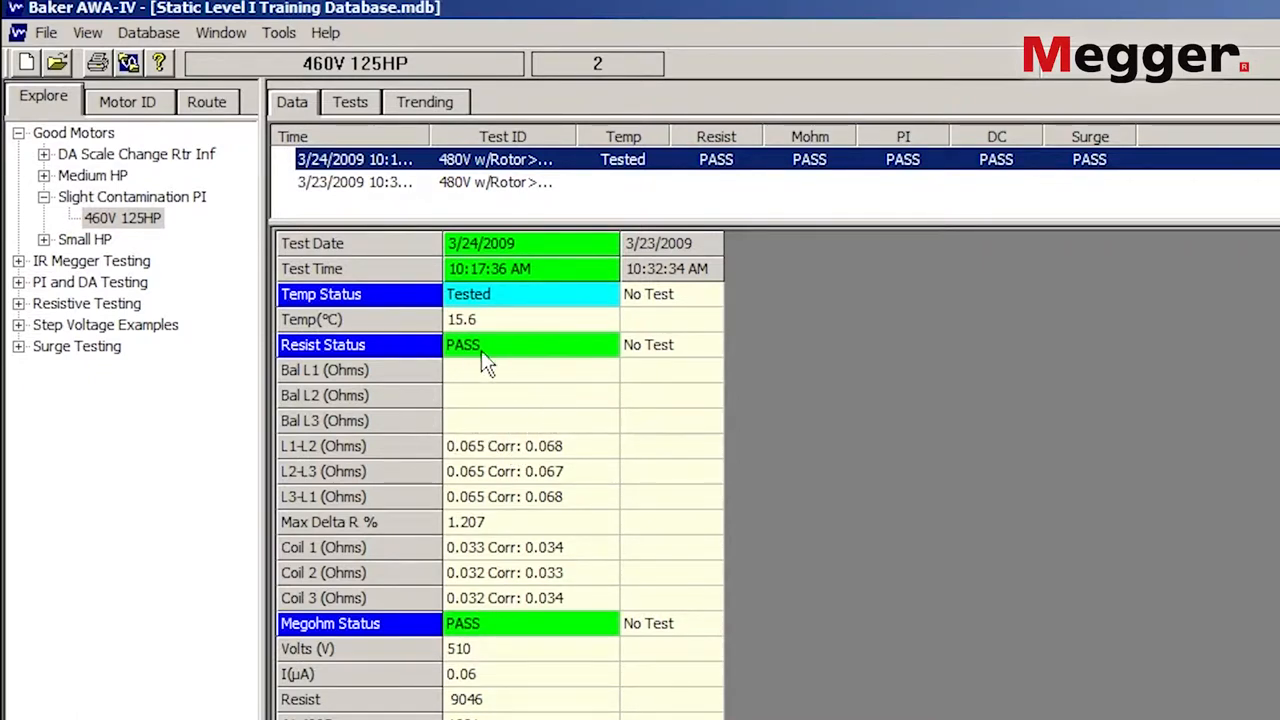
mouse_move(520, 494)
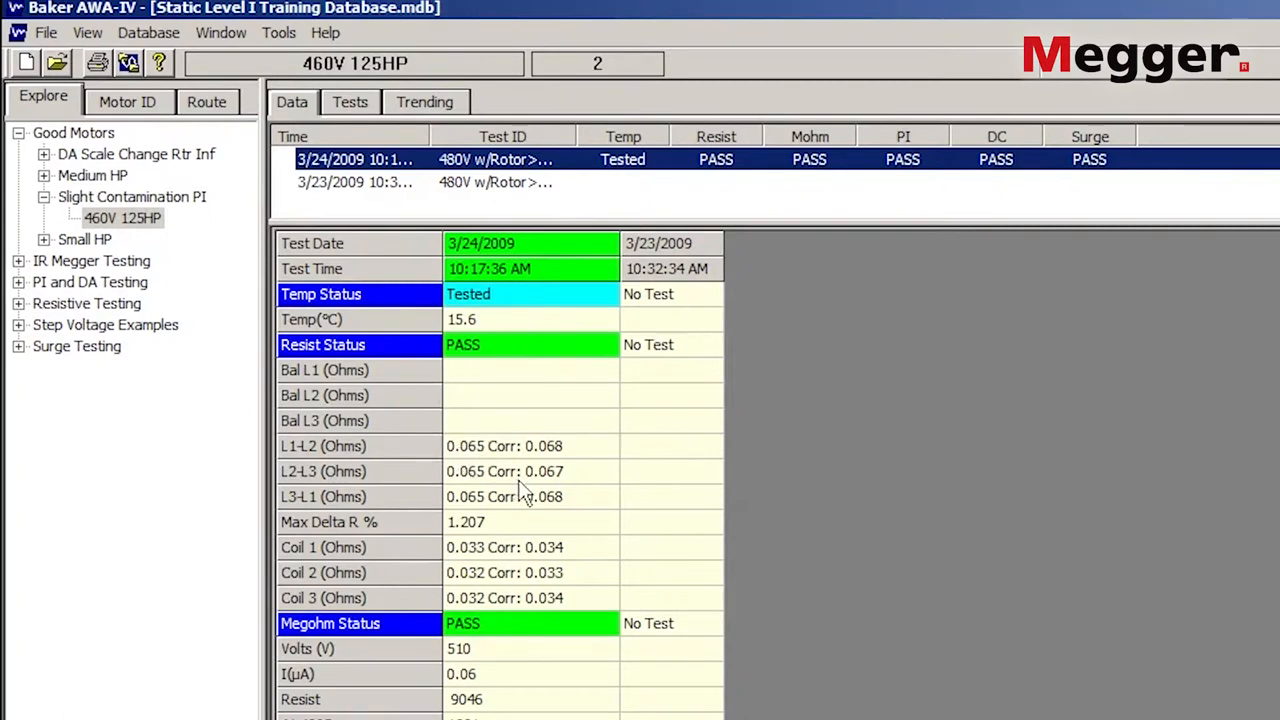
mouse_move(434, 426)
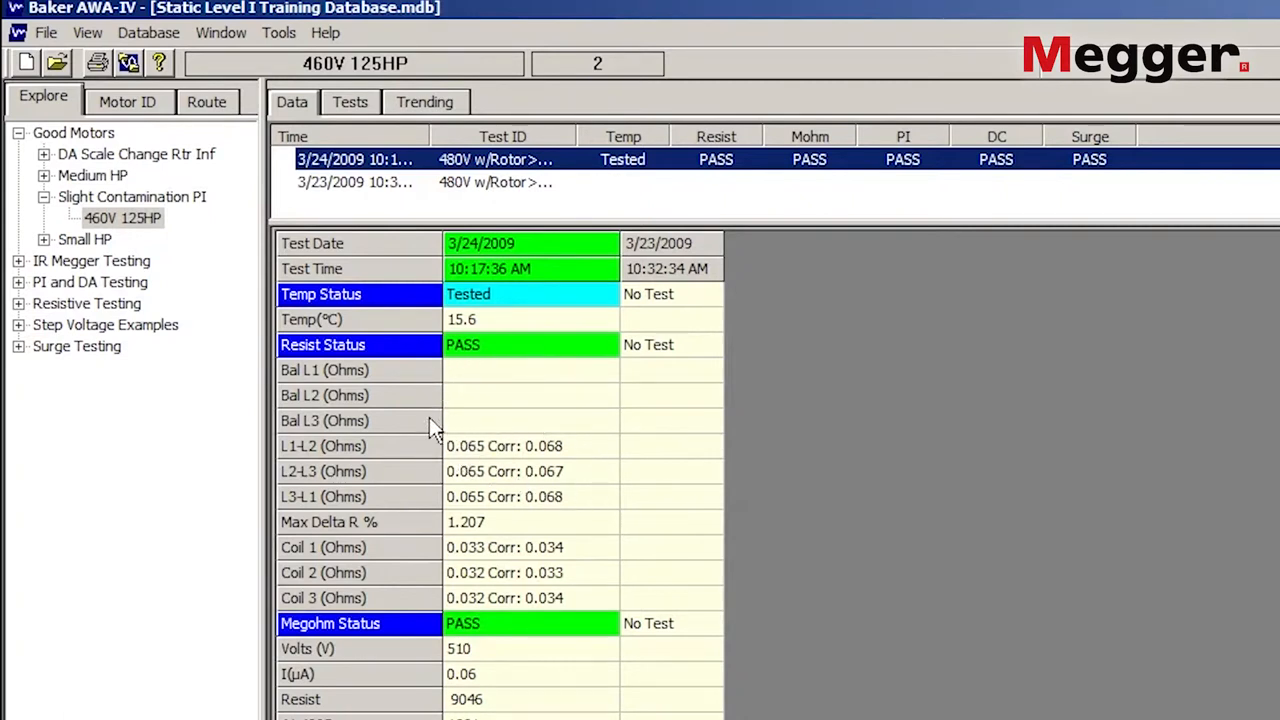
mouse_move(378, 460)
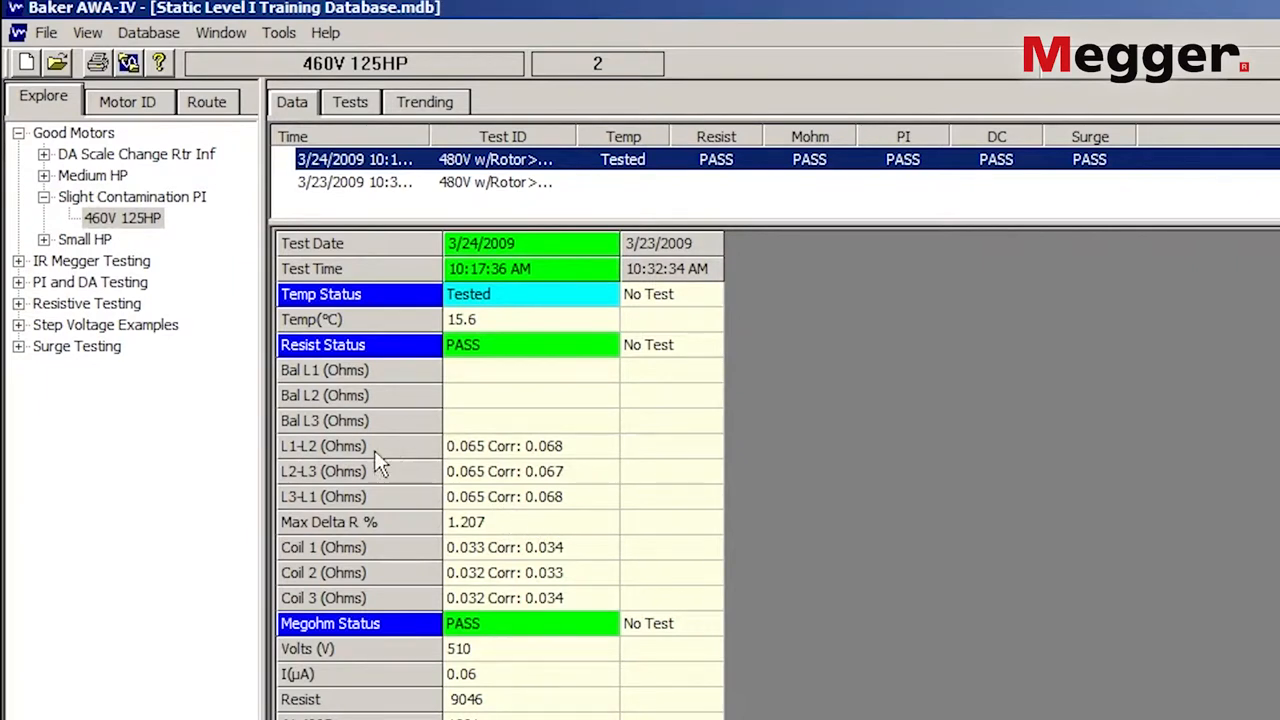
mouse_move(330, 490)
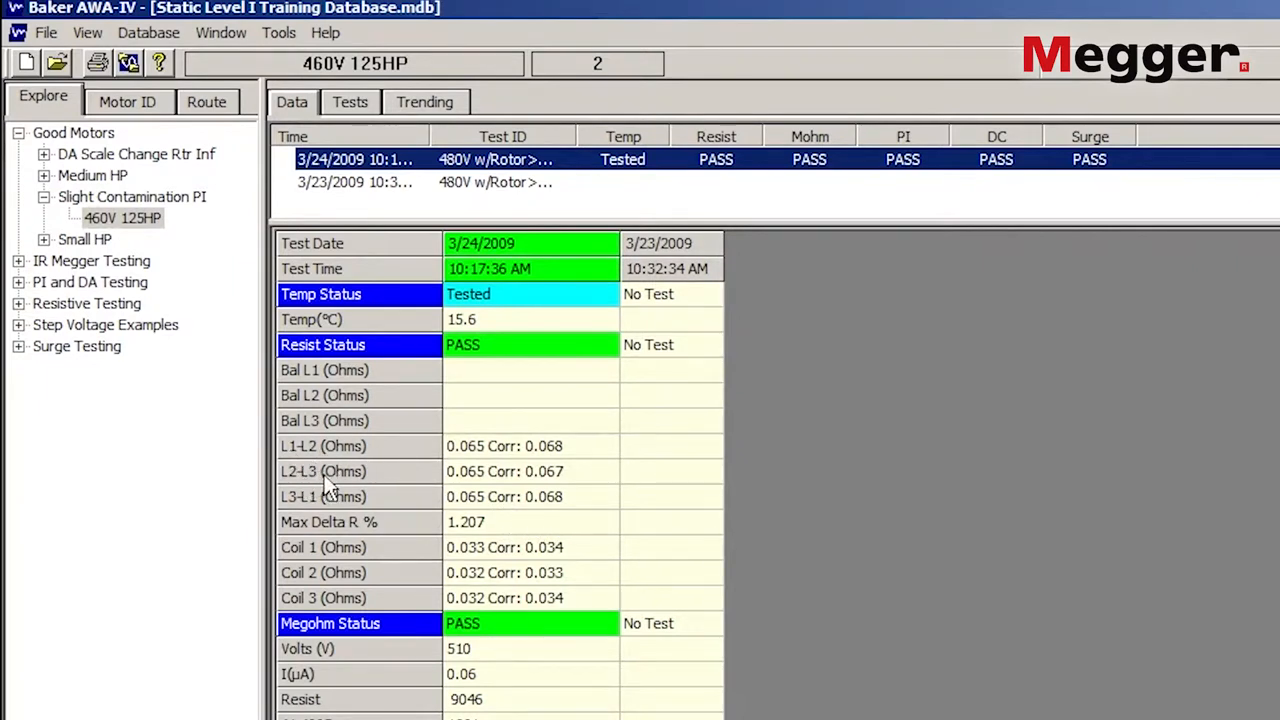
mouse_move(484, 479)
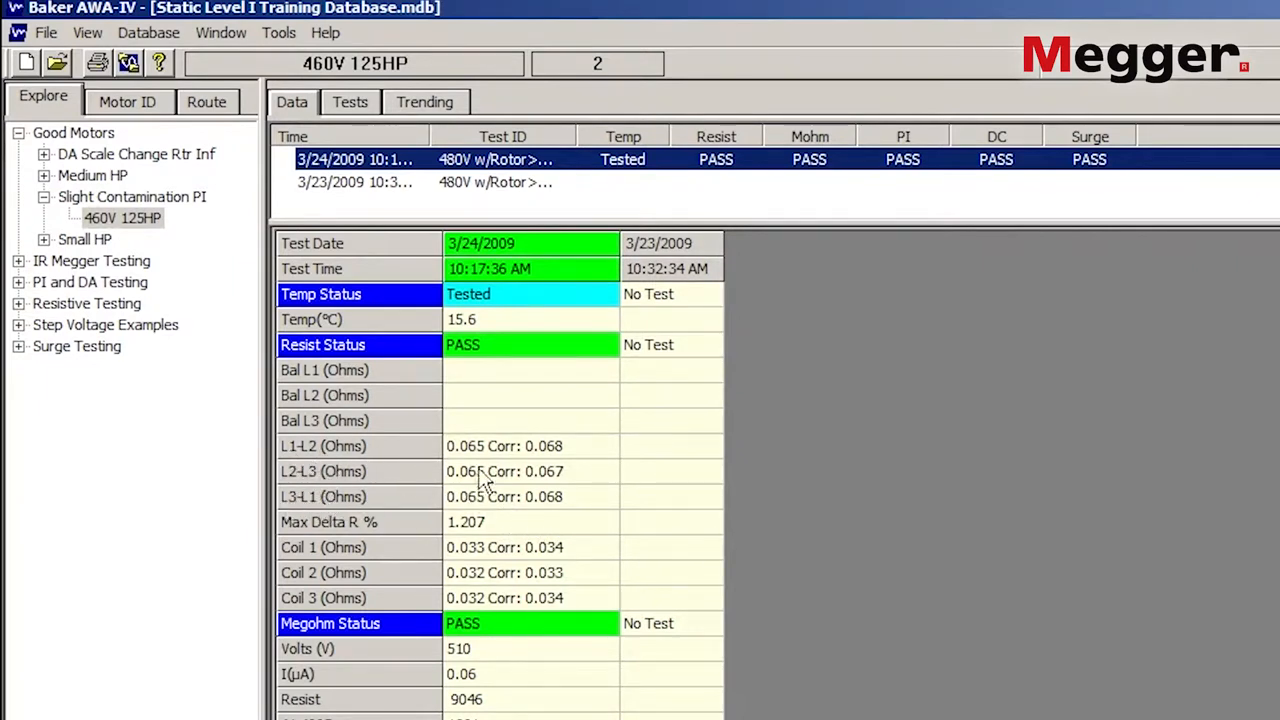
mouse_move(495, 460)
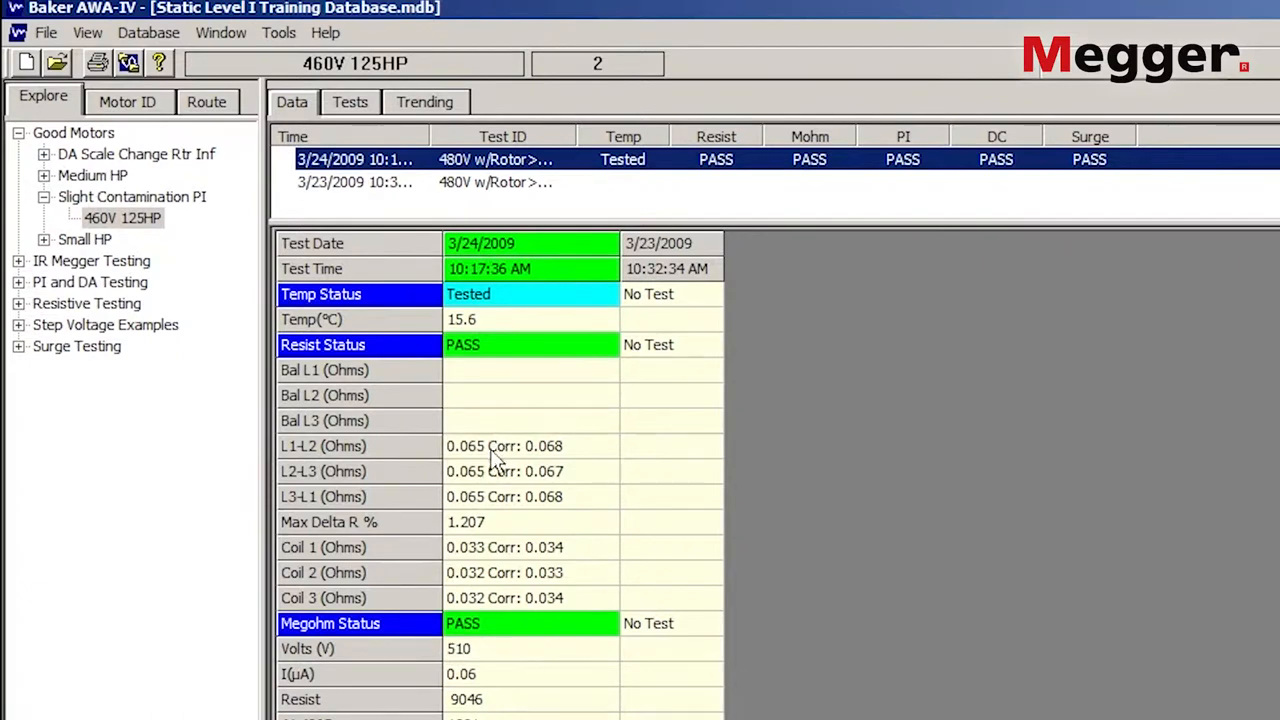
mouse_move(480, 522)
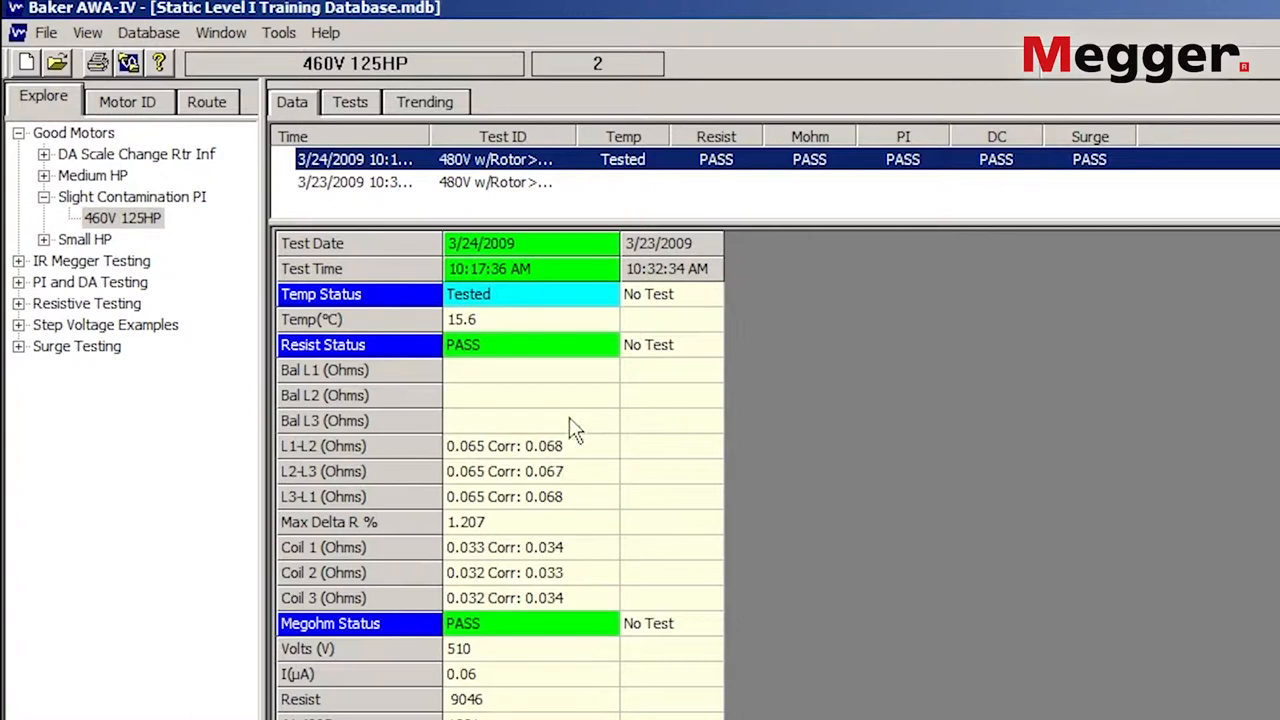
mouse_move(550, 443)
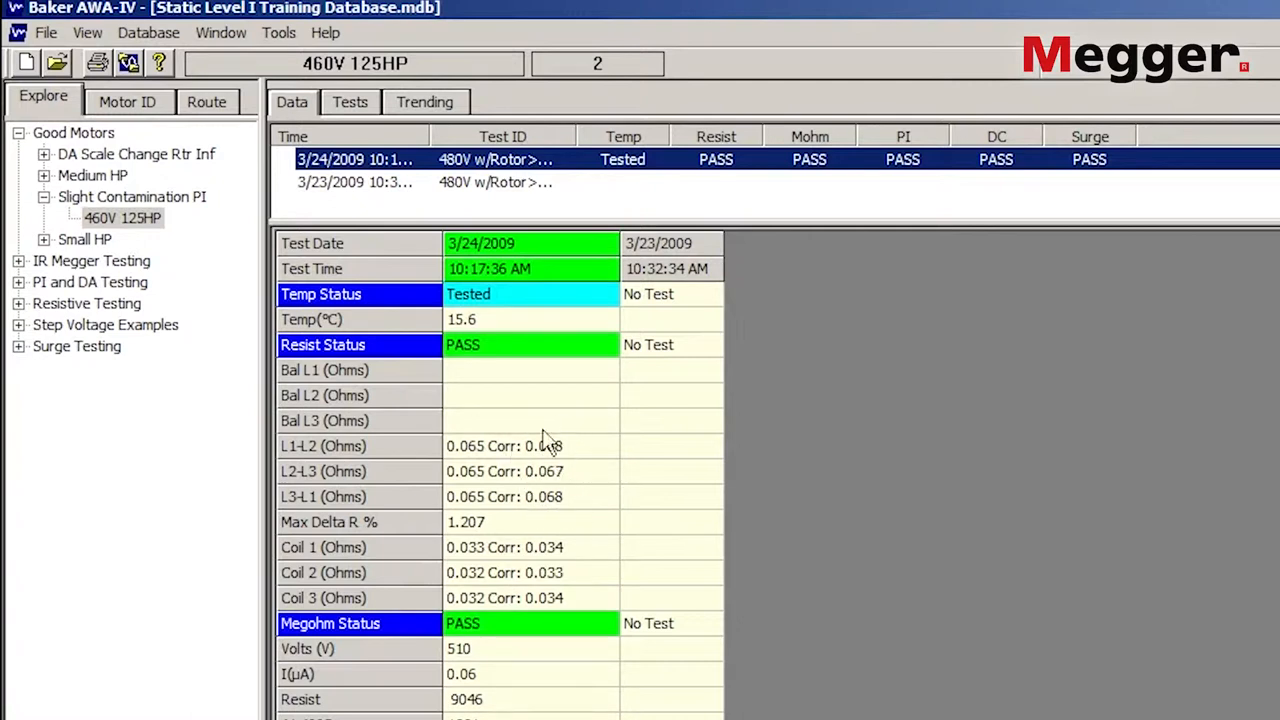
mouse_move(348, 535)
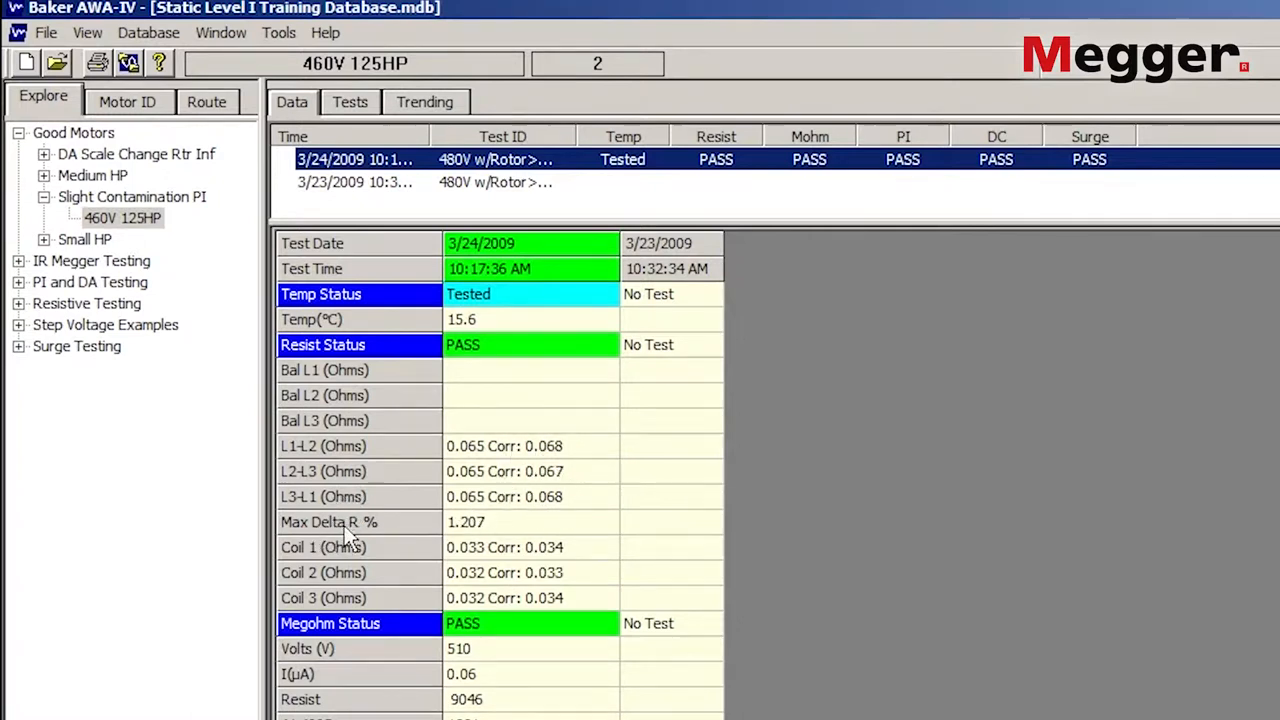
mouse_move(398, 512)
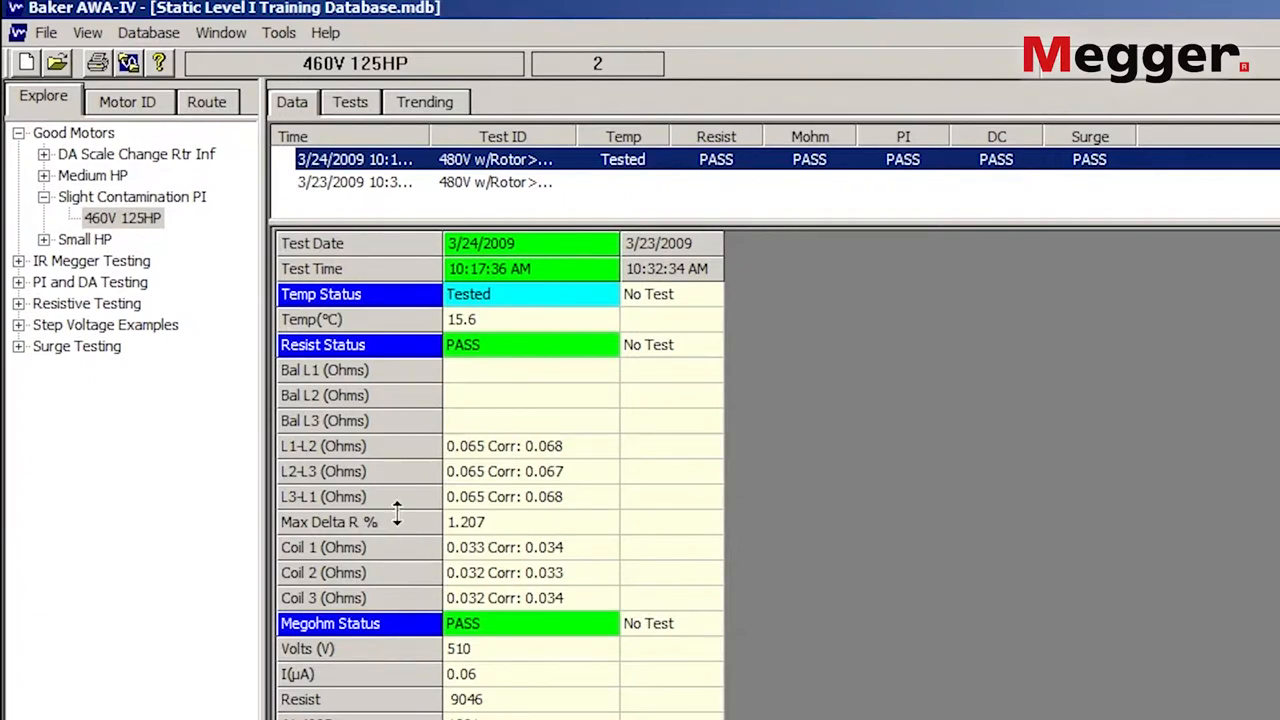
mouse_move(445, 534)
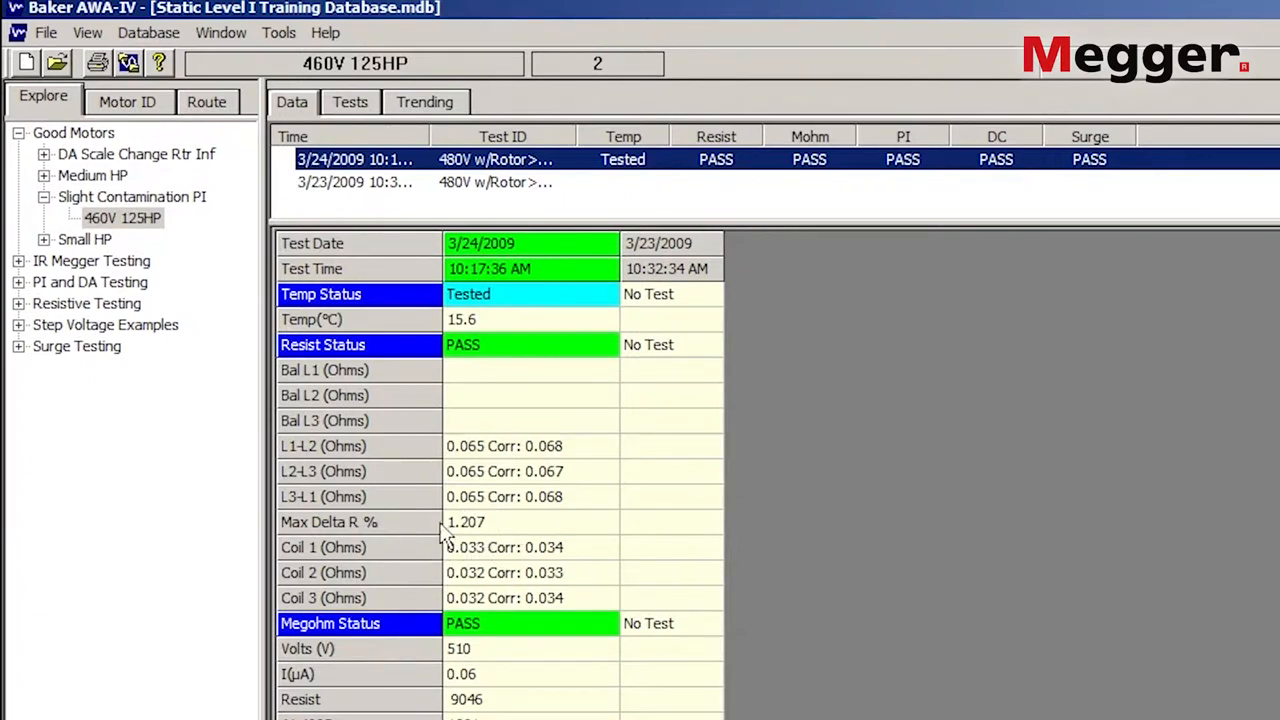
mouse_move(411, 551)
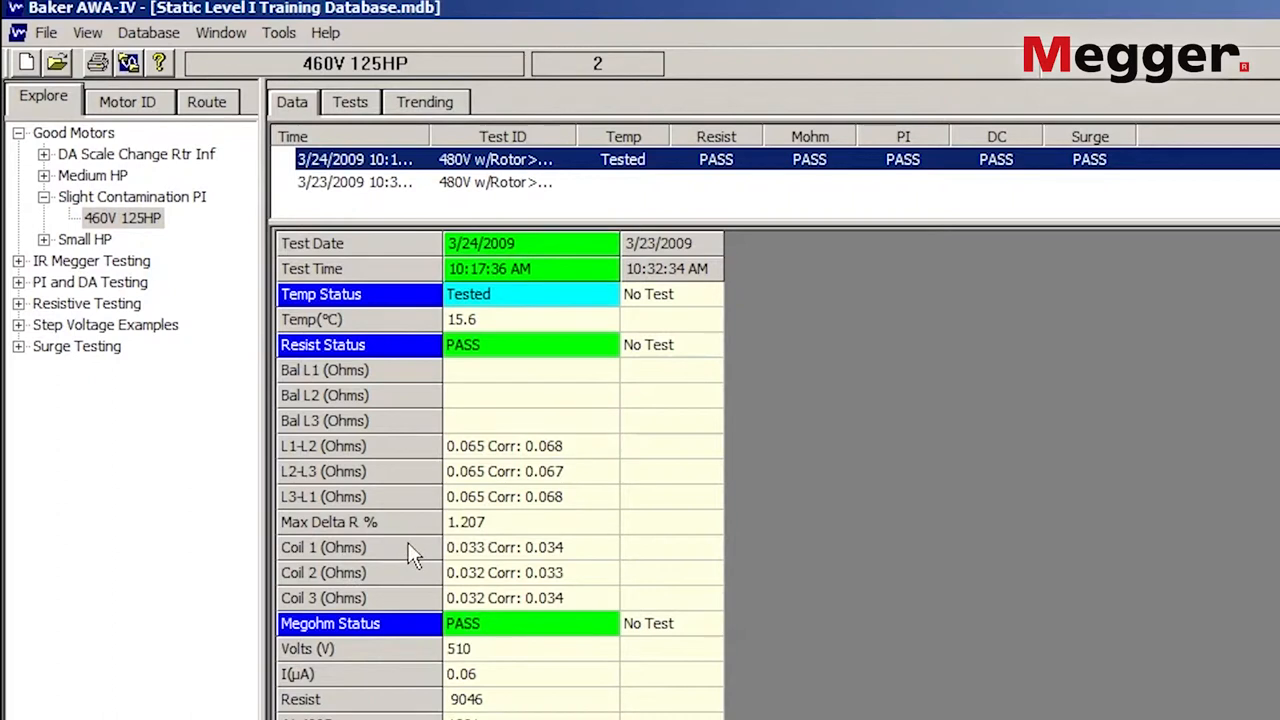
mouse_move(488, 576)
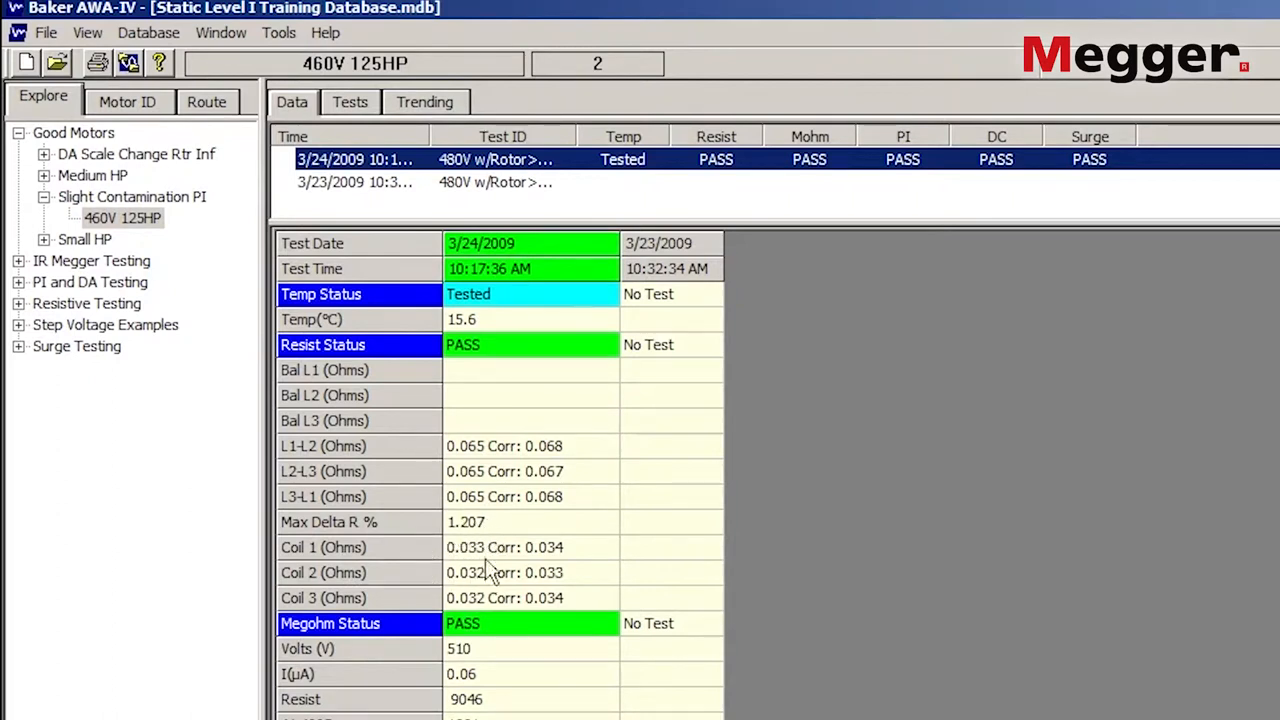
mouse_move(500, 598)
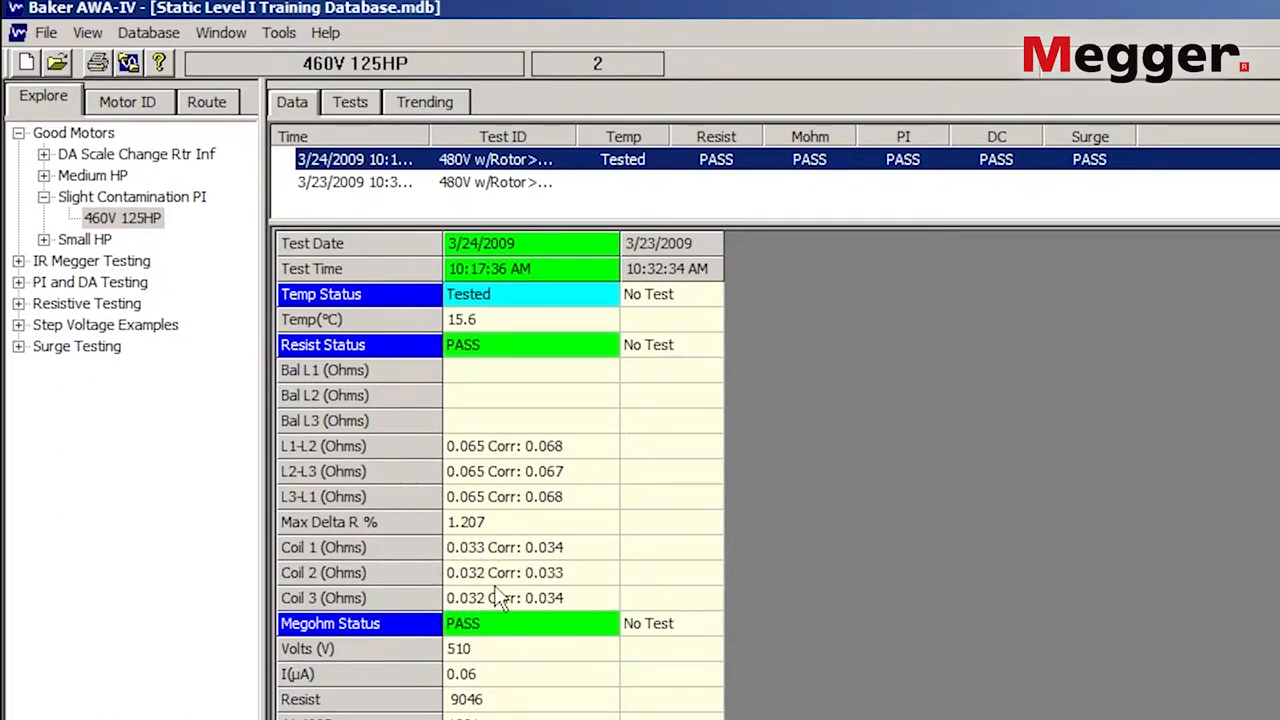
mouse_move(480, 555)
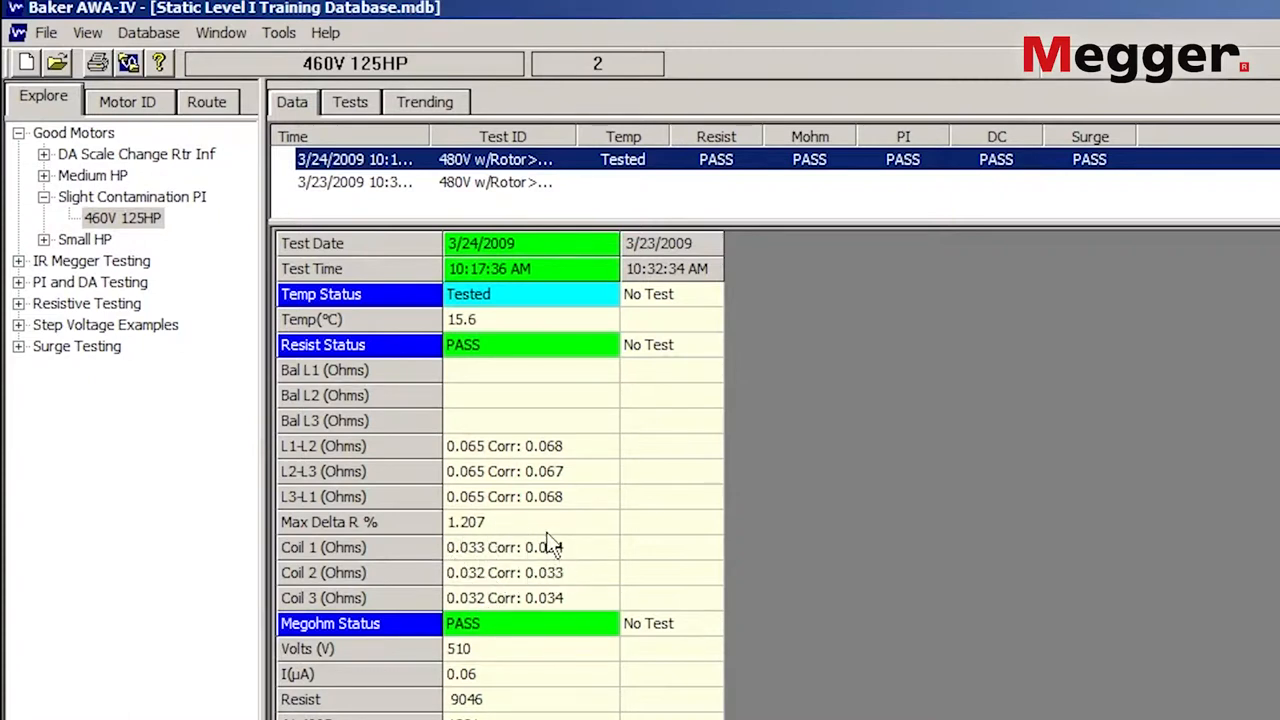
Step: Review the results summary, highlighting the 2.5 PI ratio and 2000 V DC test voltage
scroll("down", 3)
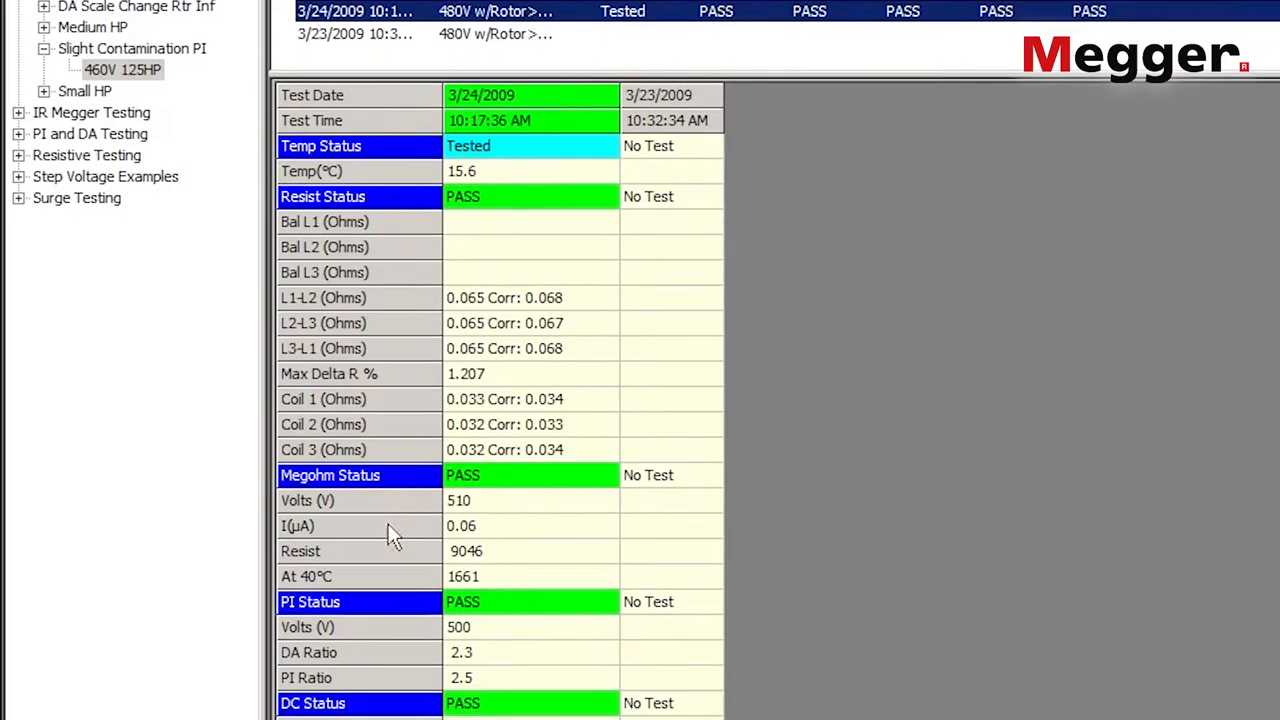
scroll("down", 3)
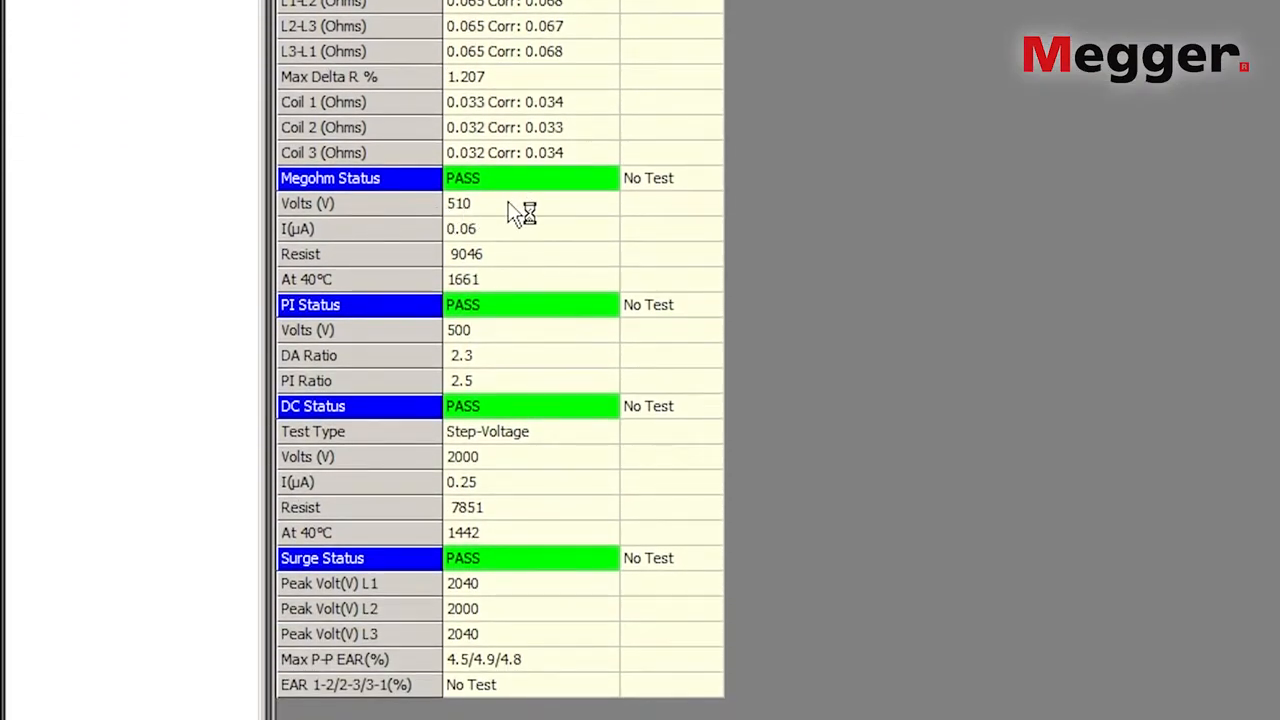
mouse_move(490, 238)
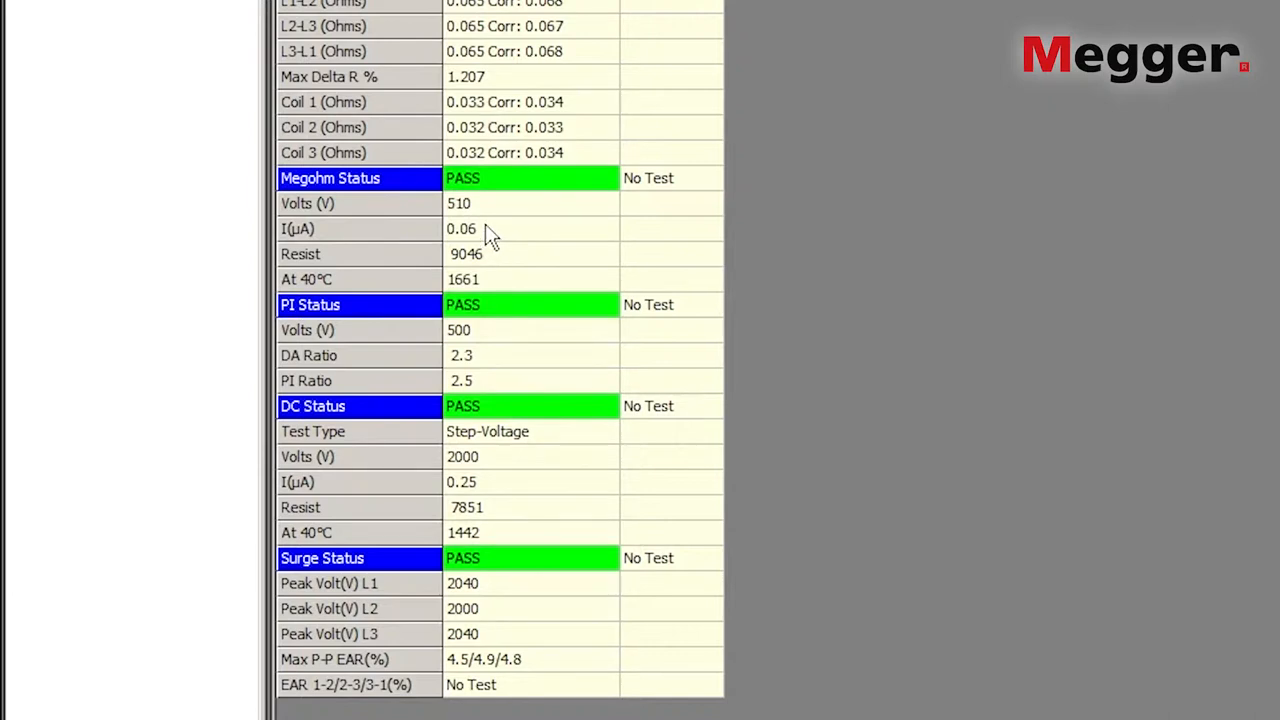
mouse_move(500, 268)
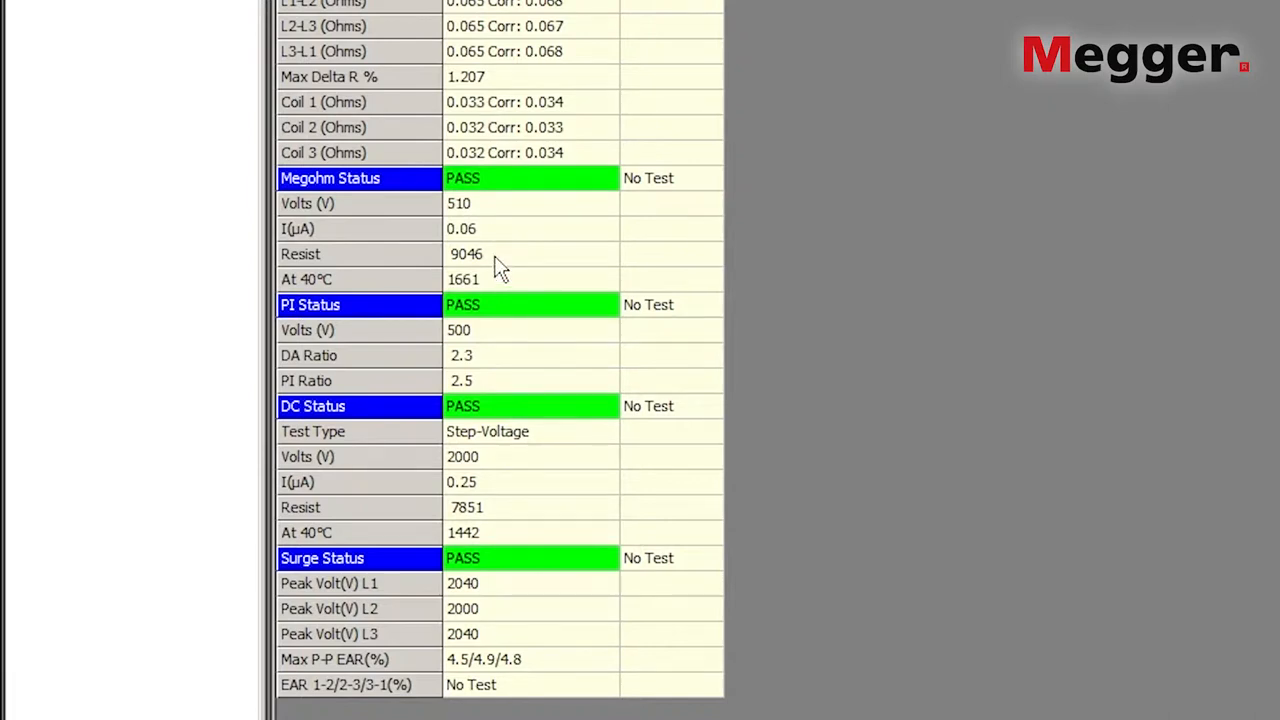
mouse_move(338, 268)
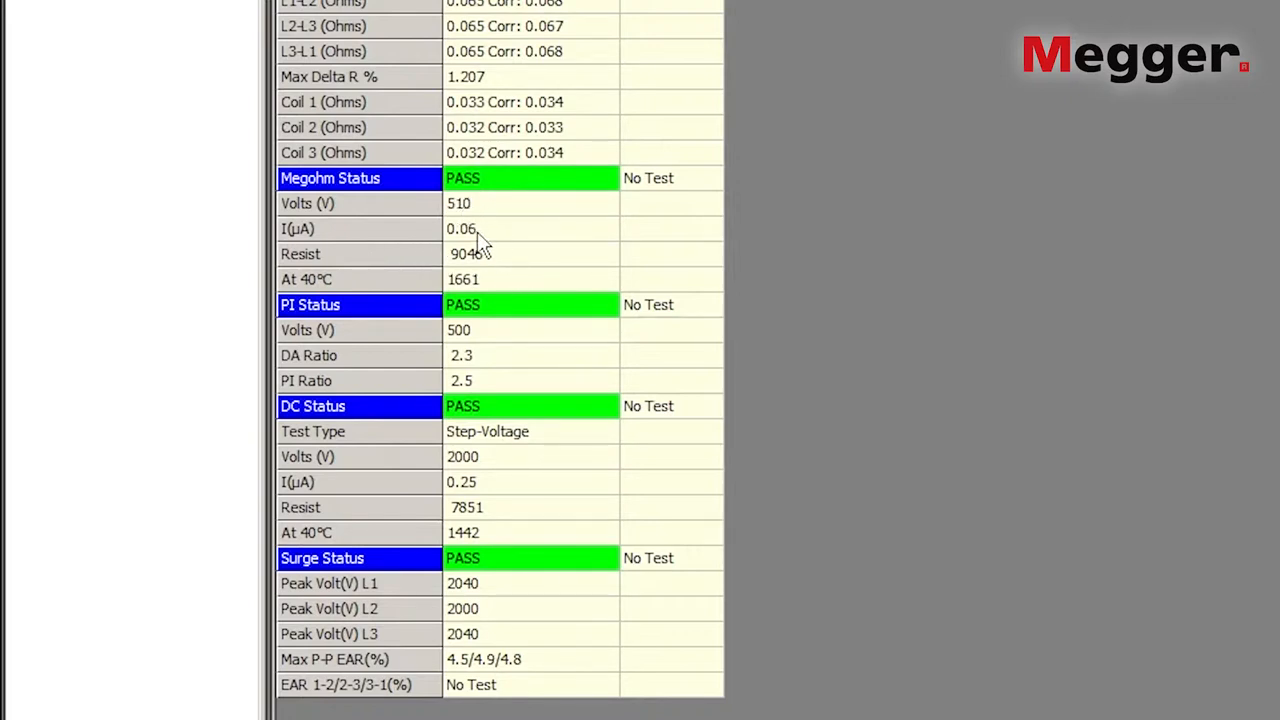
mouse_move(358, 237)
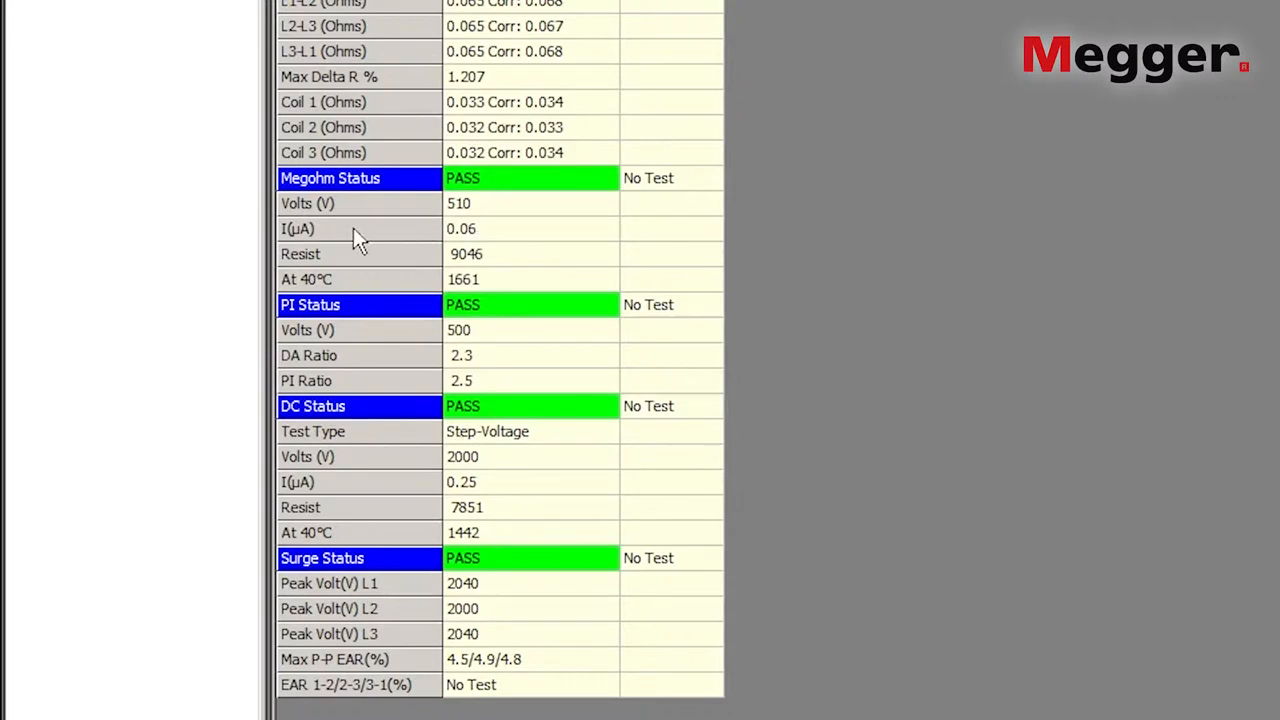
mouse_move(482, 287)
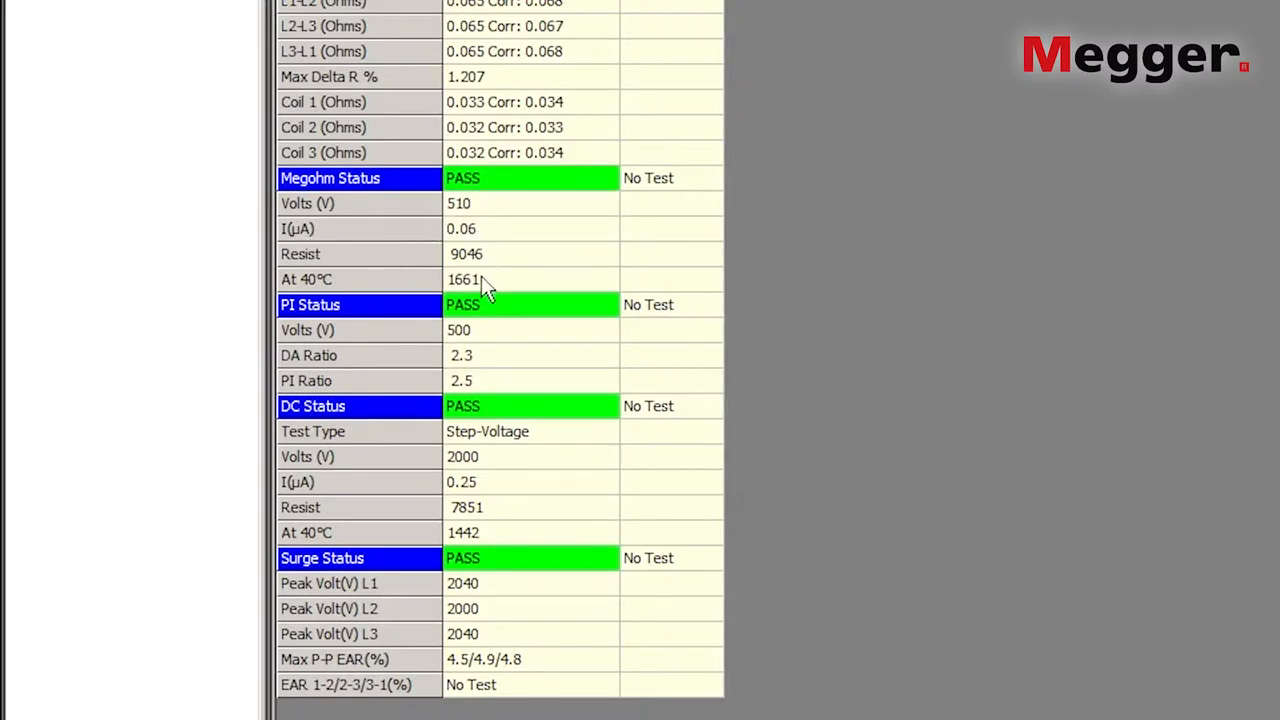
mouse_move(450, 300)
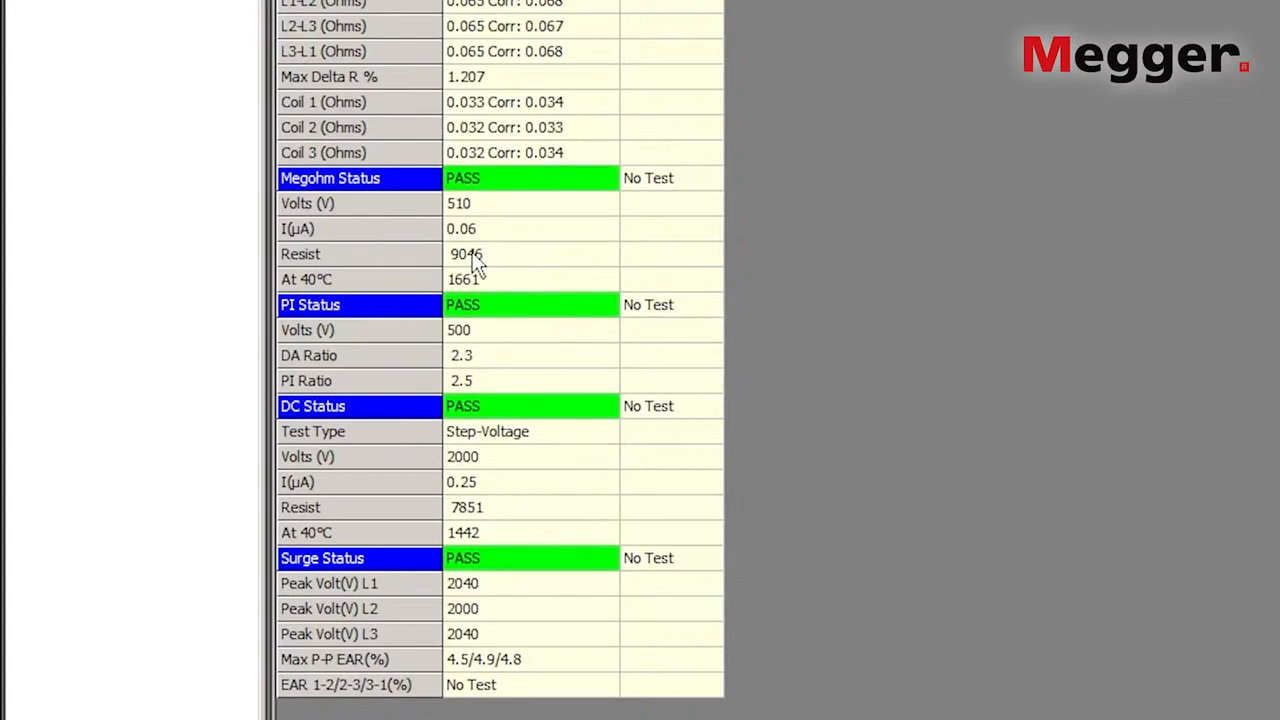
mouse_move(399, 315)
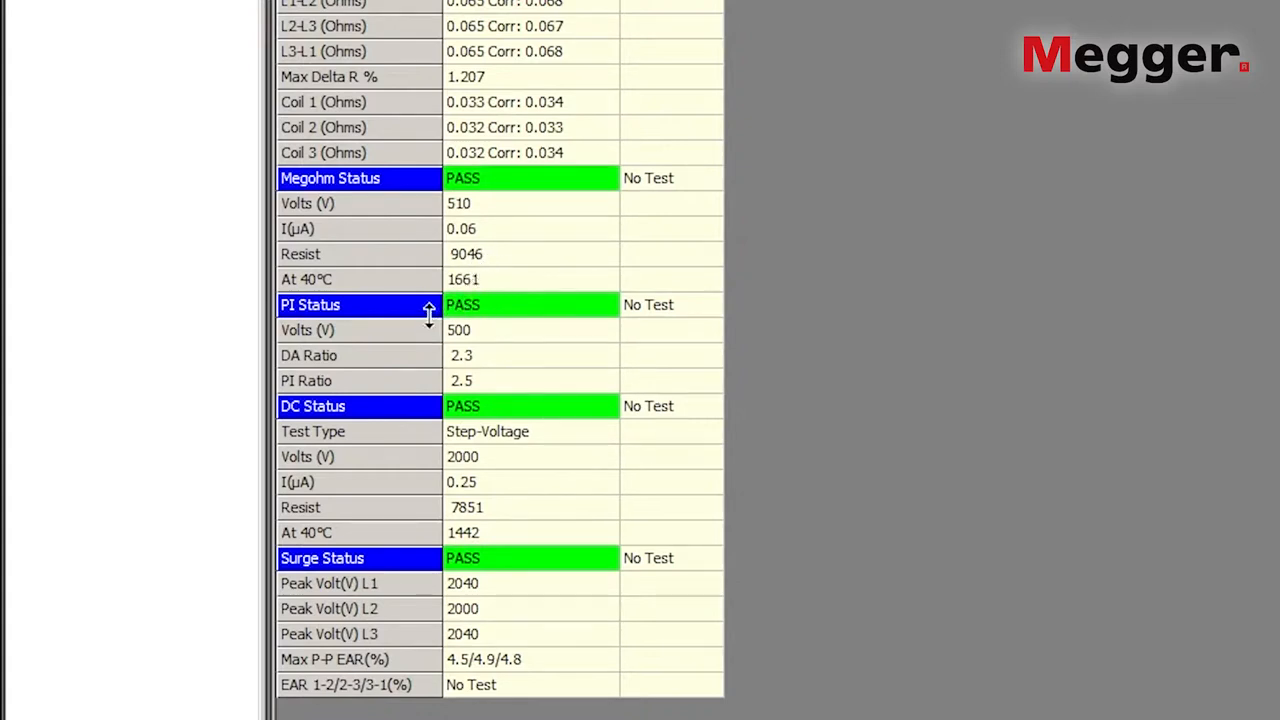
mouse_move(497, 330)
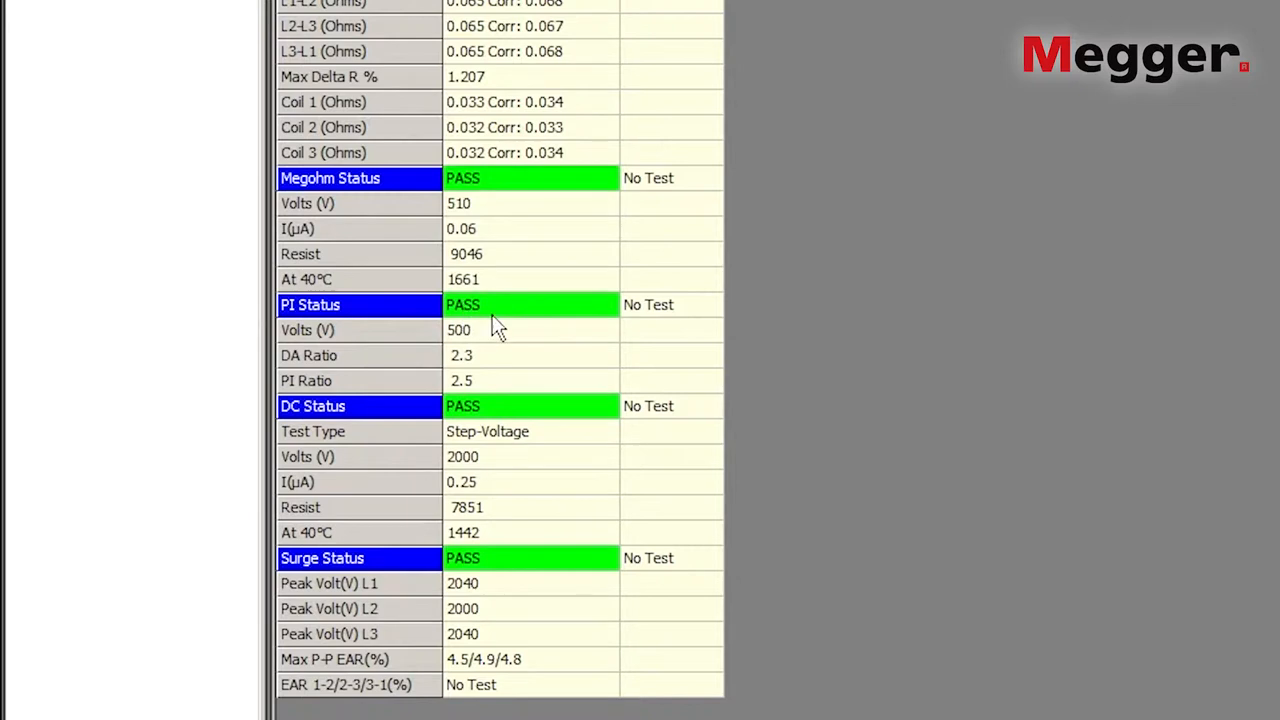
mouse_move(475, 305)
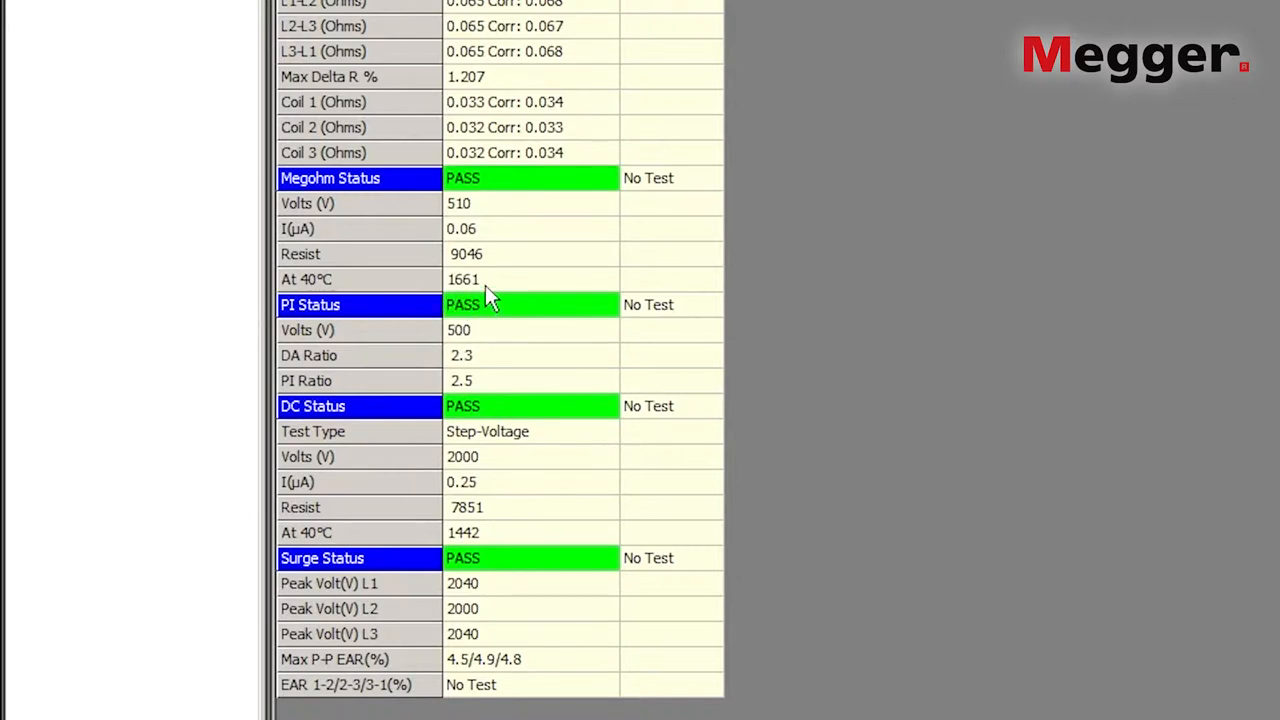
mouse_move(494, 333)
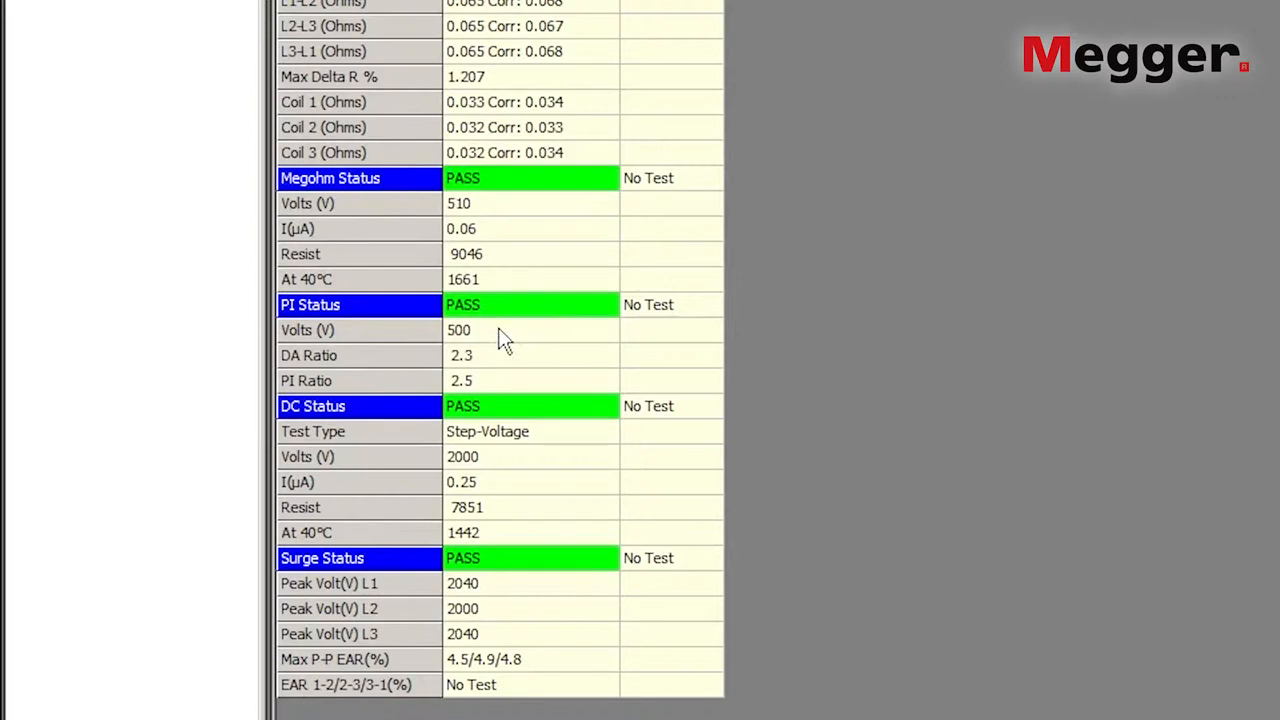
mouse_move(453, 349)
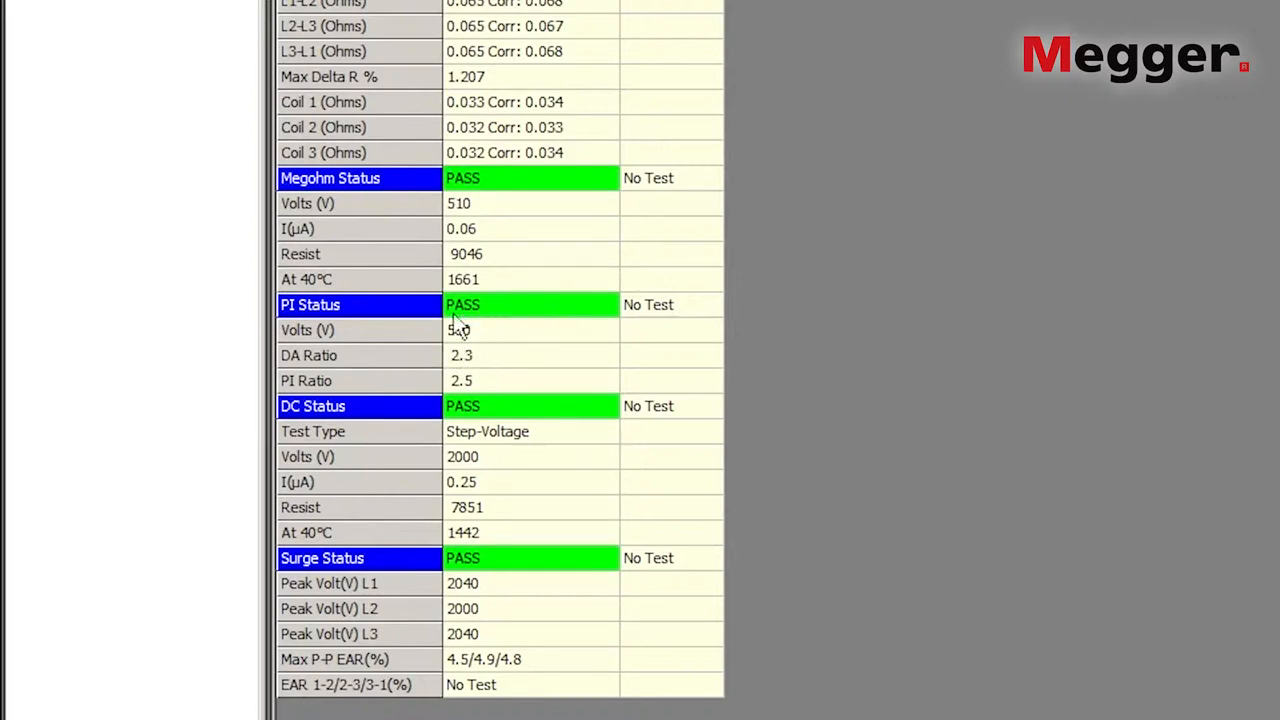
mouse_move(485, 348)
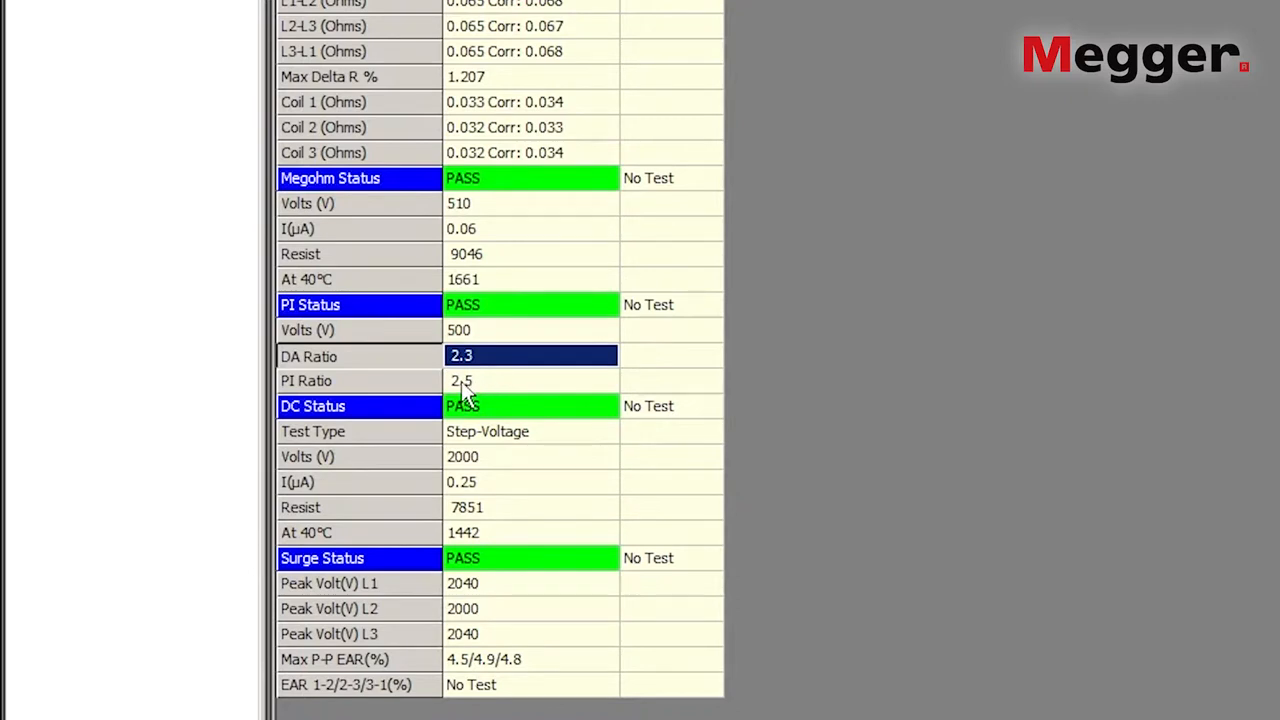
mouse_move(498, 393)
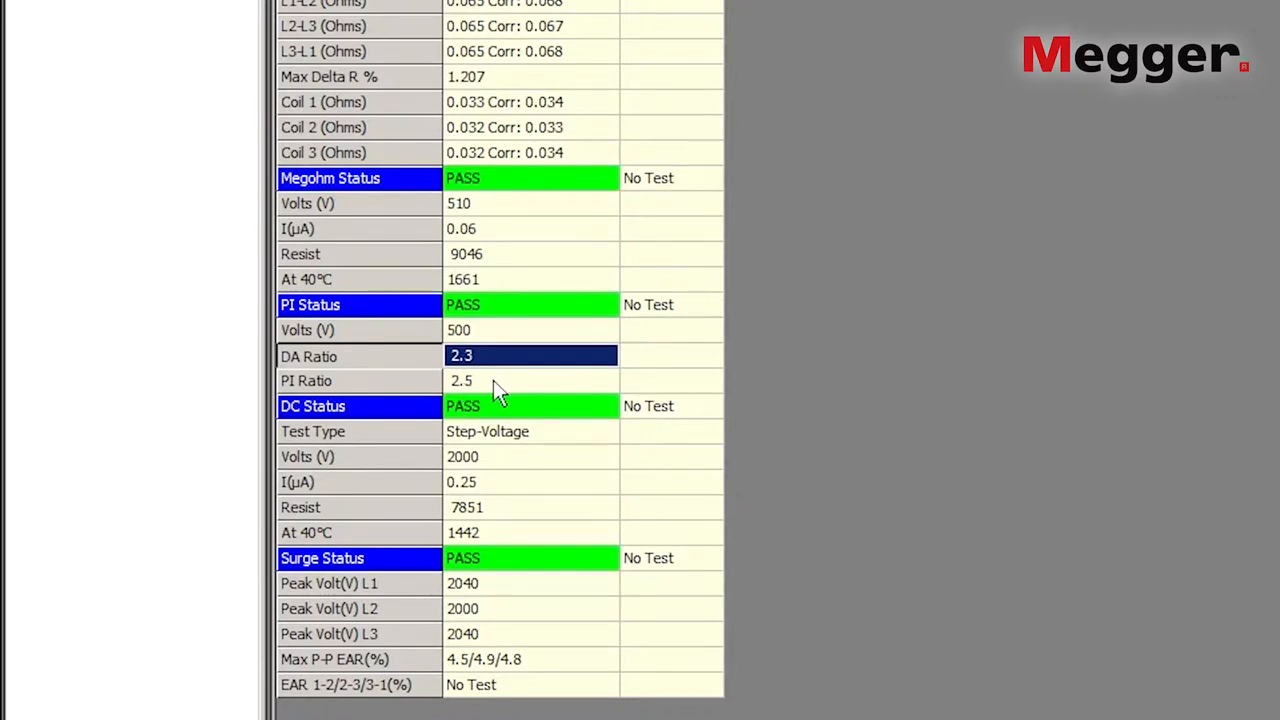
left_click(500, 381)
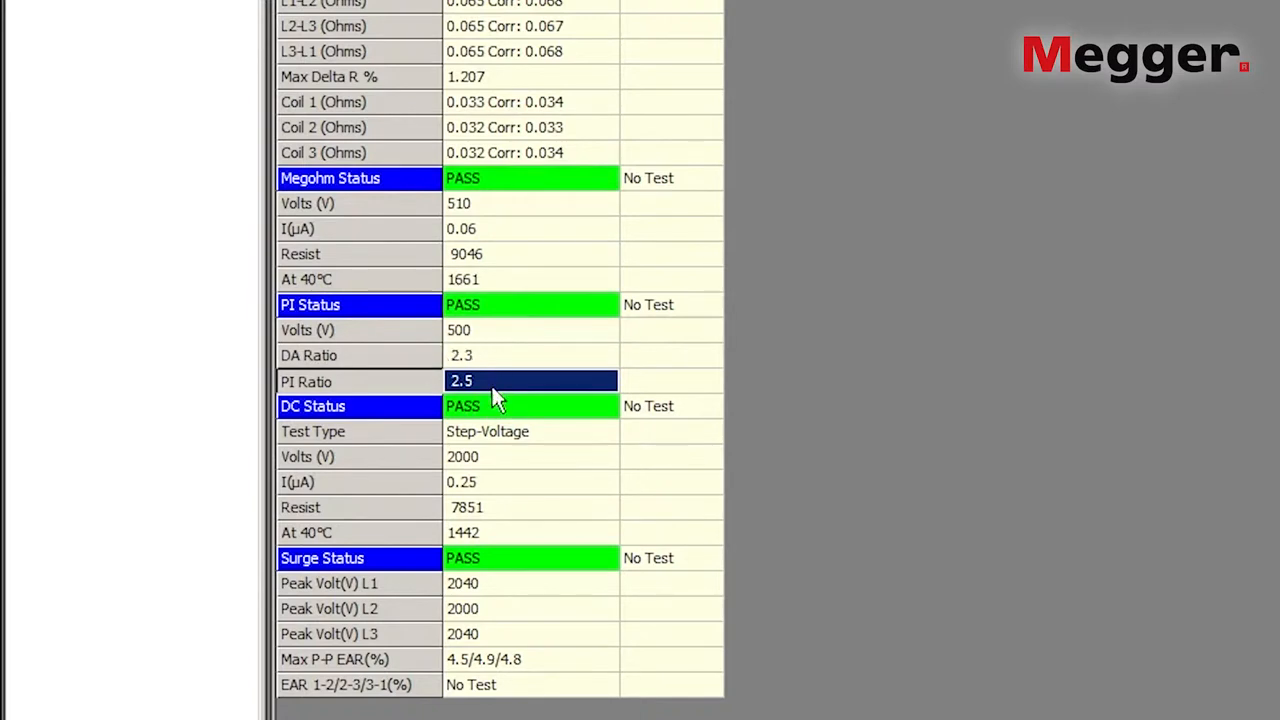
mouse_move(466, 410)
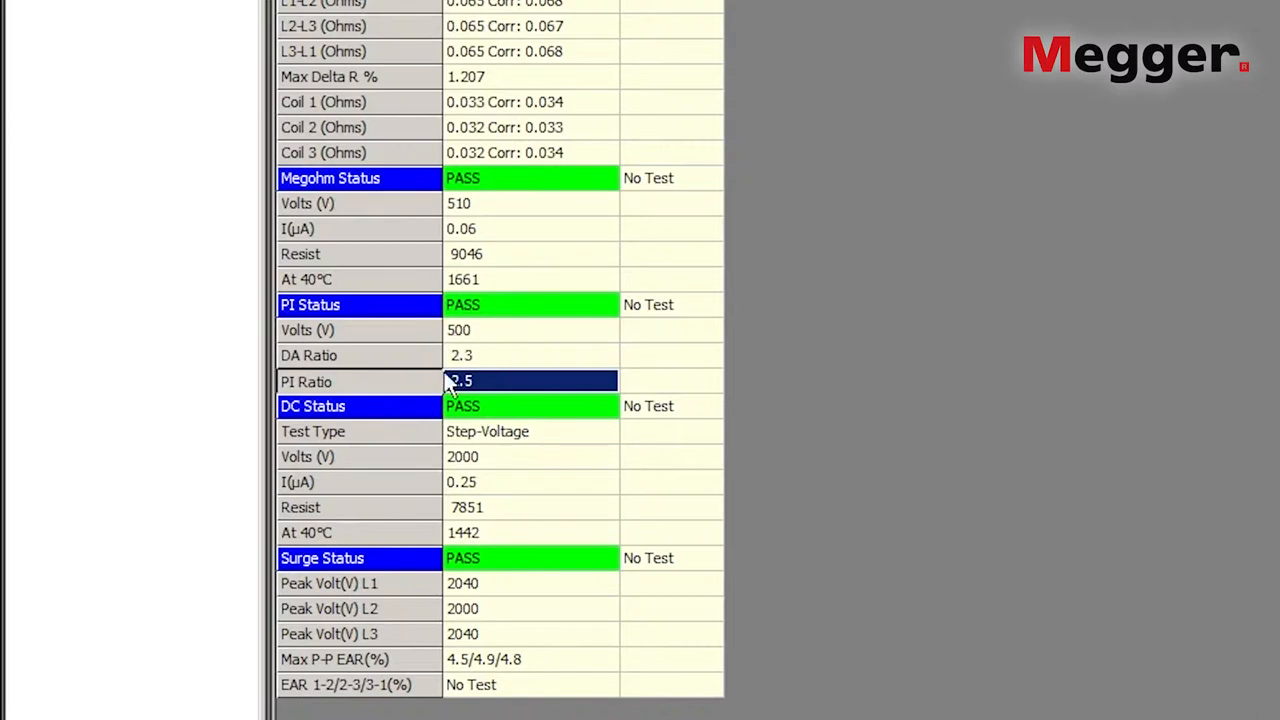
mouse_move(502, 367)
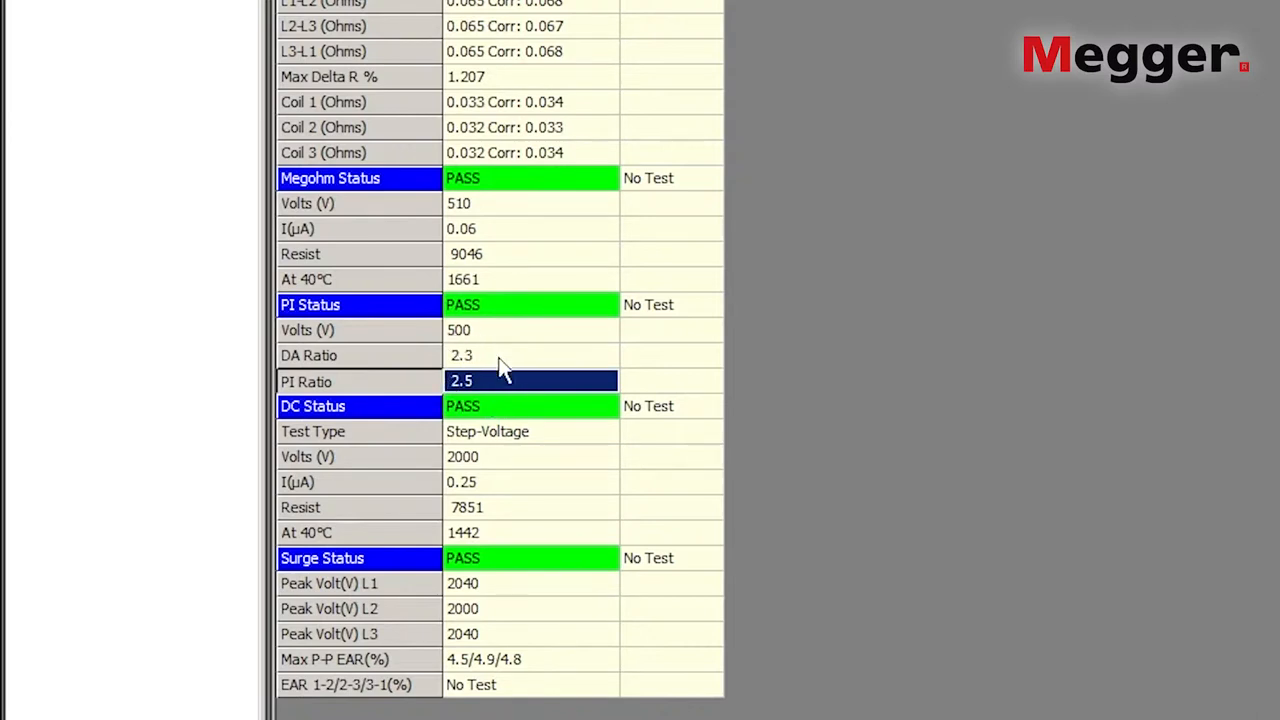
mouse_move(465, 468)
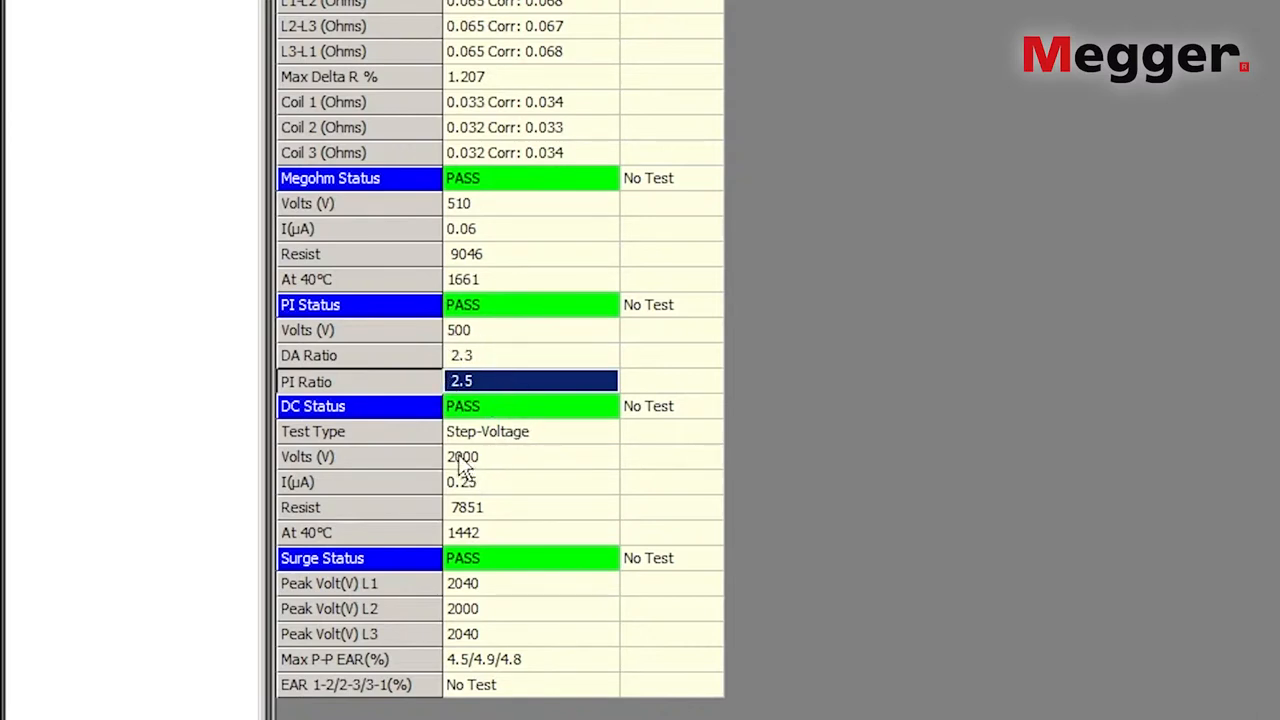
mouse_move(547, 448)
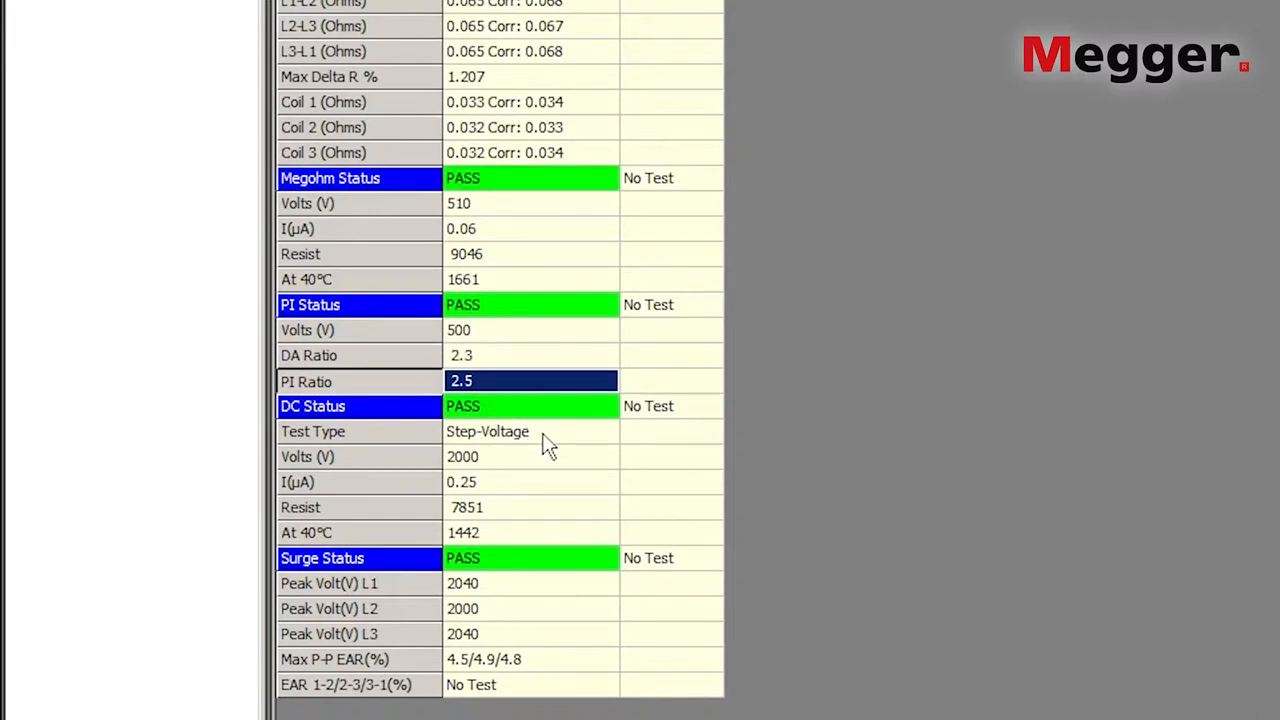
mouse_move(540, 489)
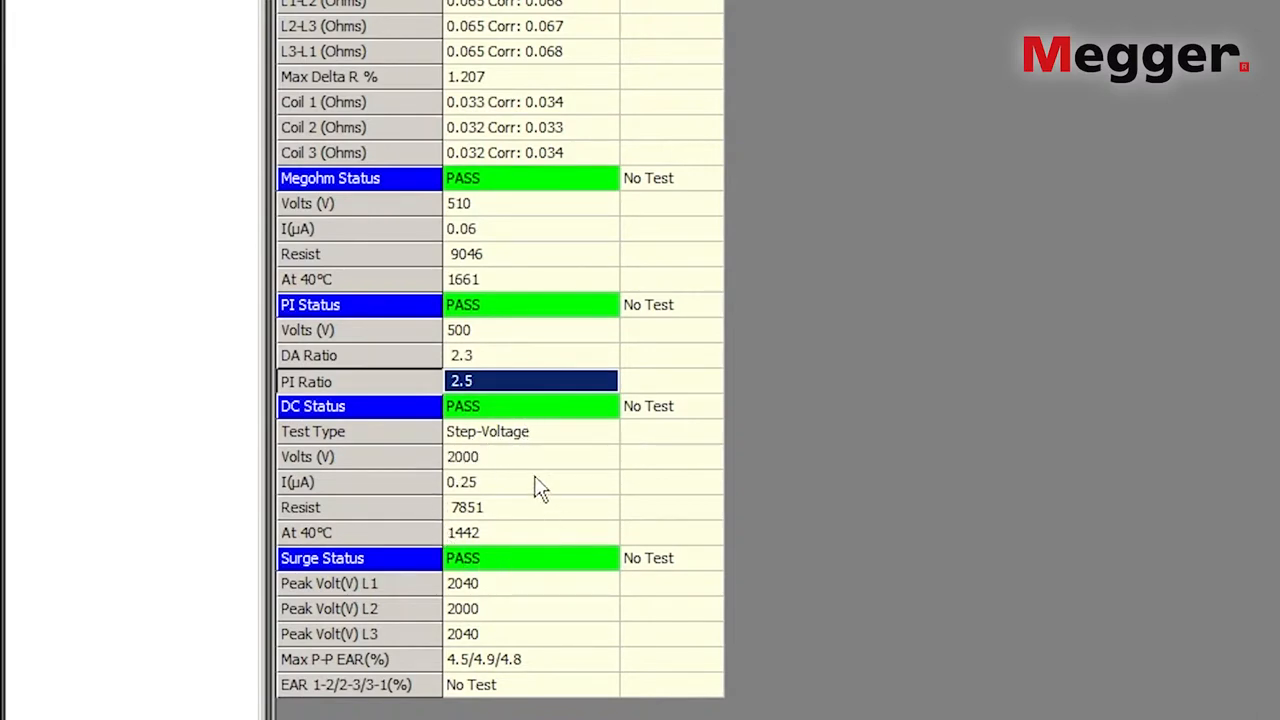
mouse_move(450, 456)
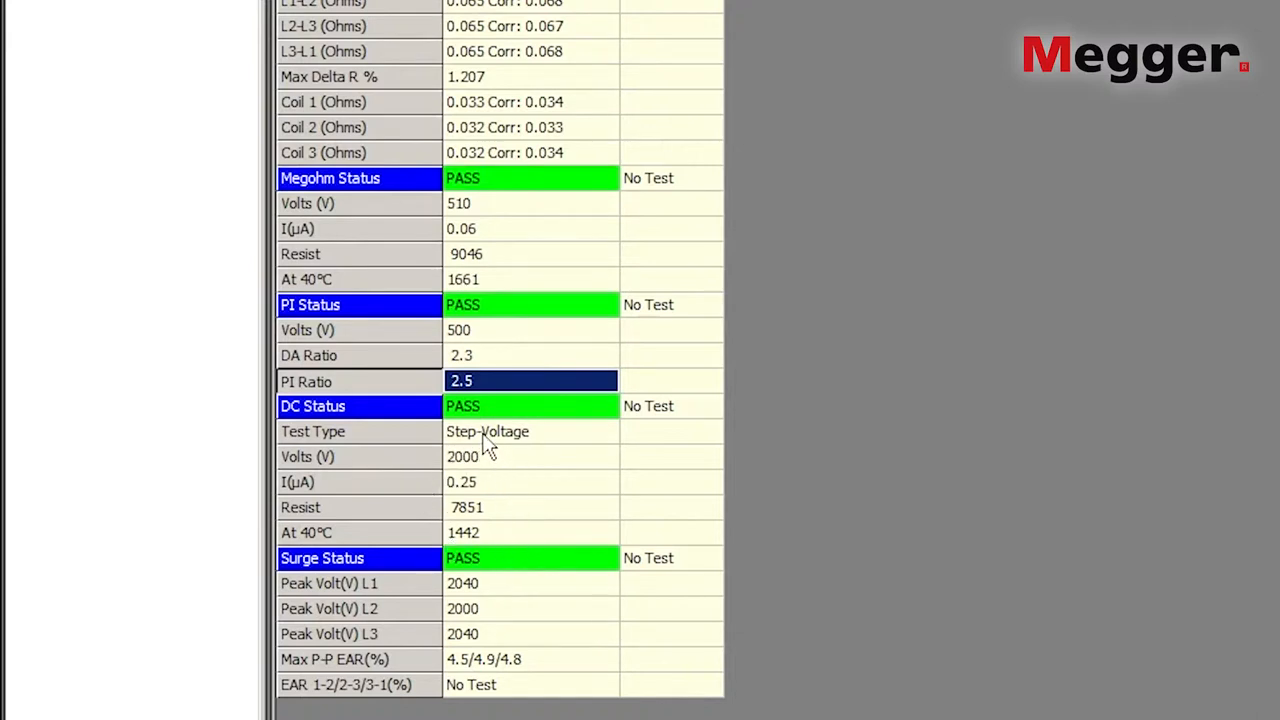
mouse_move(482, 477)
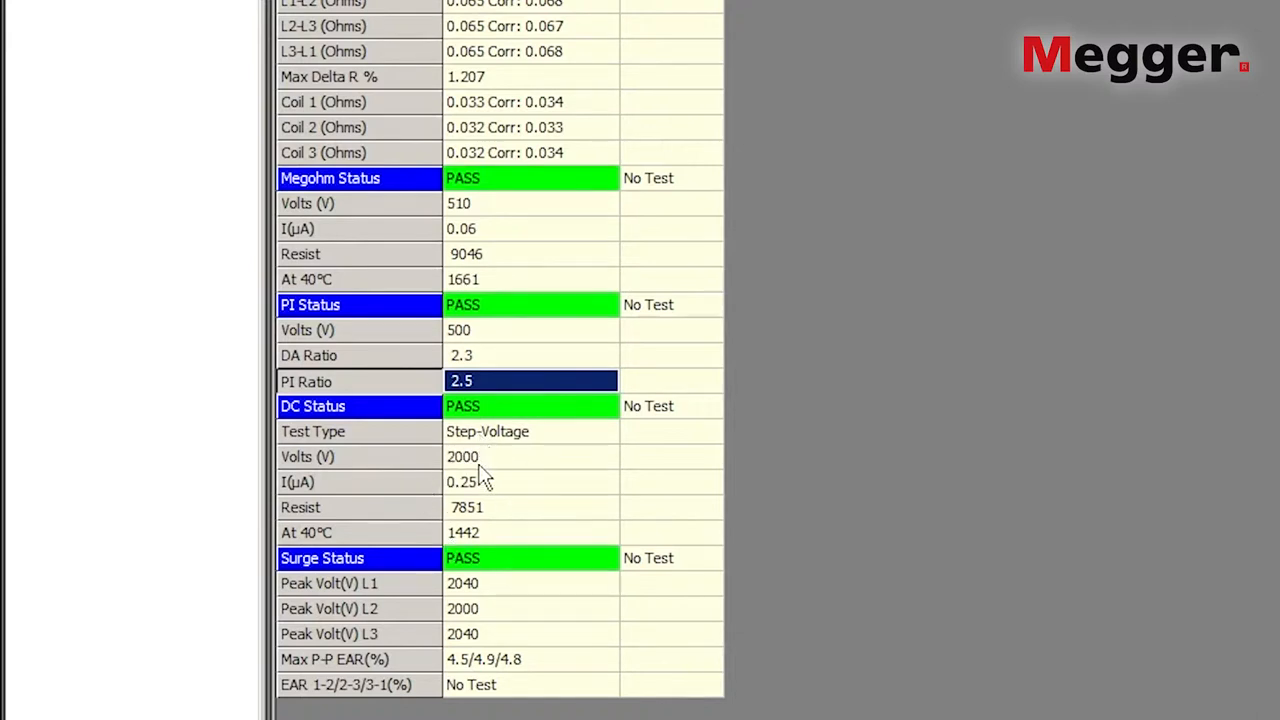
left_click(500, 457)
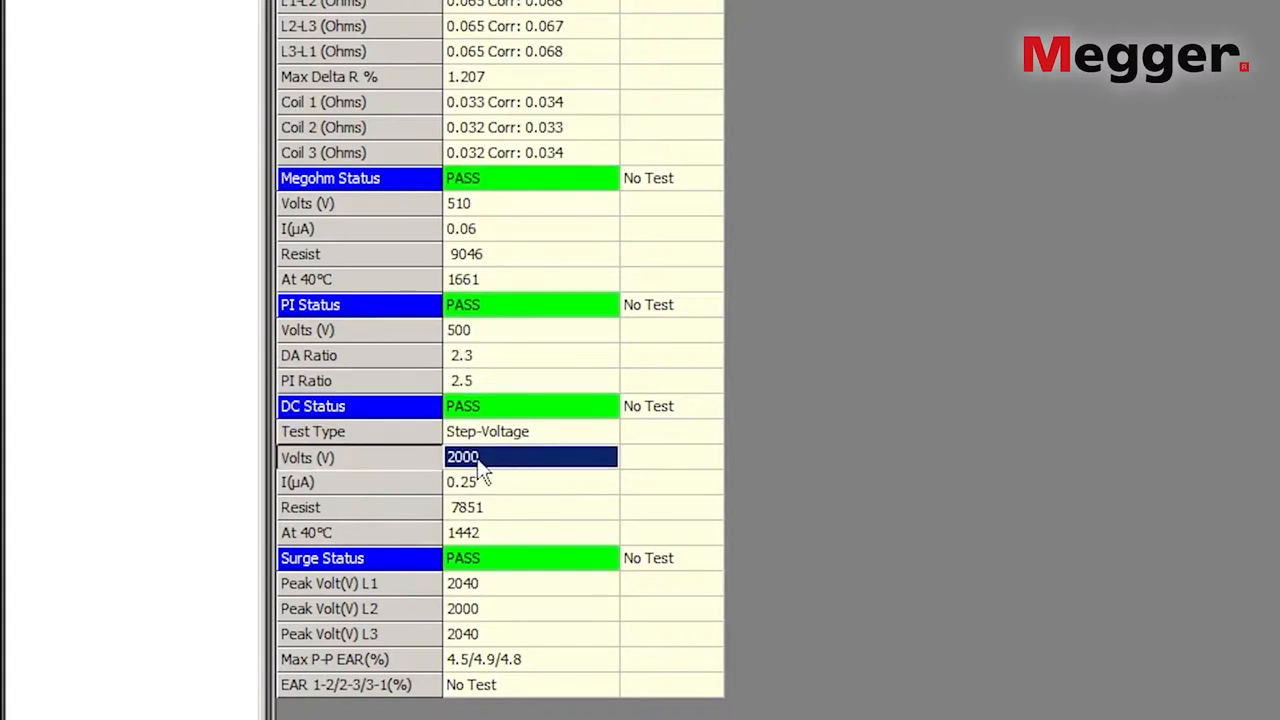
mouse_move(507, 483)
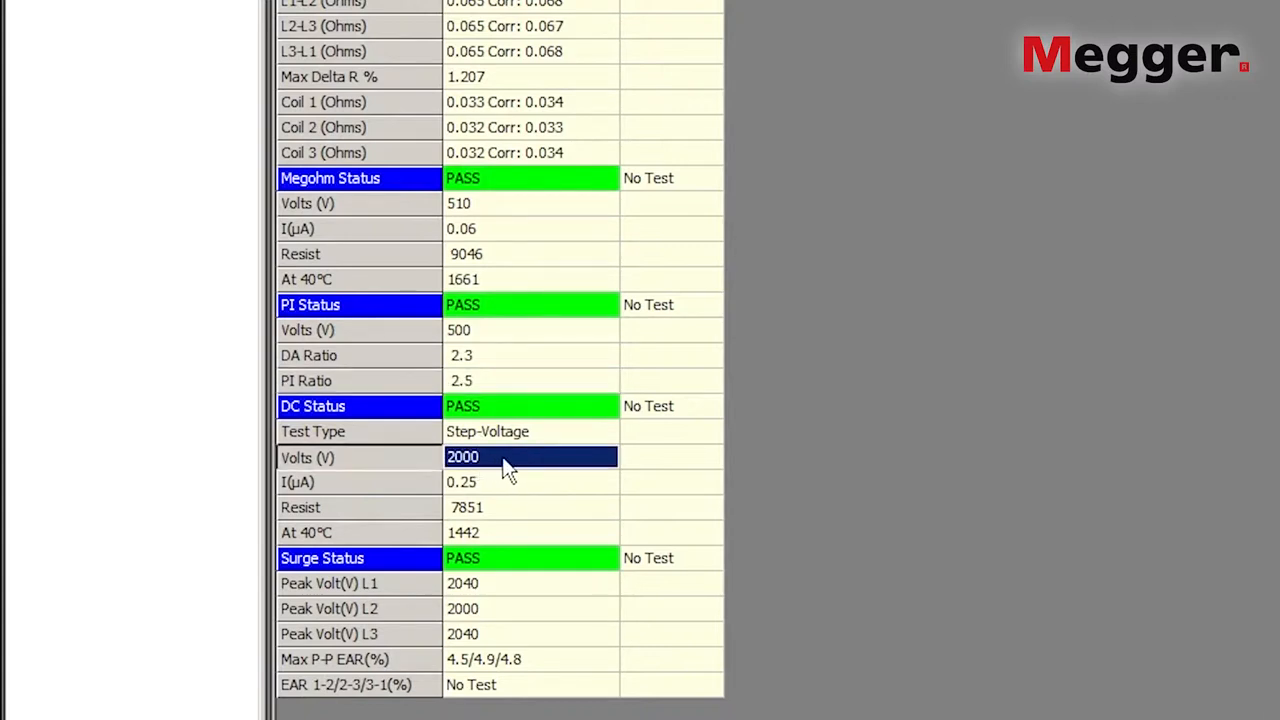
mouse_move(507, 498)
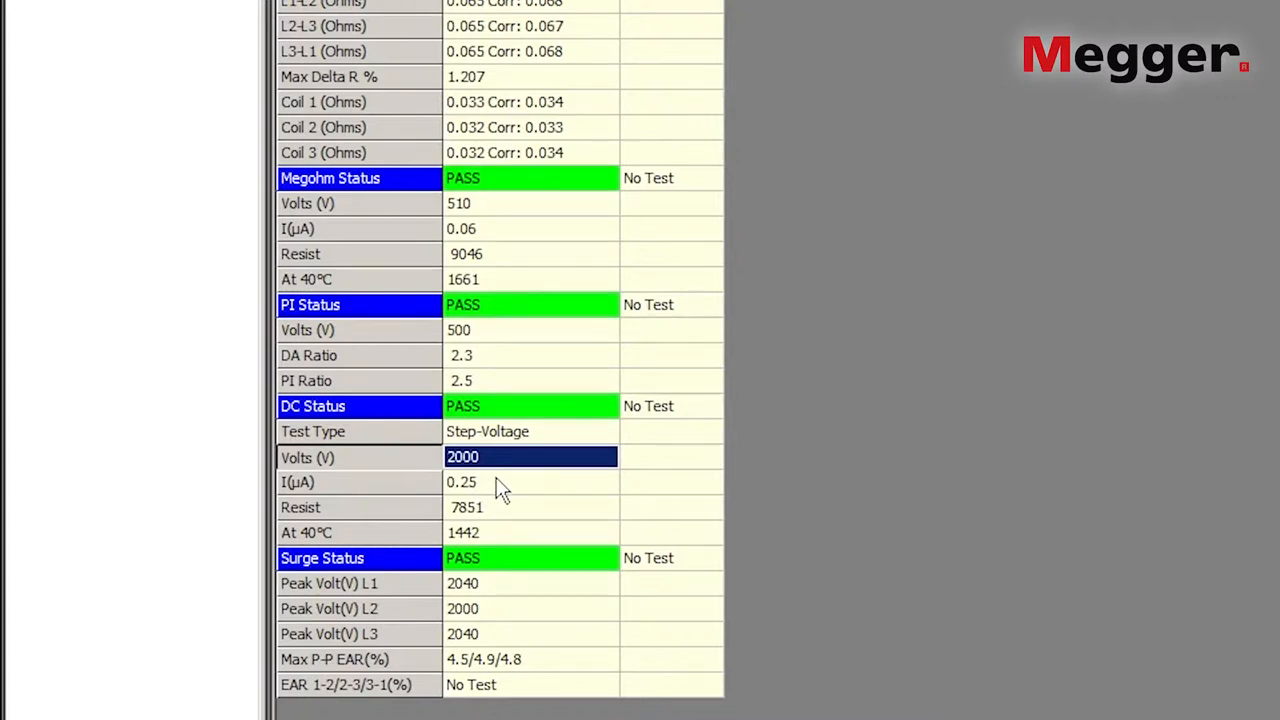
mouse_move(495, 495)
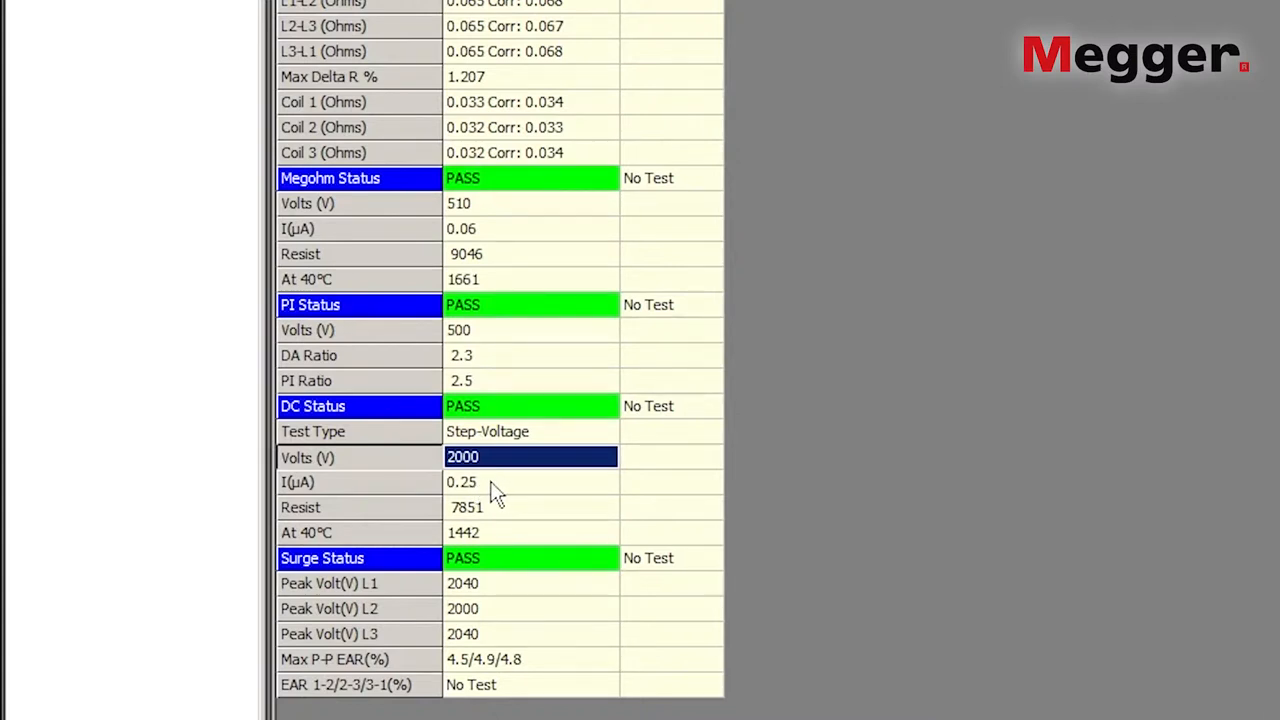
mouse_move(475, 528)
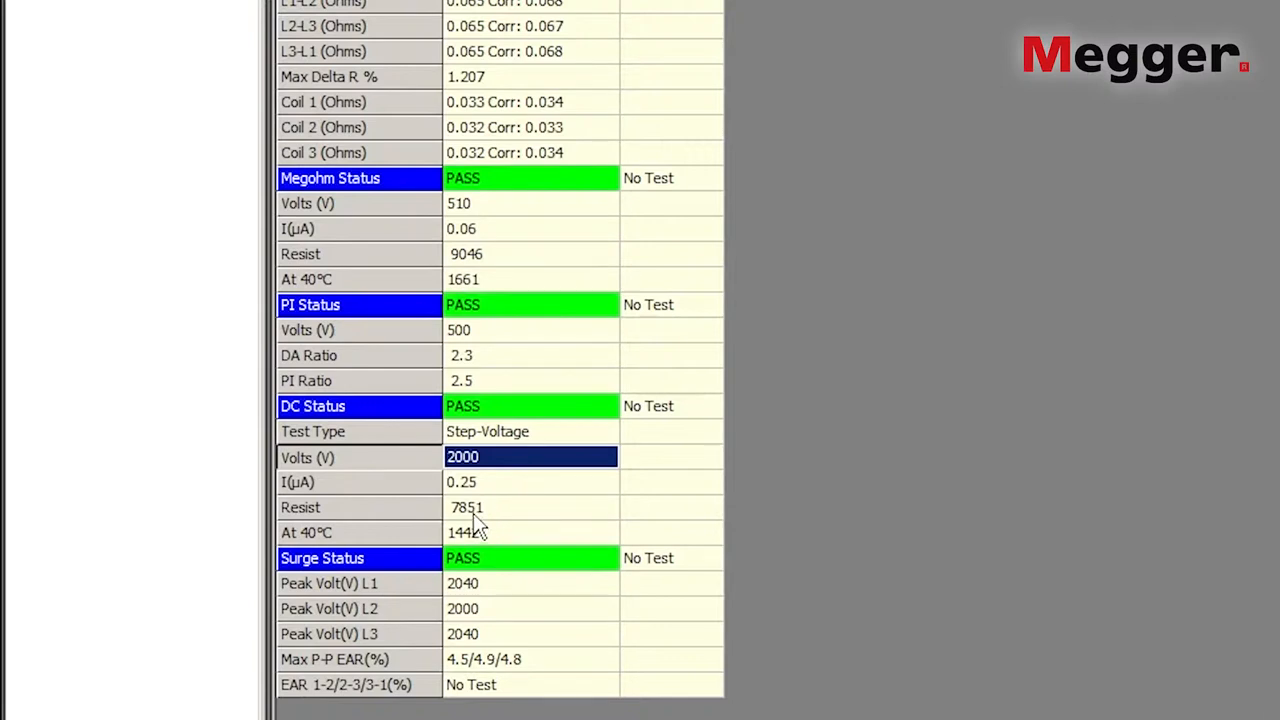
mouse_move(508, 543)
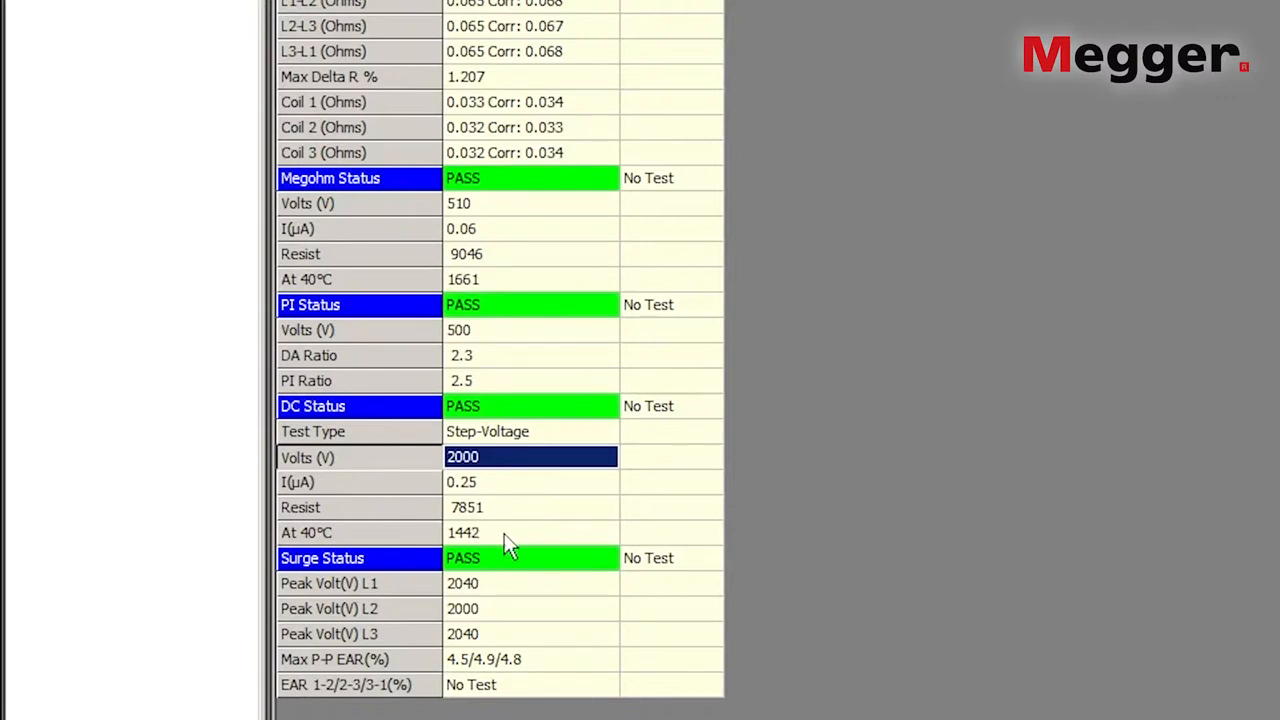
mouse_move(472, 581)
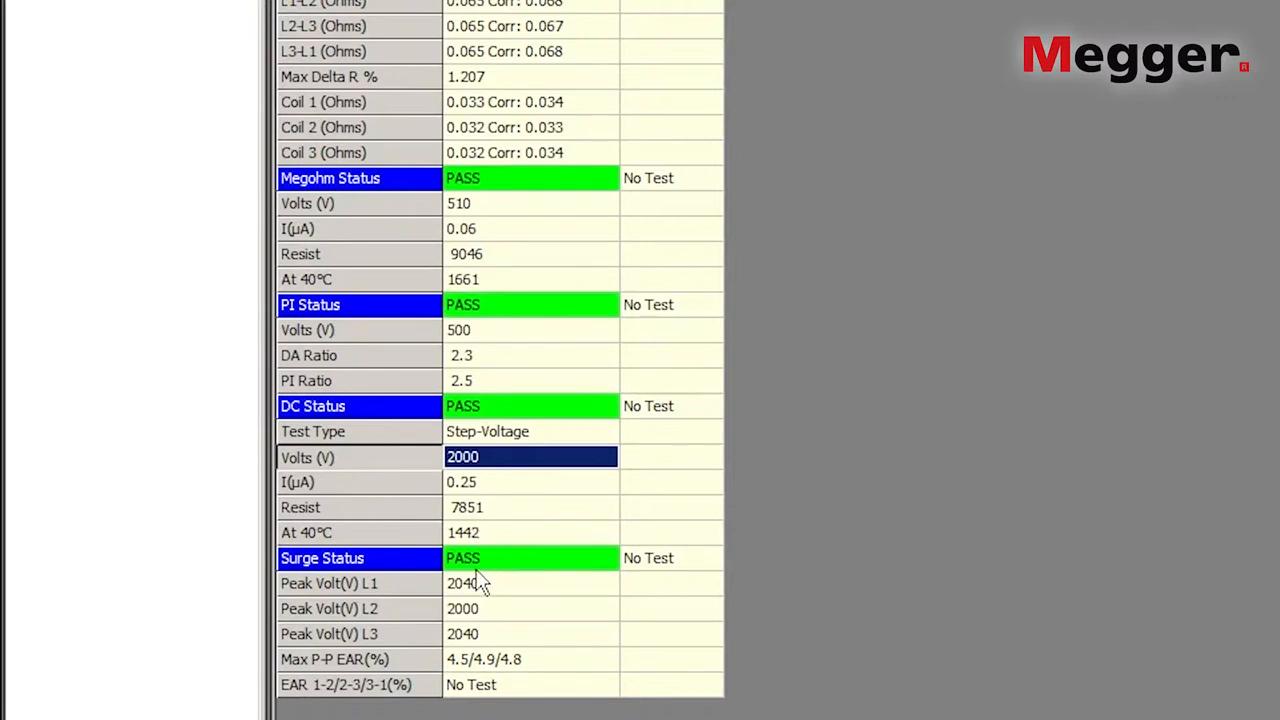
mouse_move(513, 570)
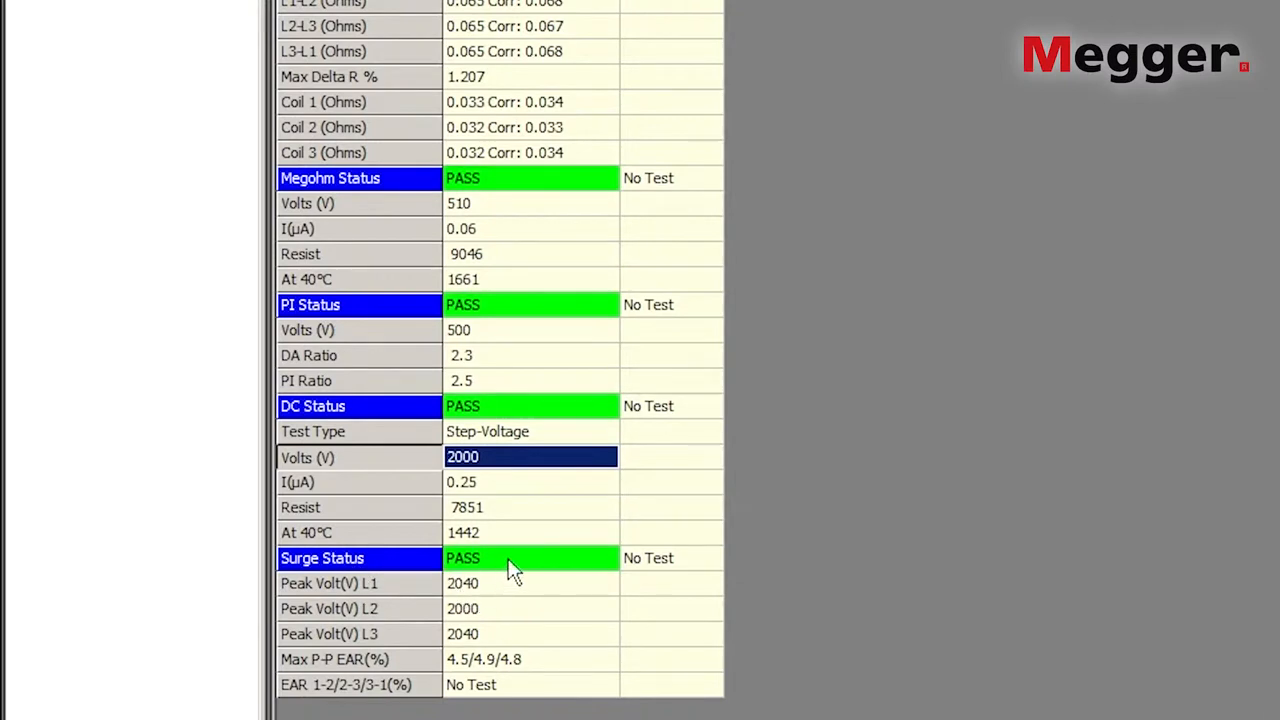
mouse_move(497, 610)
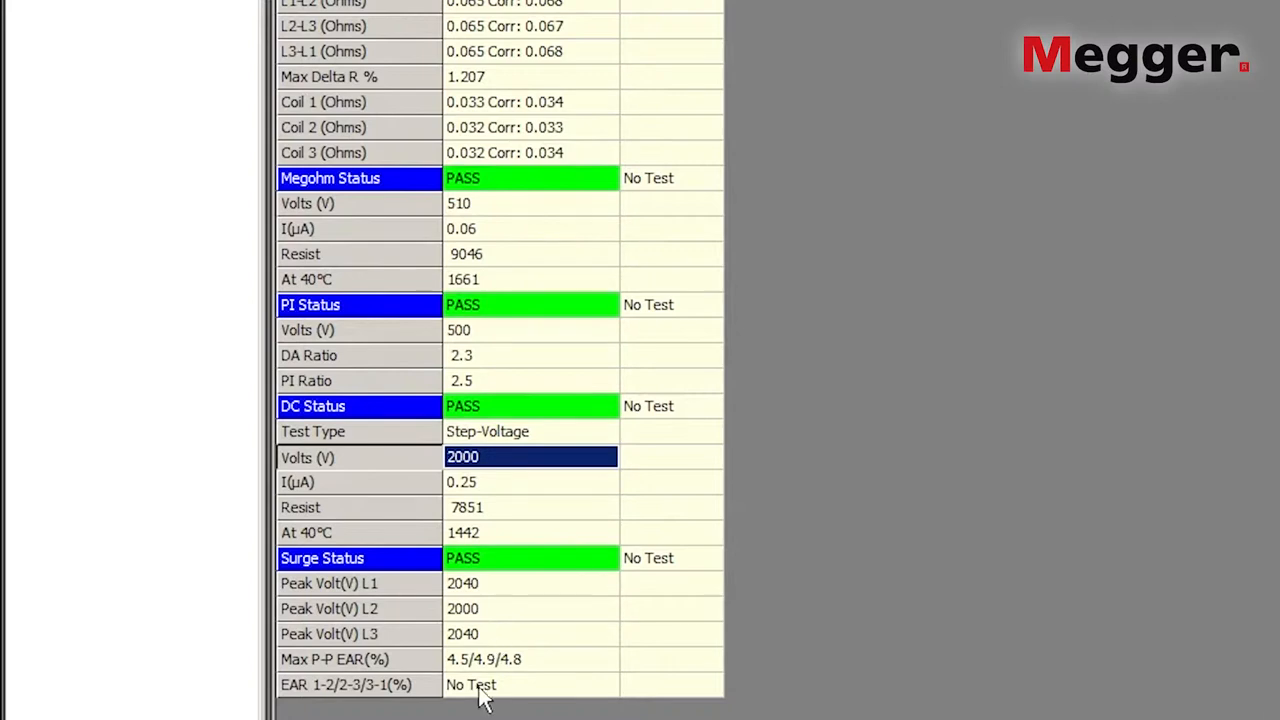
mouse_move(490, 676)
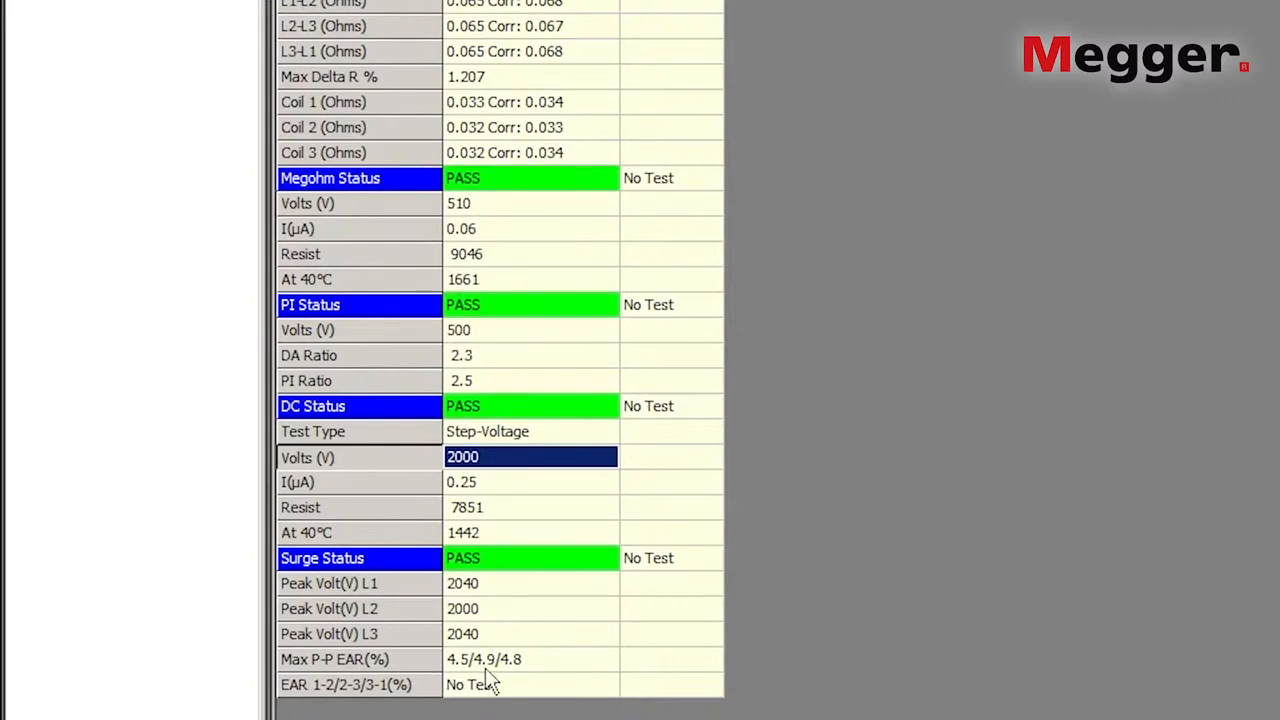
mouse_move(553, 673)
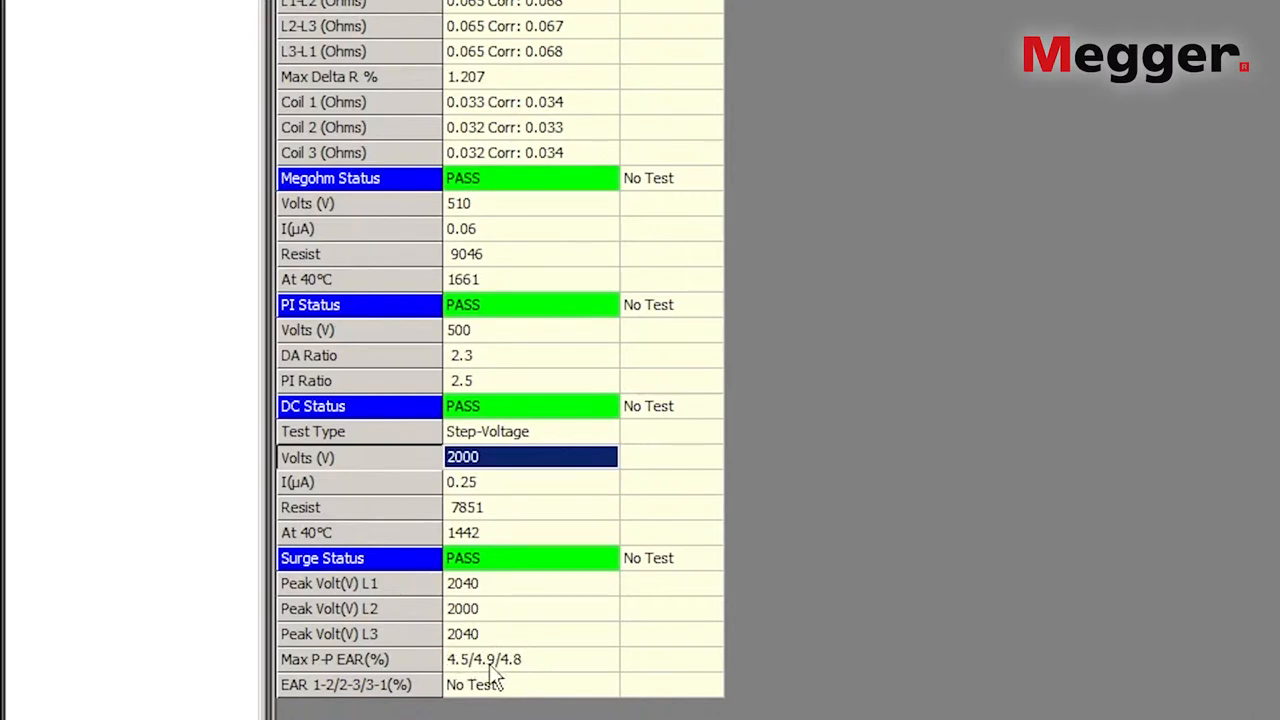
mouse_move(437, 694)
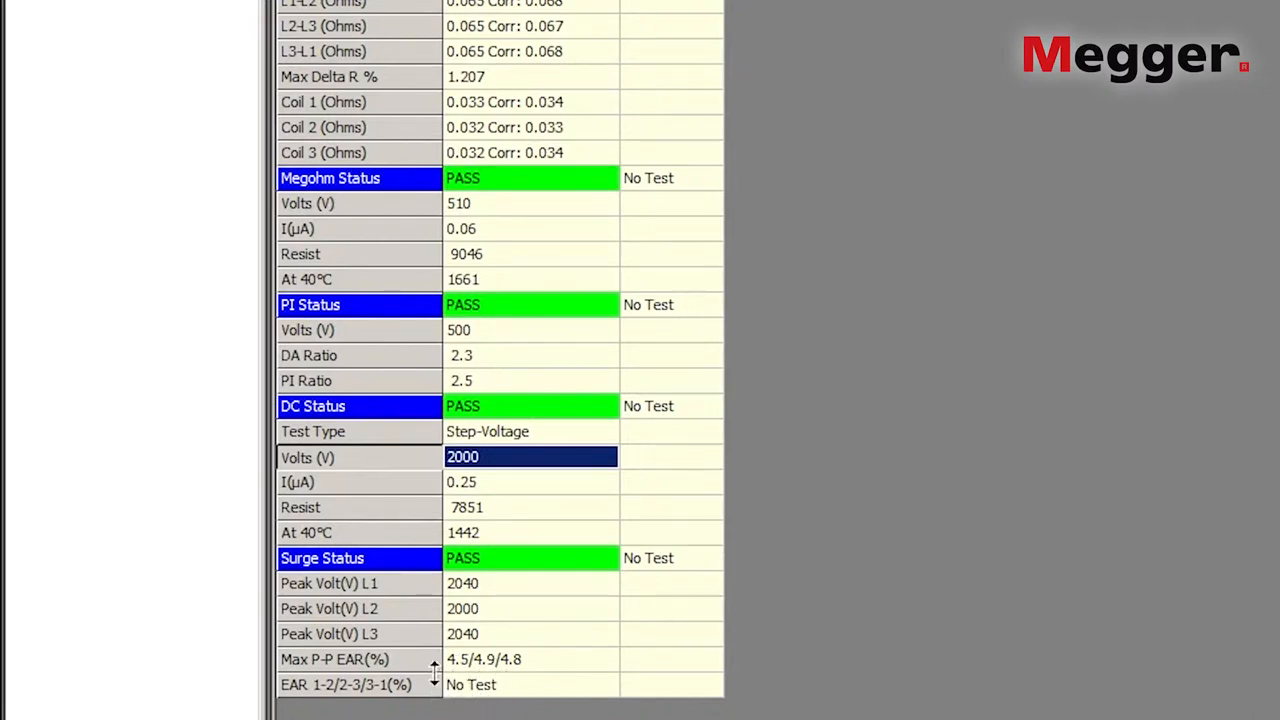
mouse_move(520, 690)
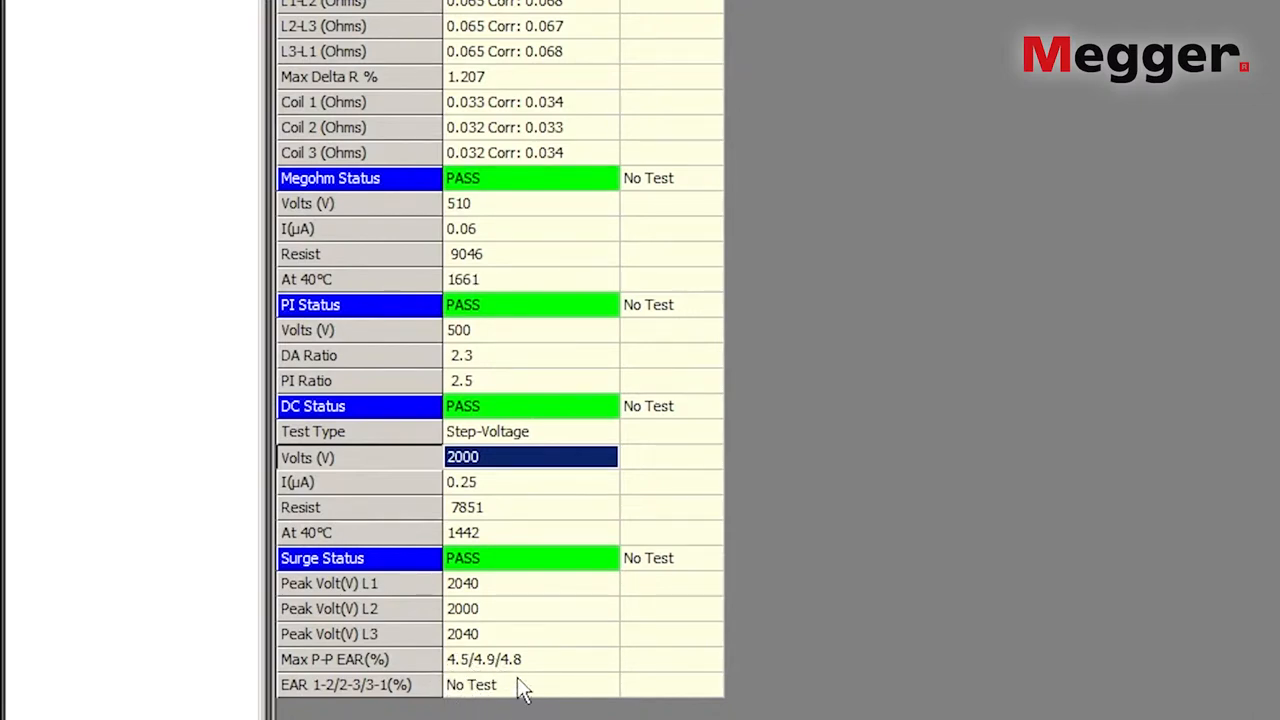
mouse_move(540, 700)
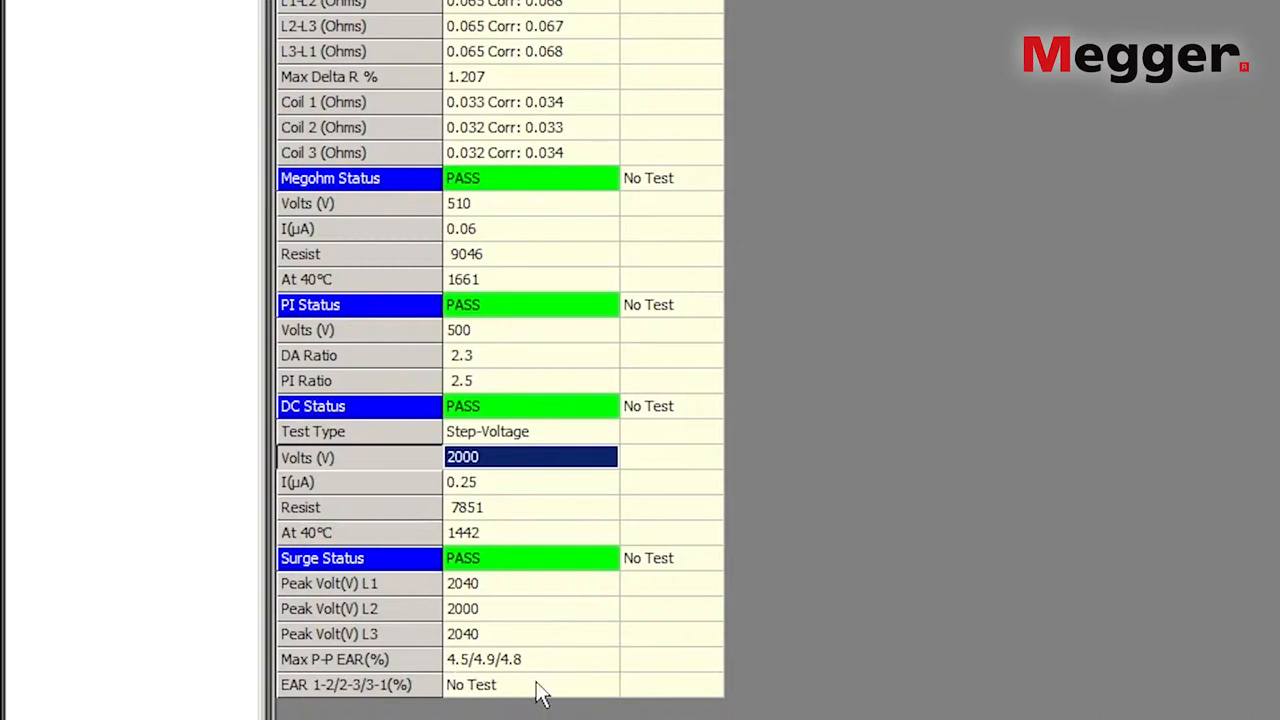
mouse_move(530, 632)
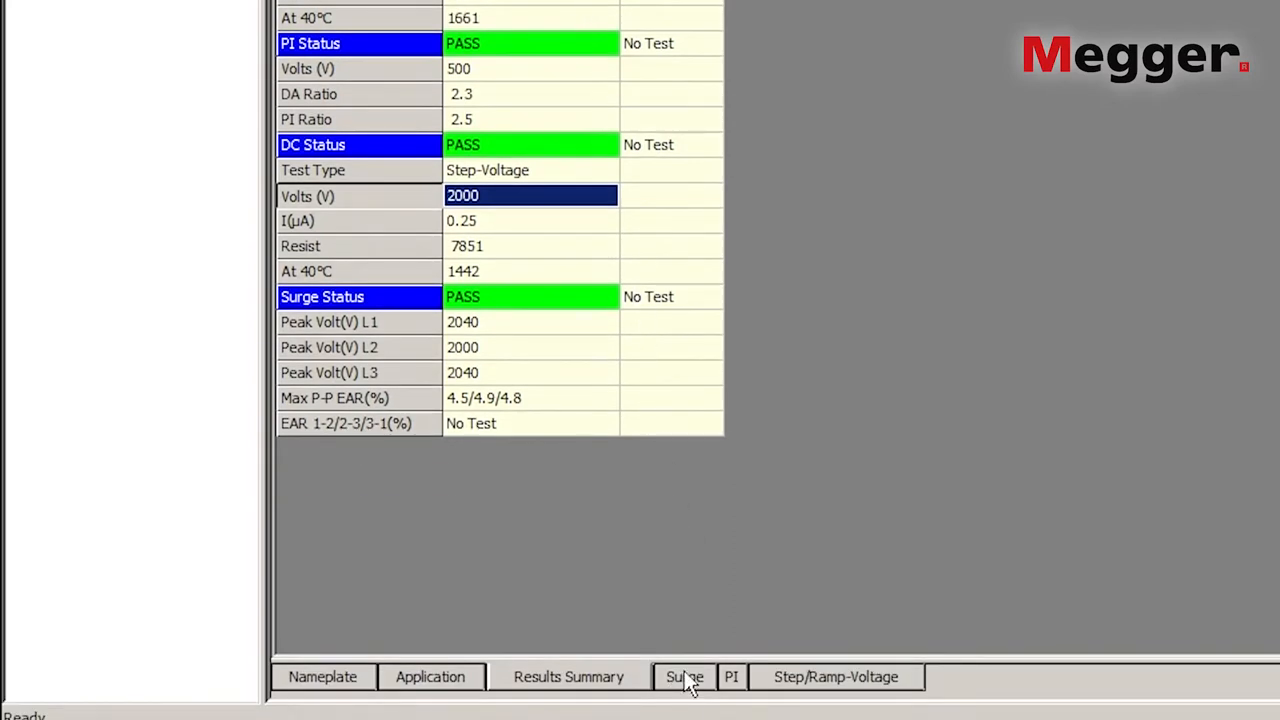
Step: Open the surge results and enlarge the waveforms with Lead 2 and Lead 3 hidden, then close
left_click(684, 676)
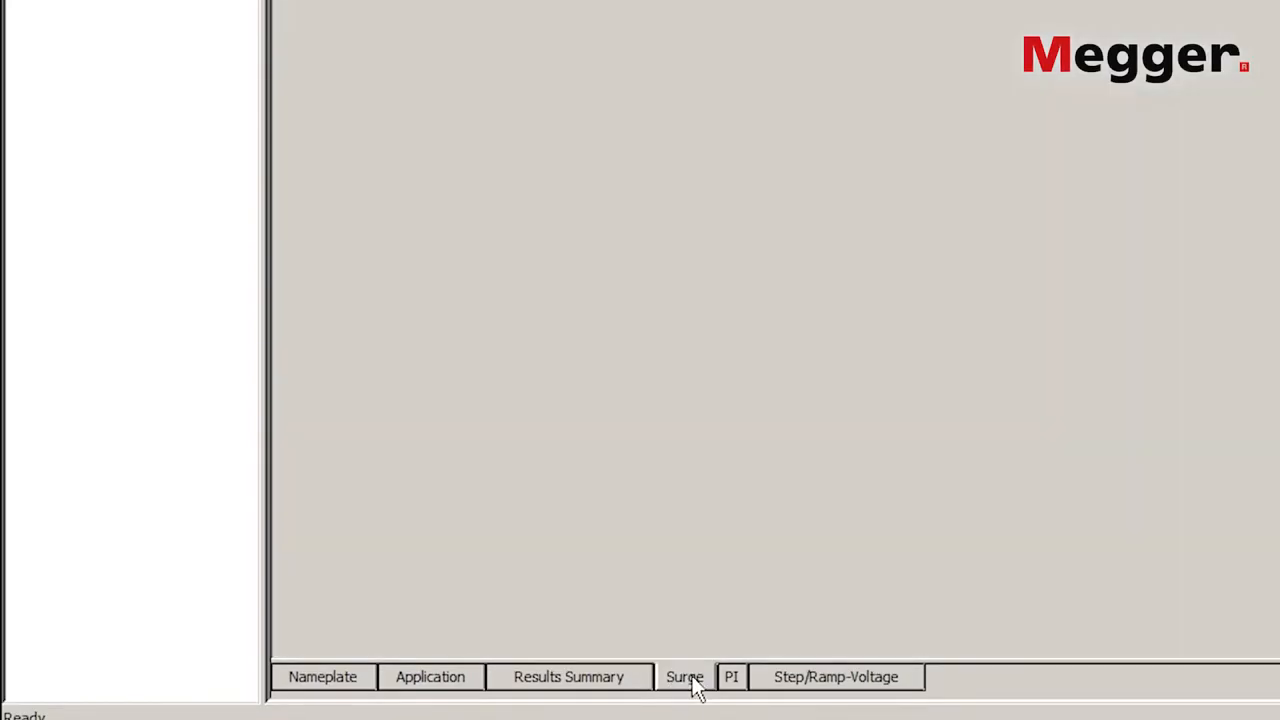
left_click(684, 677)
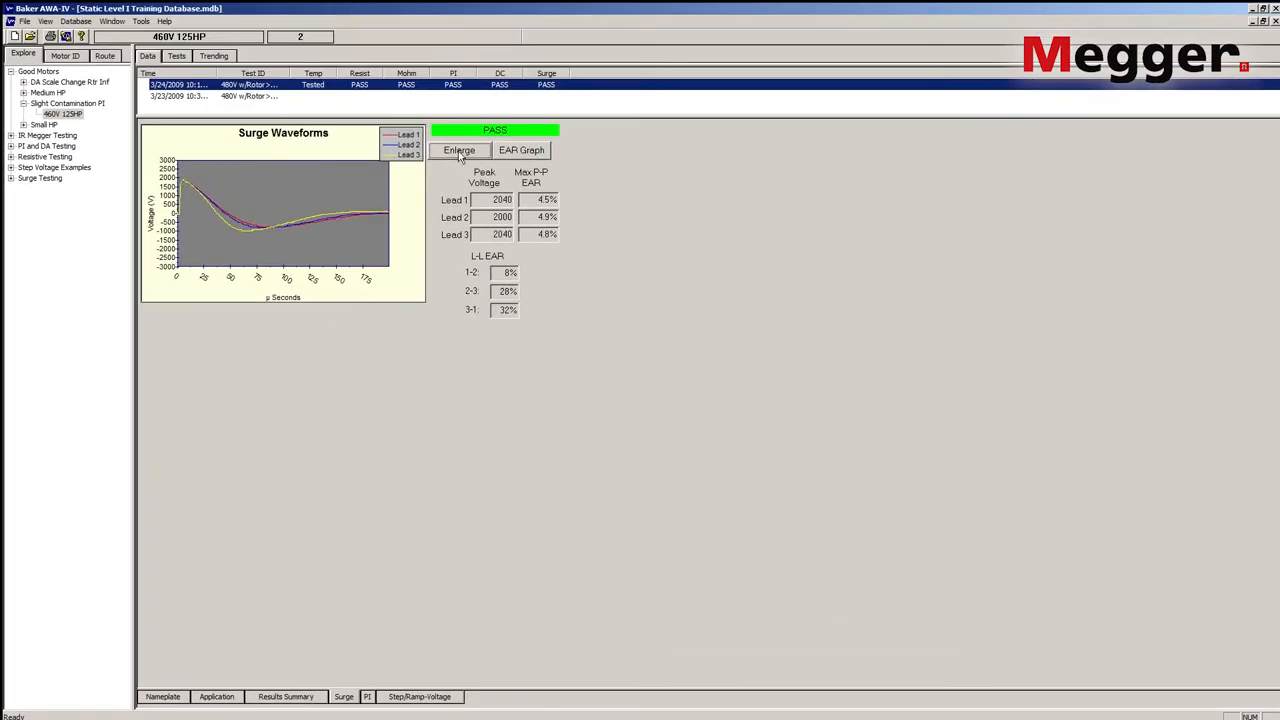
left_click(459, 150)
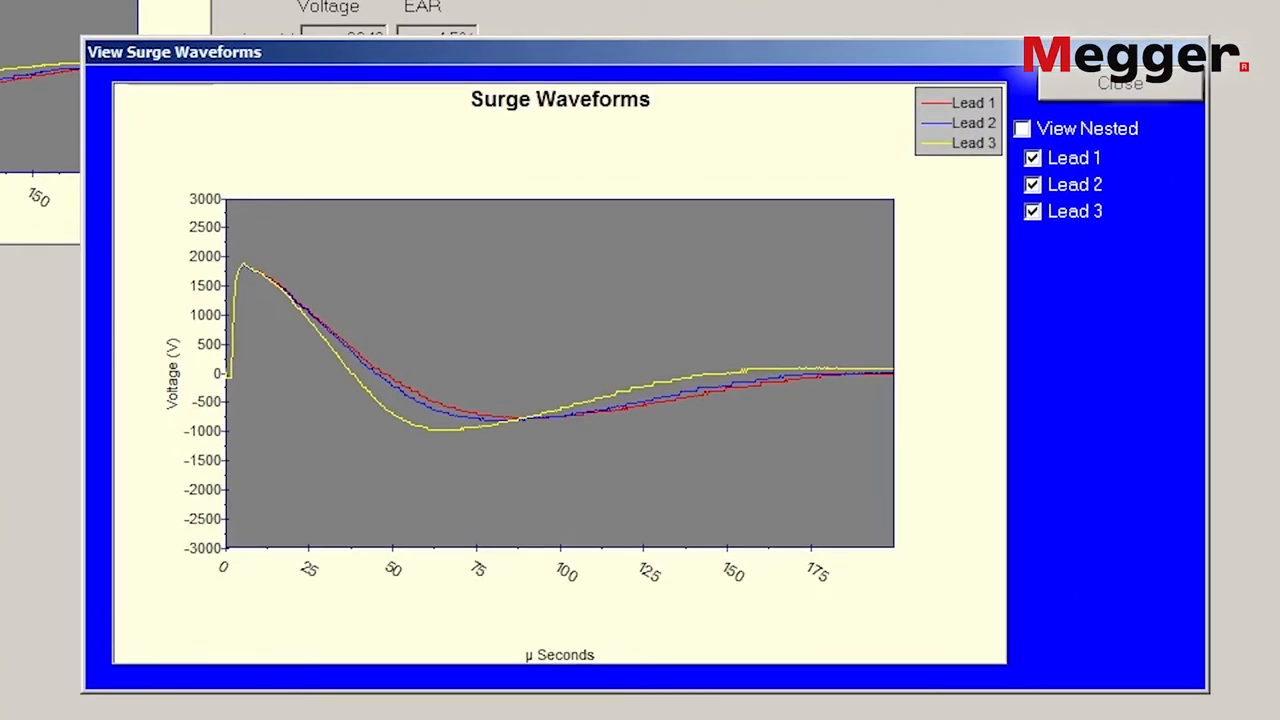
left_click(1032, 184)
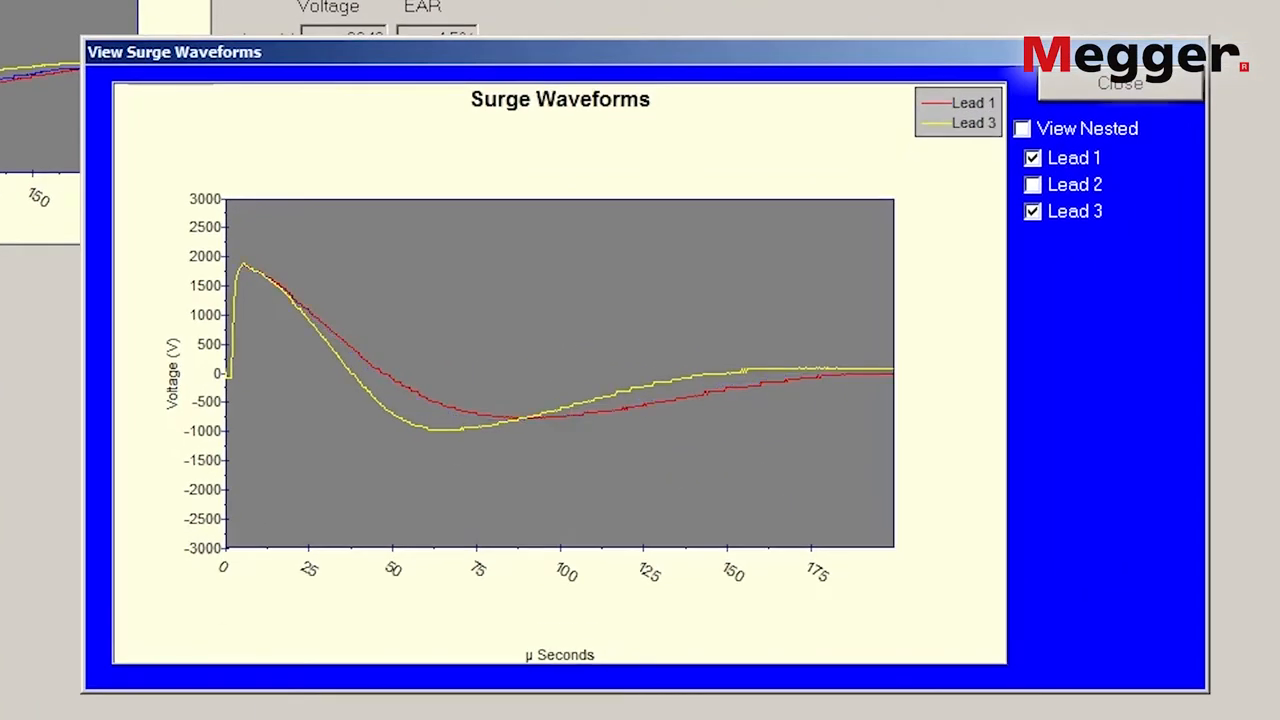
left_click(1032, 211)
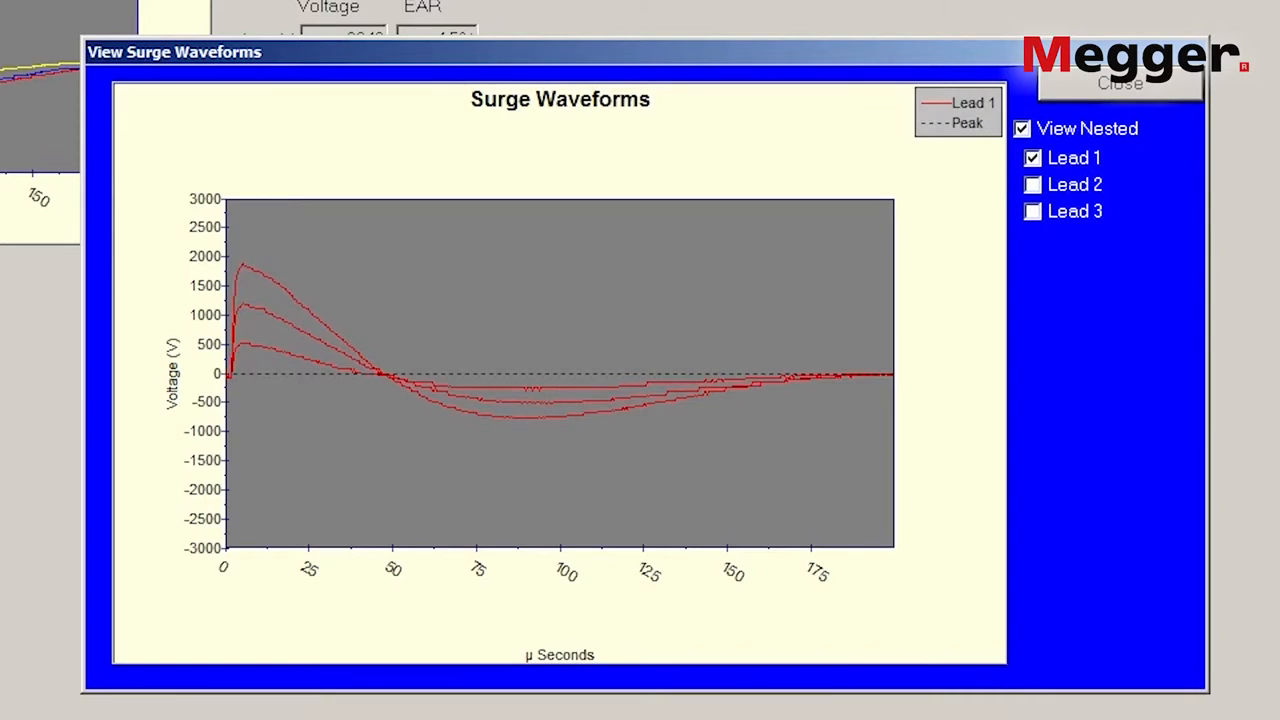
left_click(1122, 77)
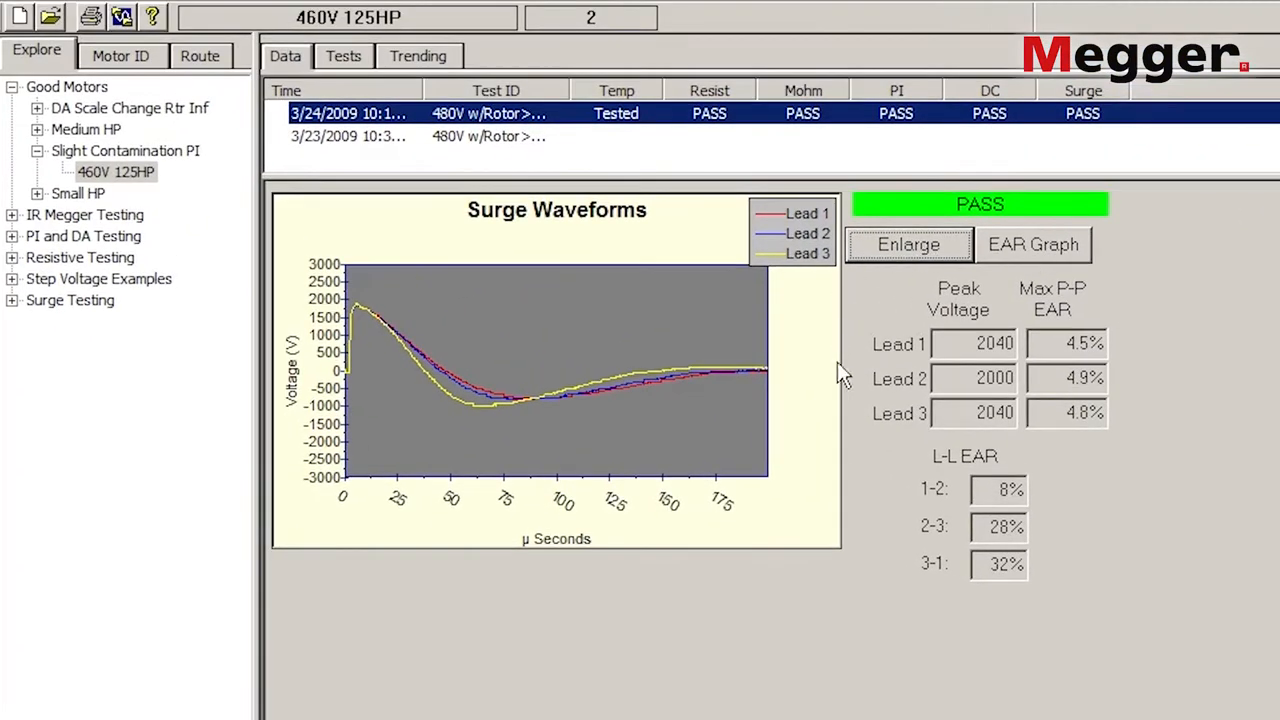
mouse_move(1005, 448)
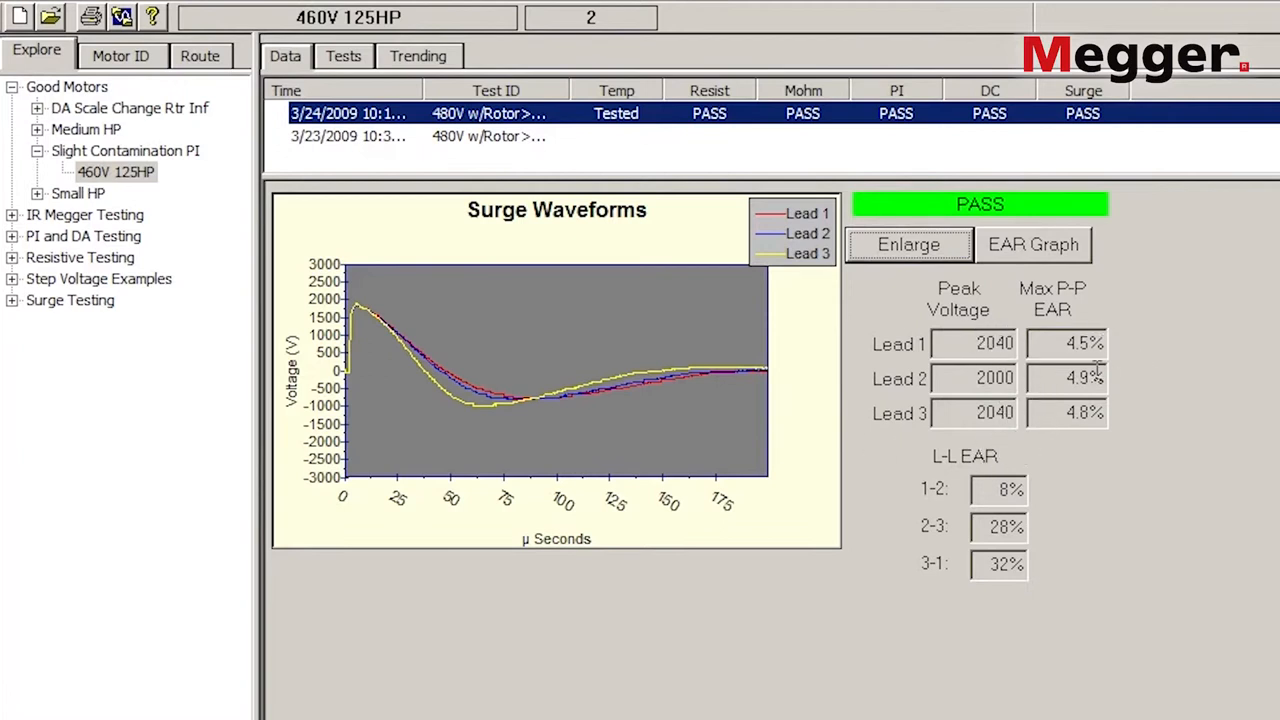
mouse_move(1113, 400)
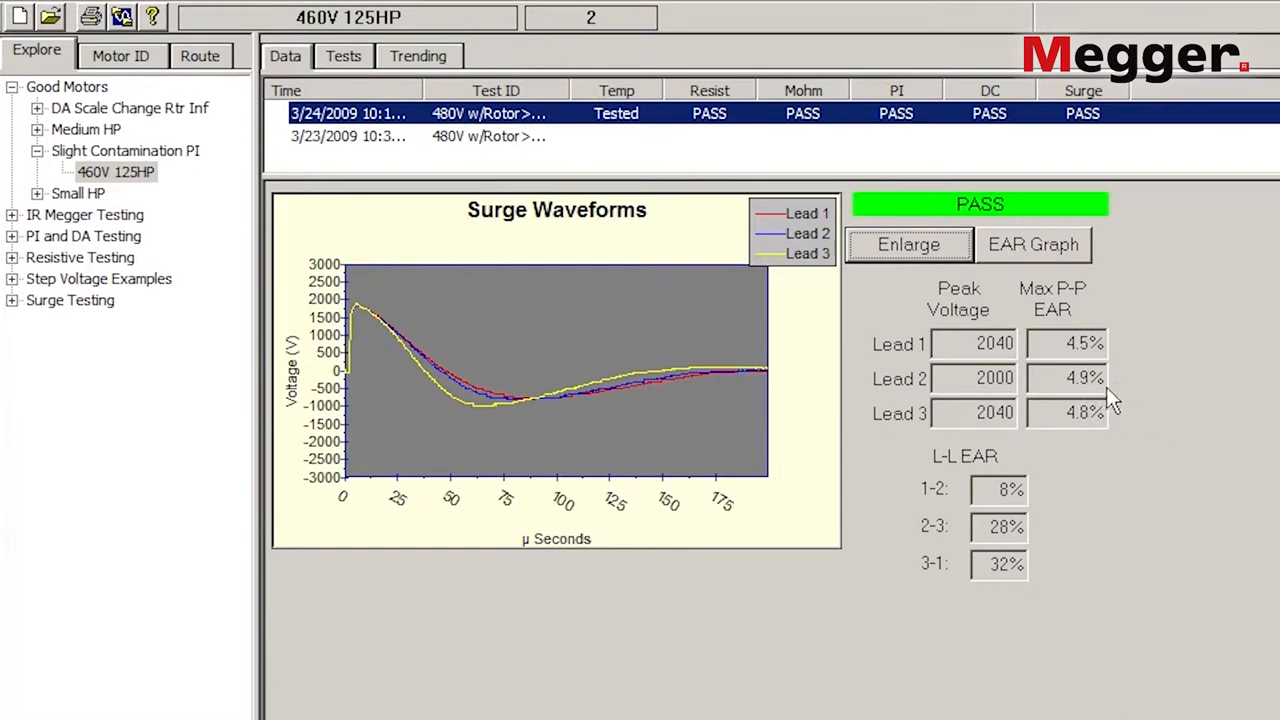
mouse_move(930, 498)
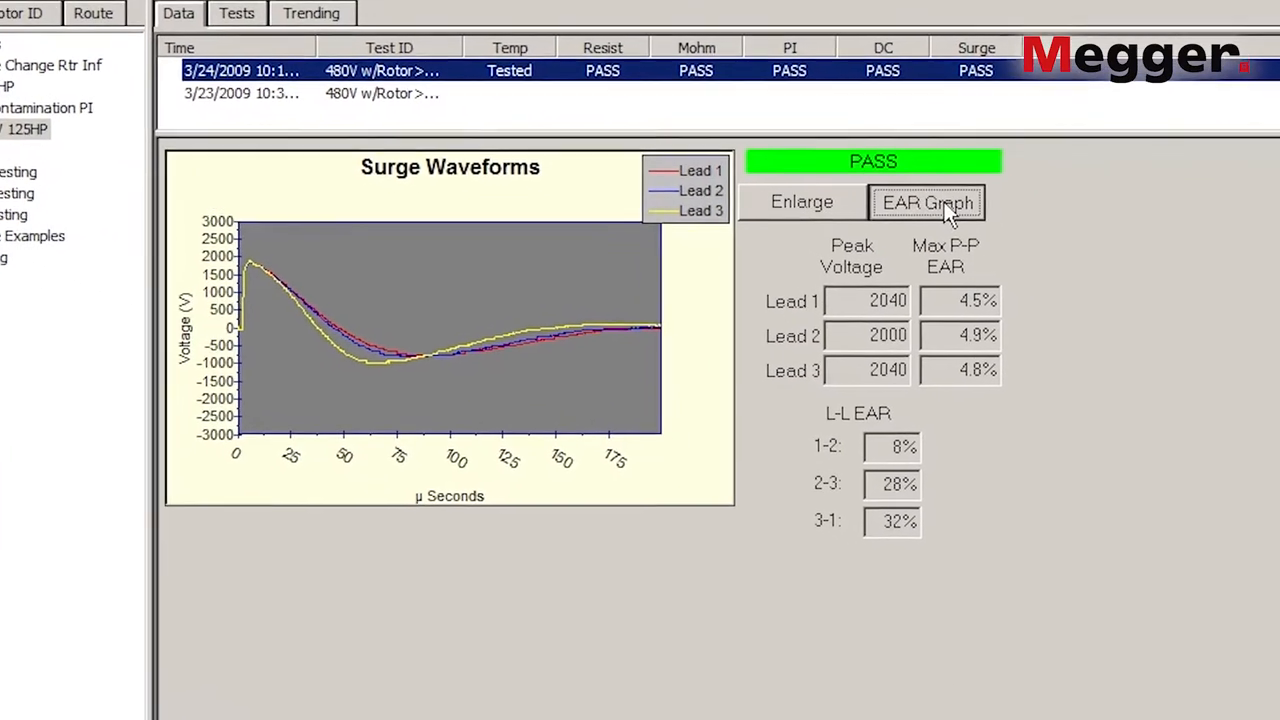
Step: View and close the pulse-to-pulse EAR graph
left_click(926, 202)
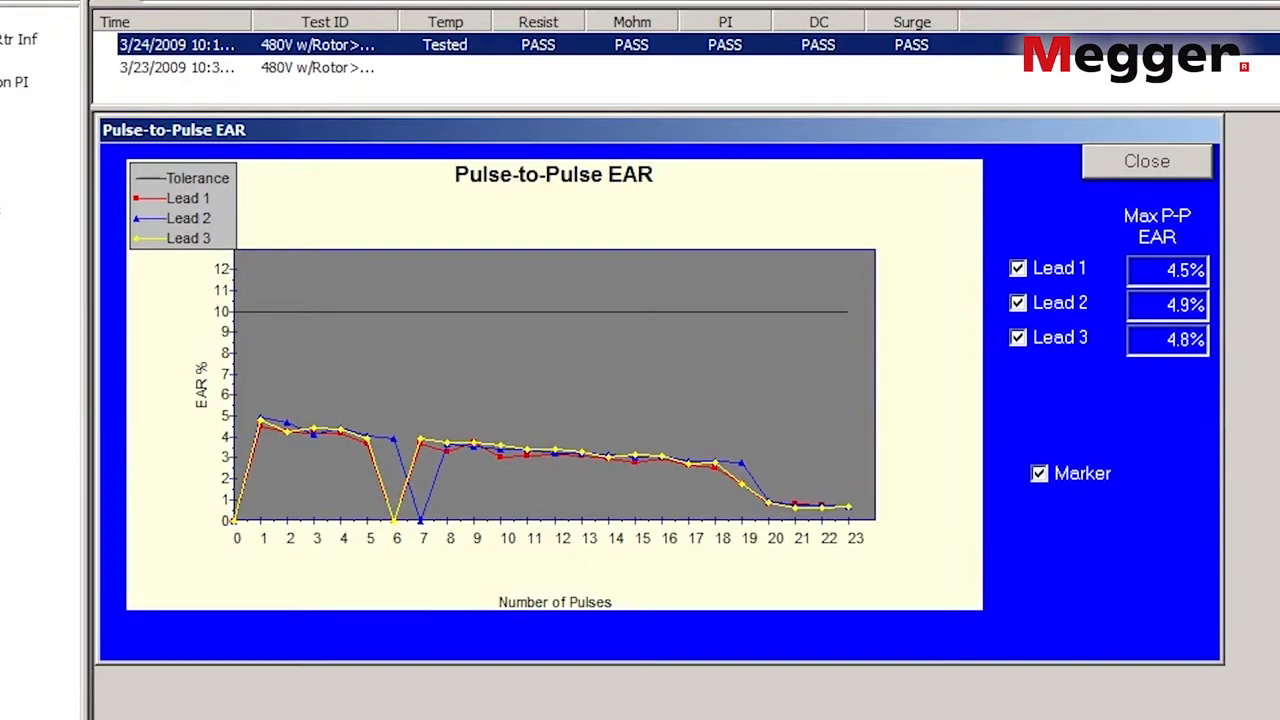
left_click(1147, 161)
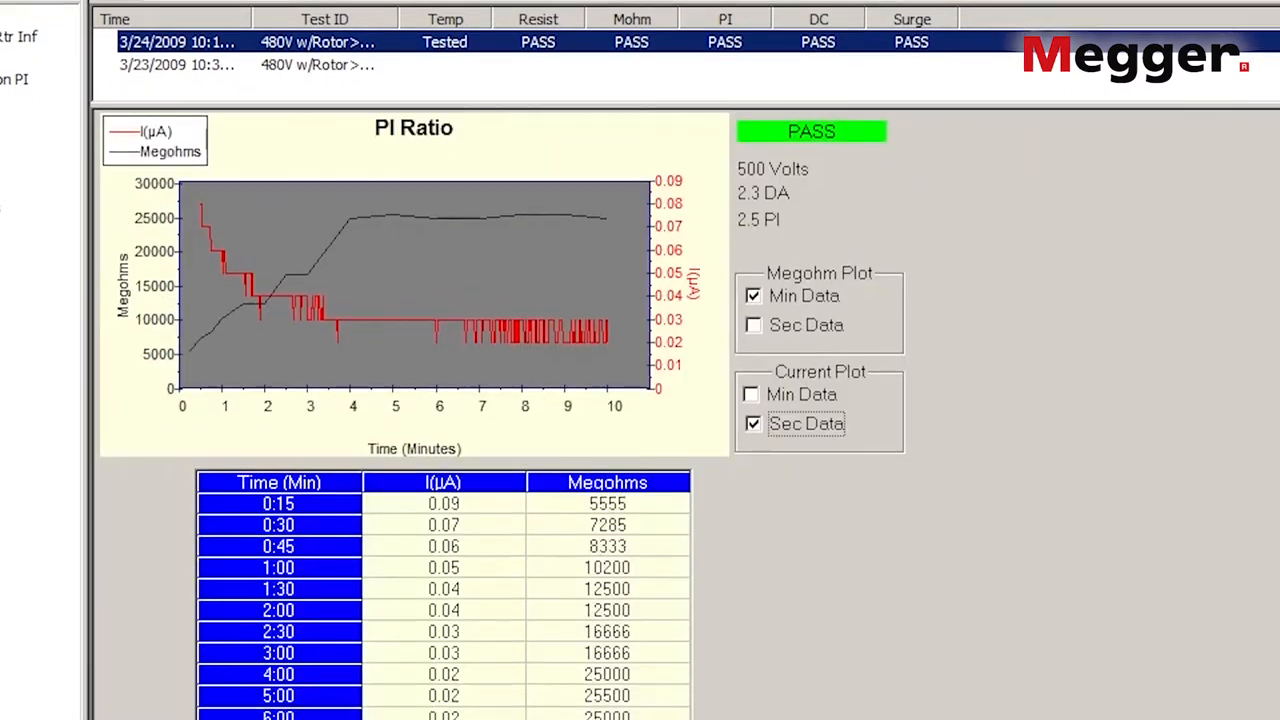
Step: Switch the PI current plot from seconds data to minute data
scroll("down", 3)
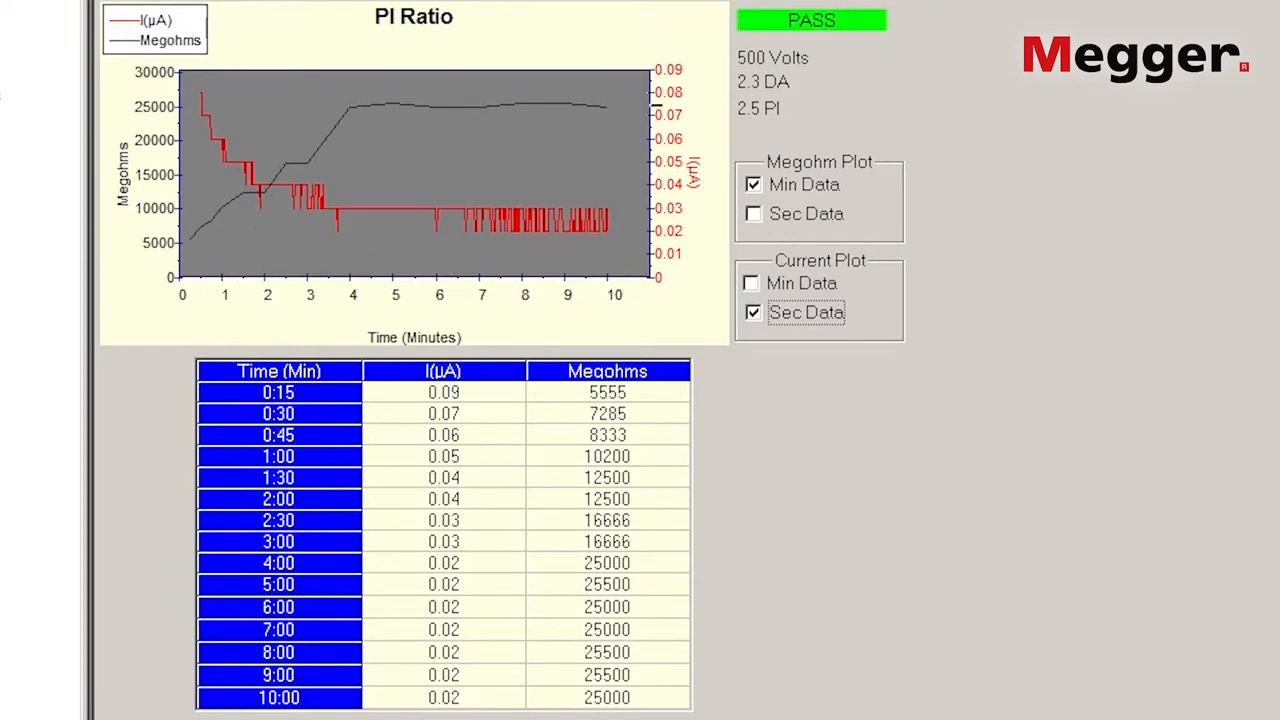
left_click(752, 283)
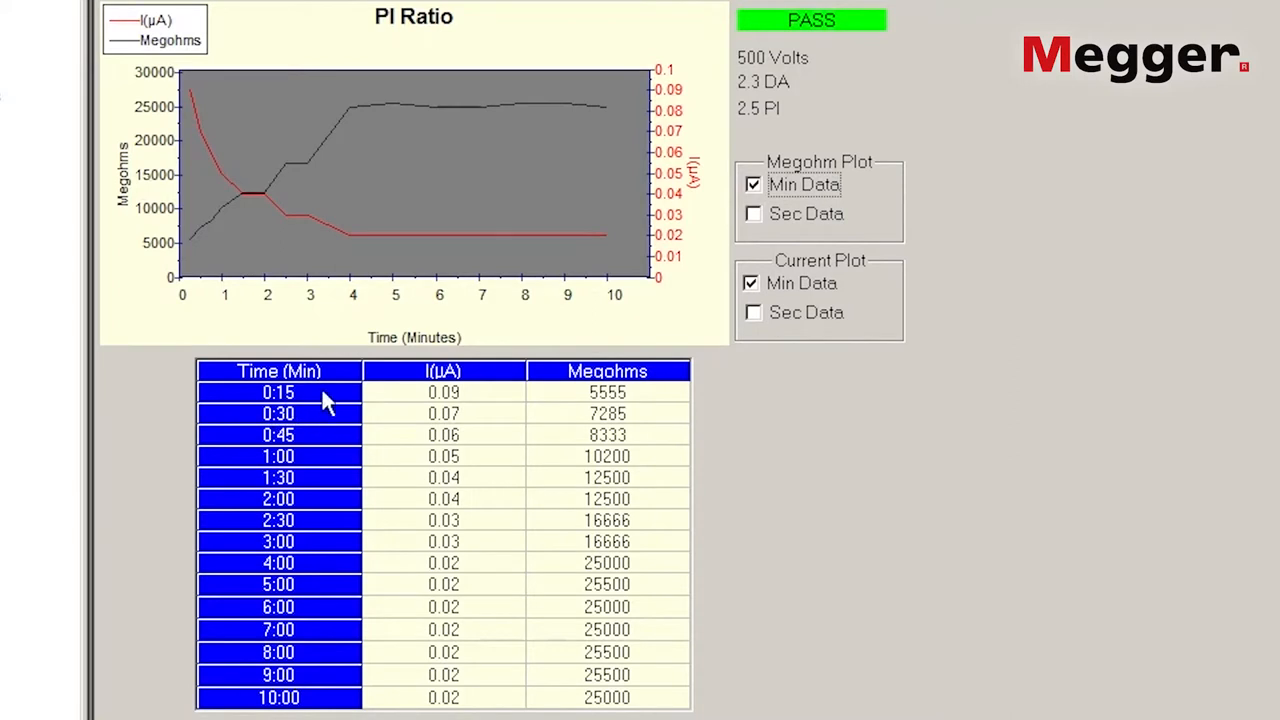
mouse_move(340, 445)
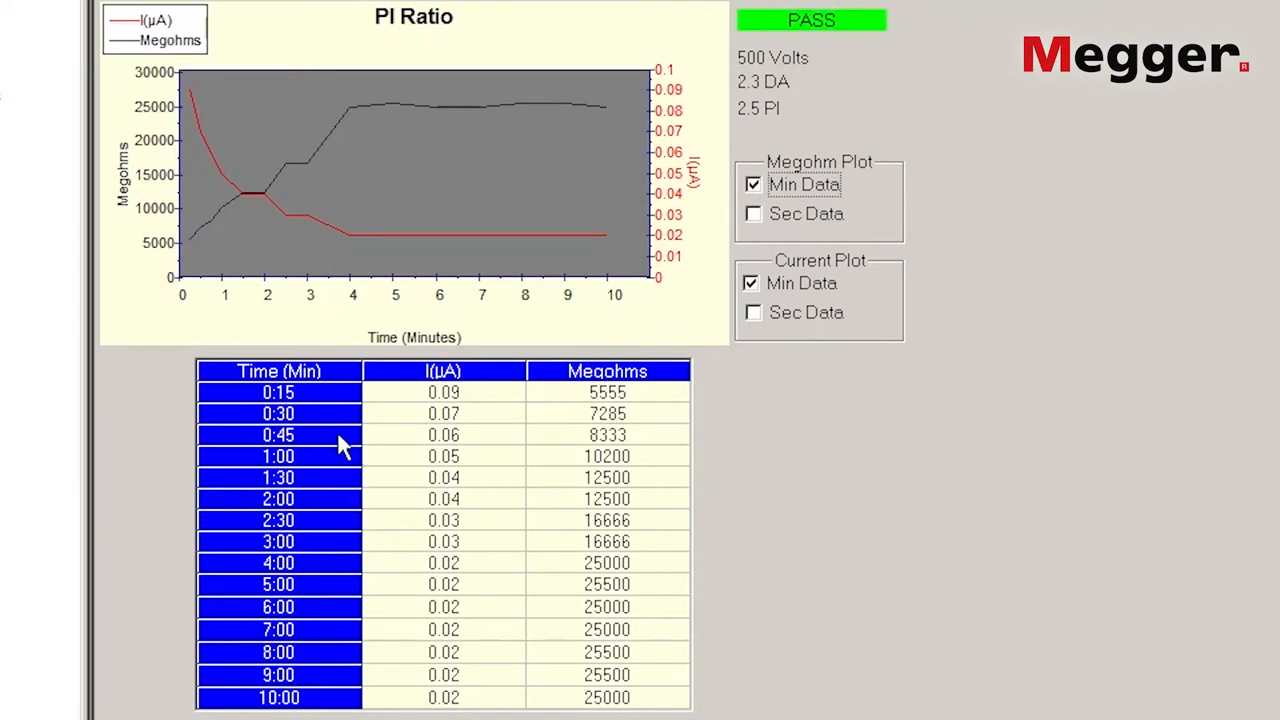
mouse_move(318, 550)
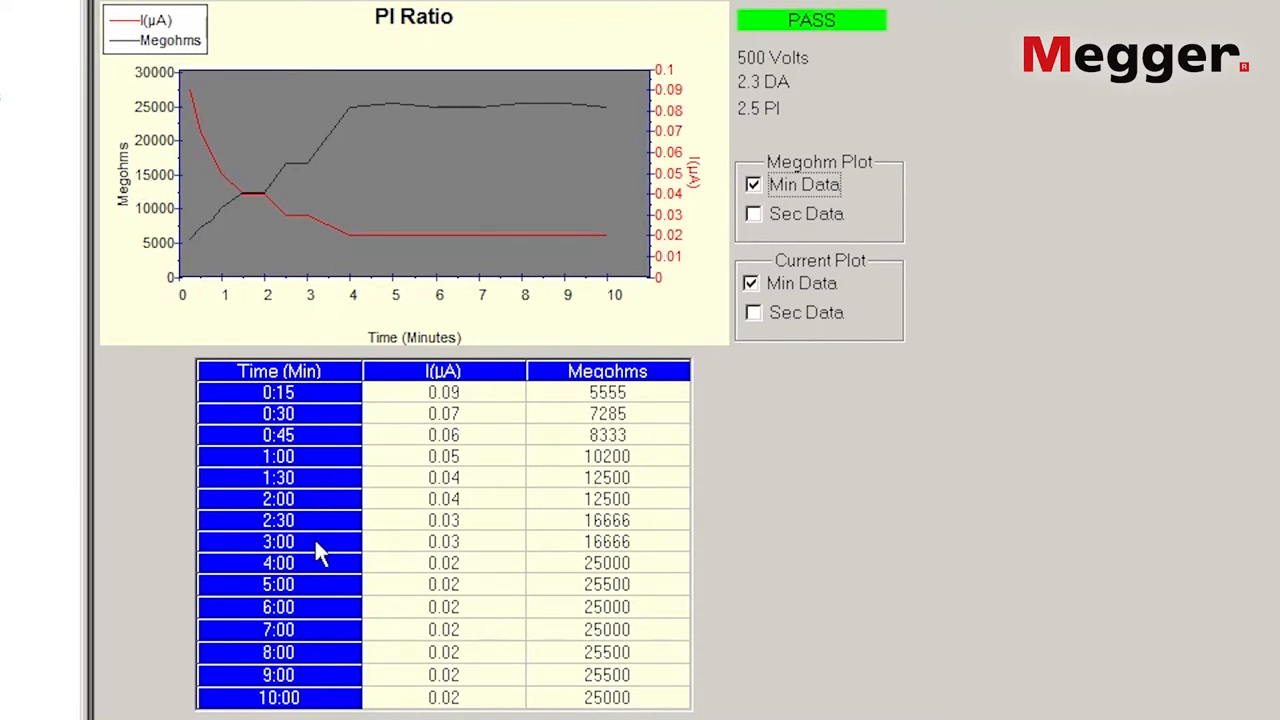
mouse_move(345, 609)
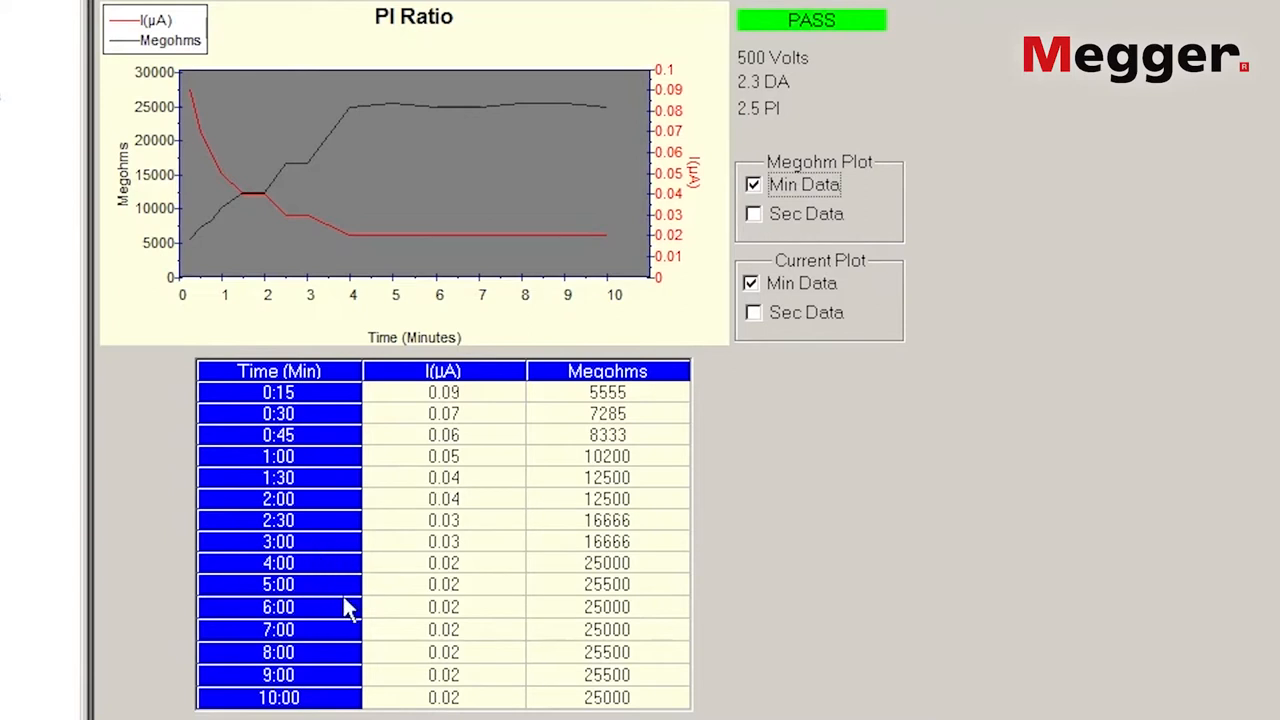
mouse_move(655, 713)
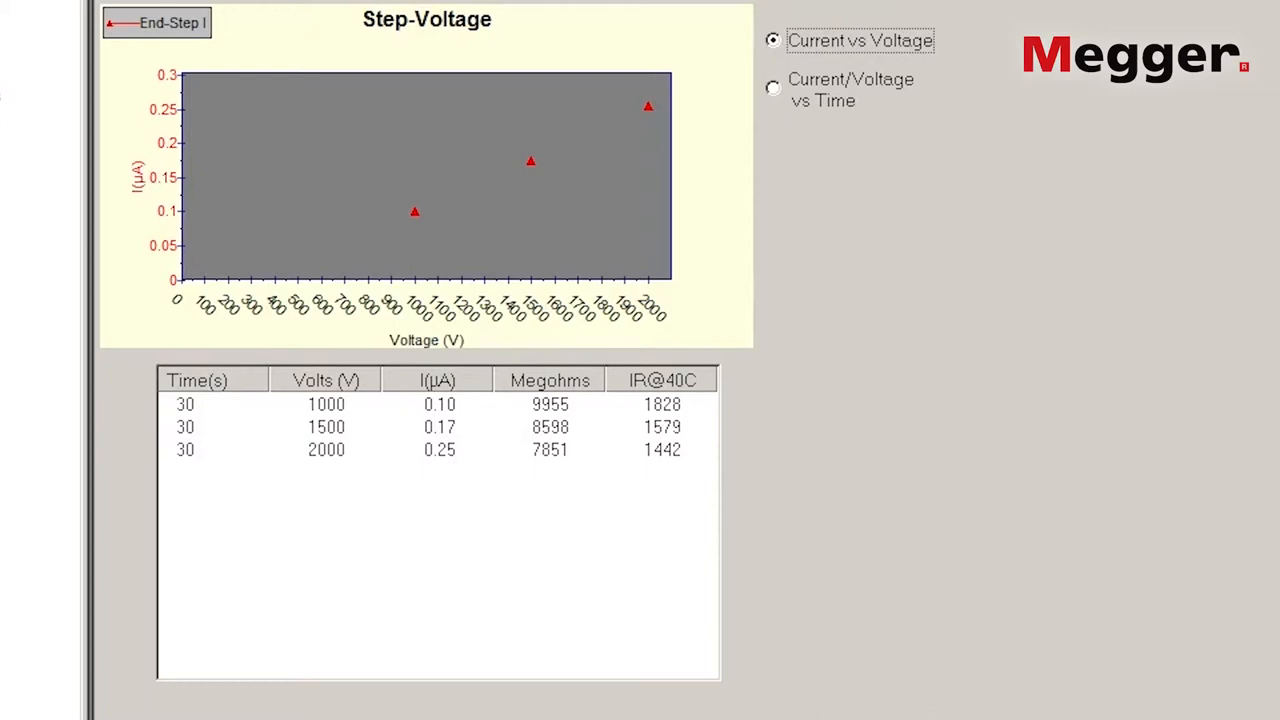
mouse_move(376, 457)
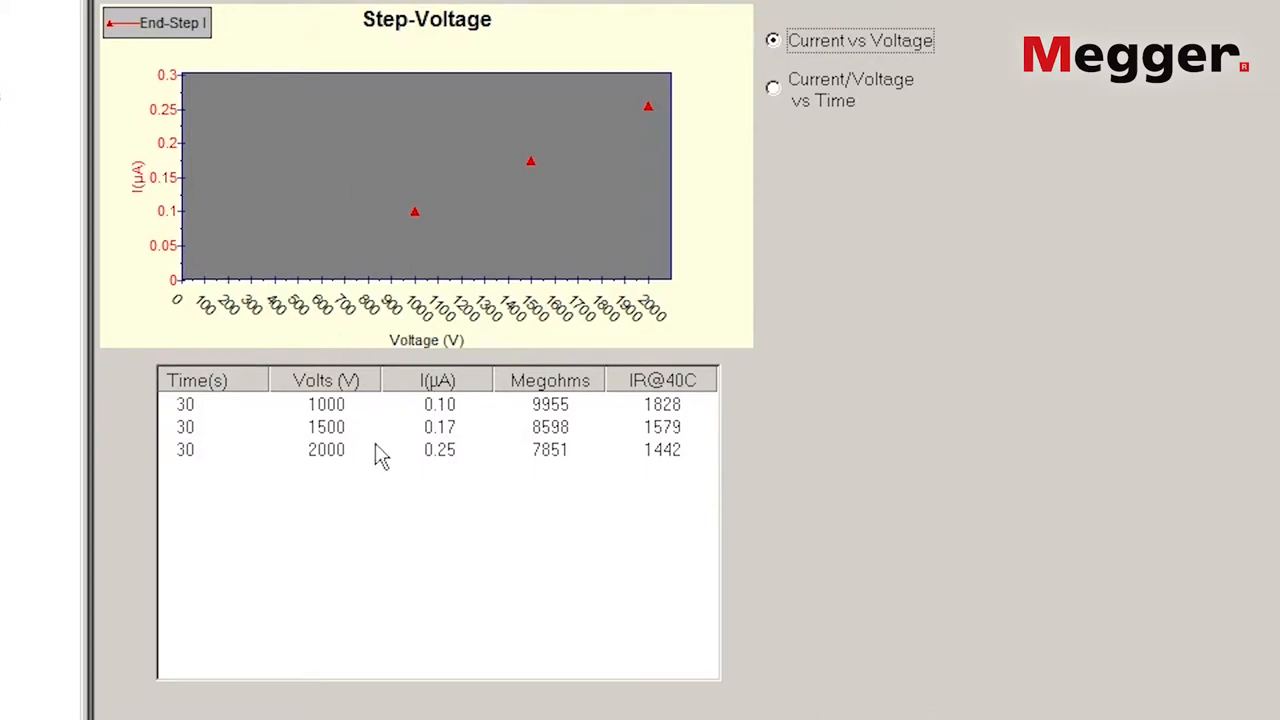
mouse_move(513, 466)
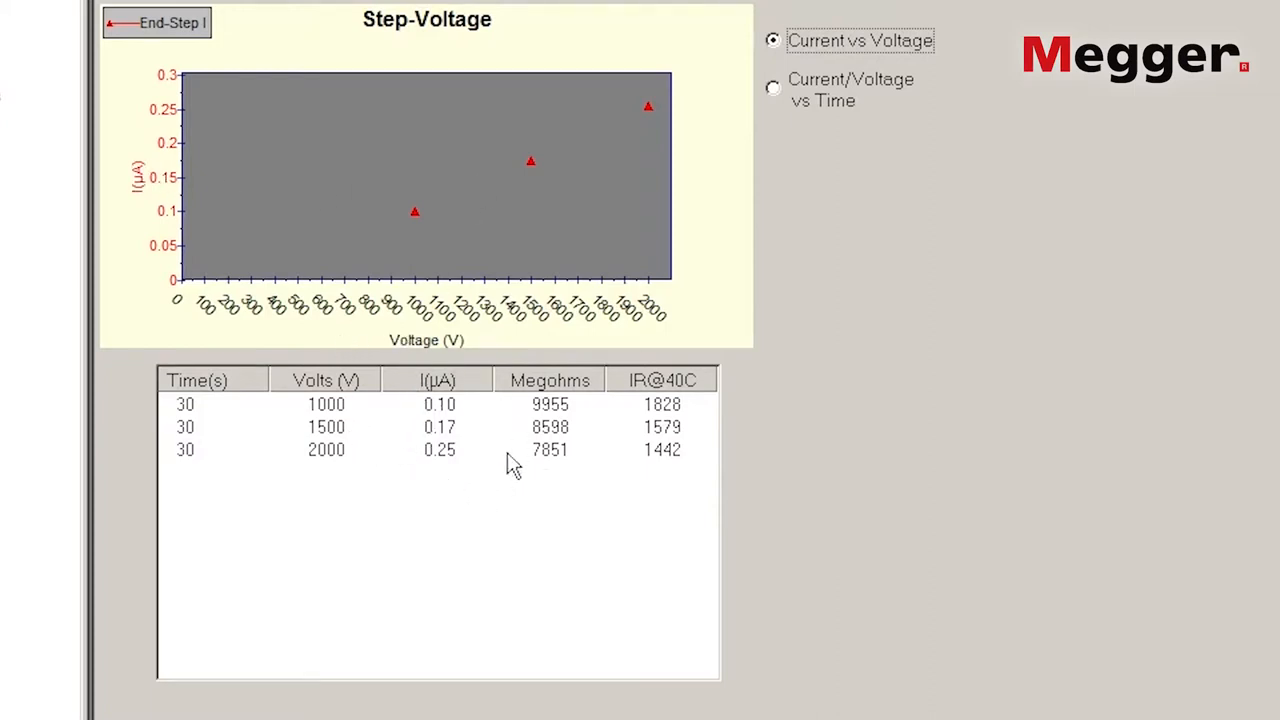
mouse_move(792, 118)
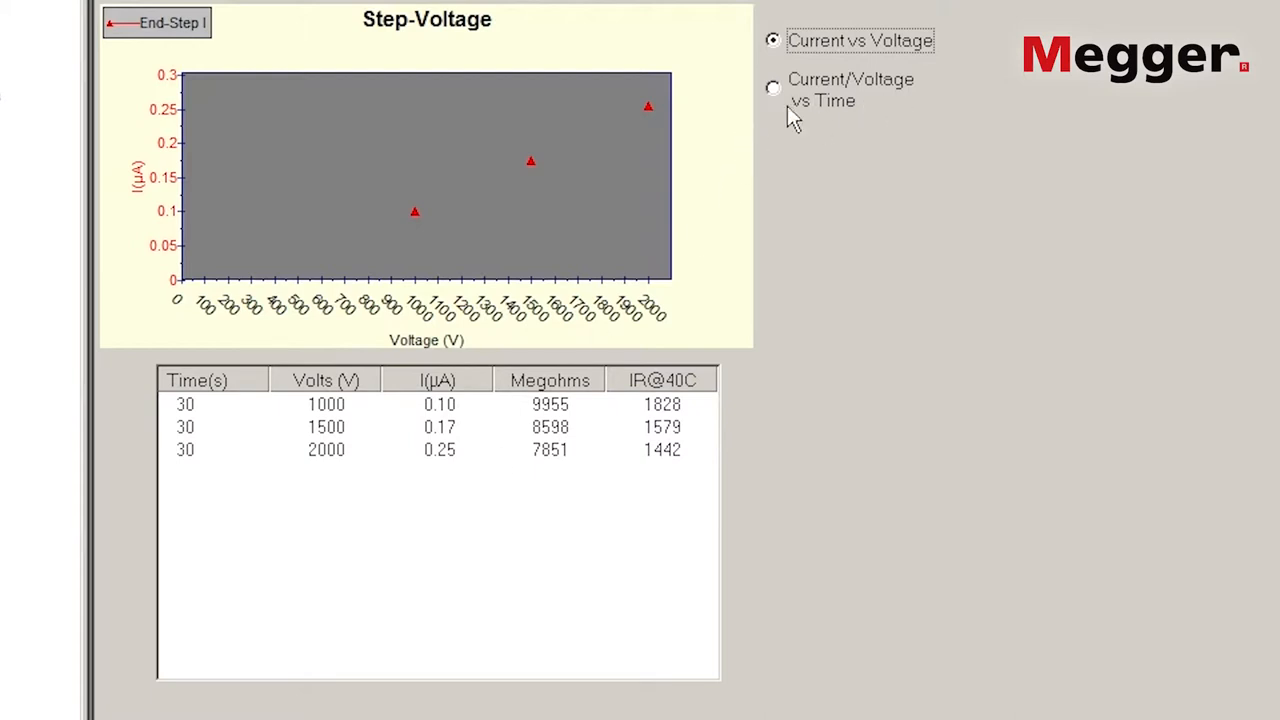
Step: Plot the step-voltage results as current and voltage versus time
left_click(772, 88)
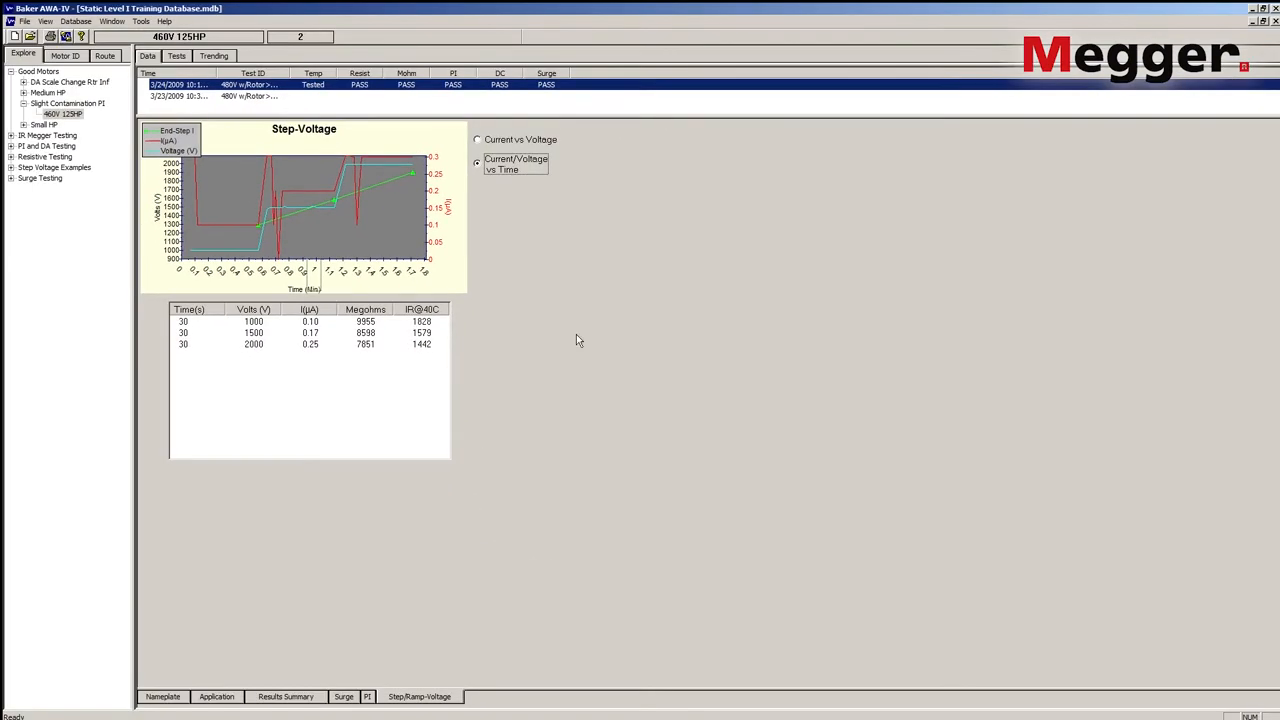
mouse_move(425, 499)
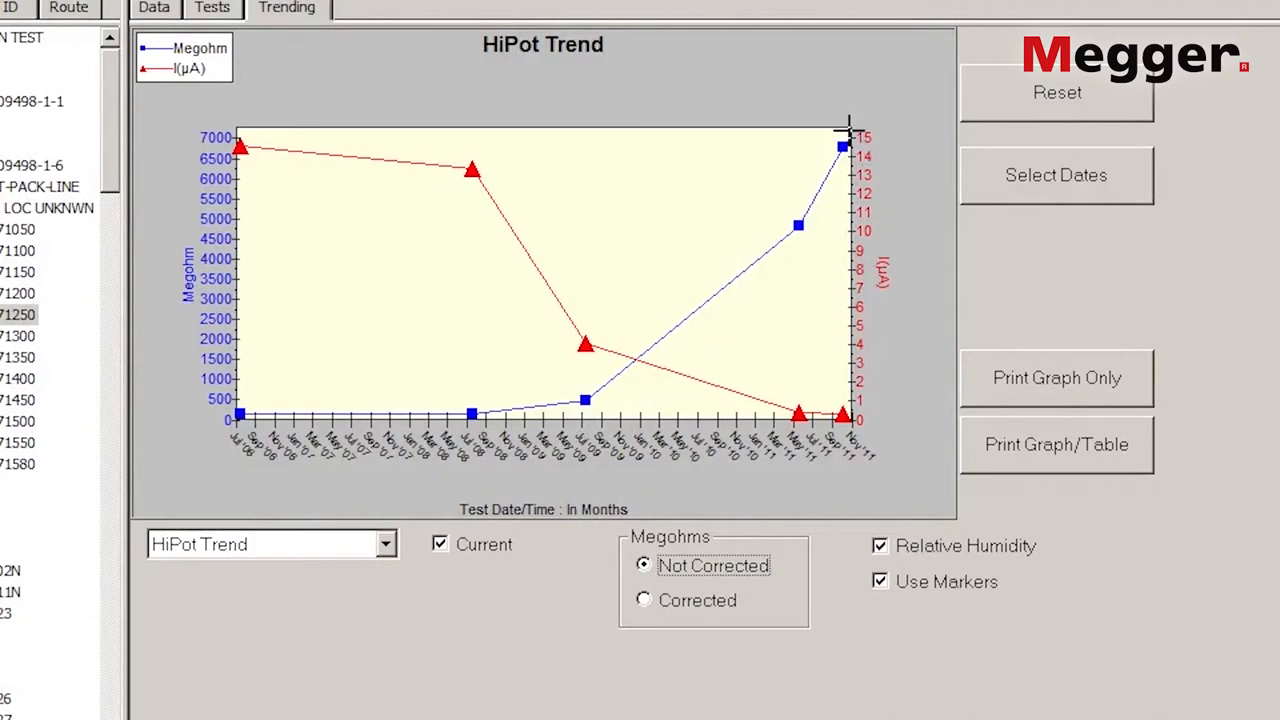
mouse_move(807, 243)
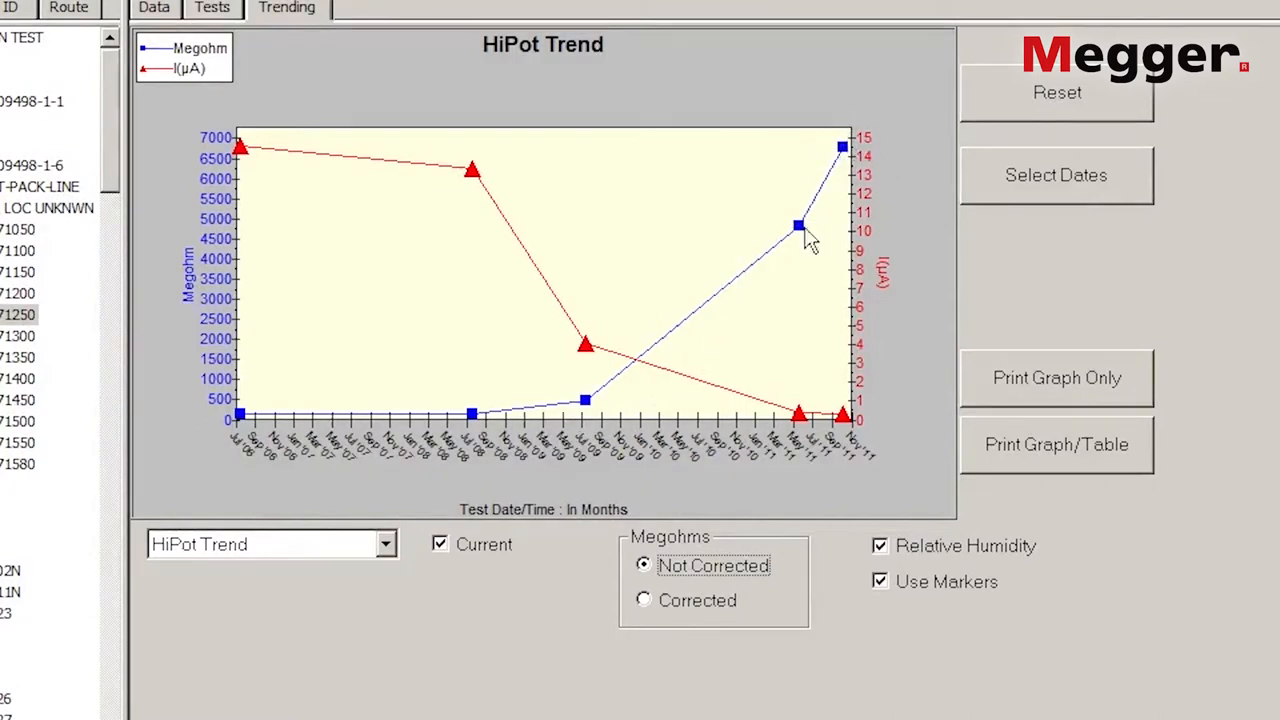
mouse_move(295, 160)
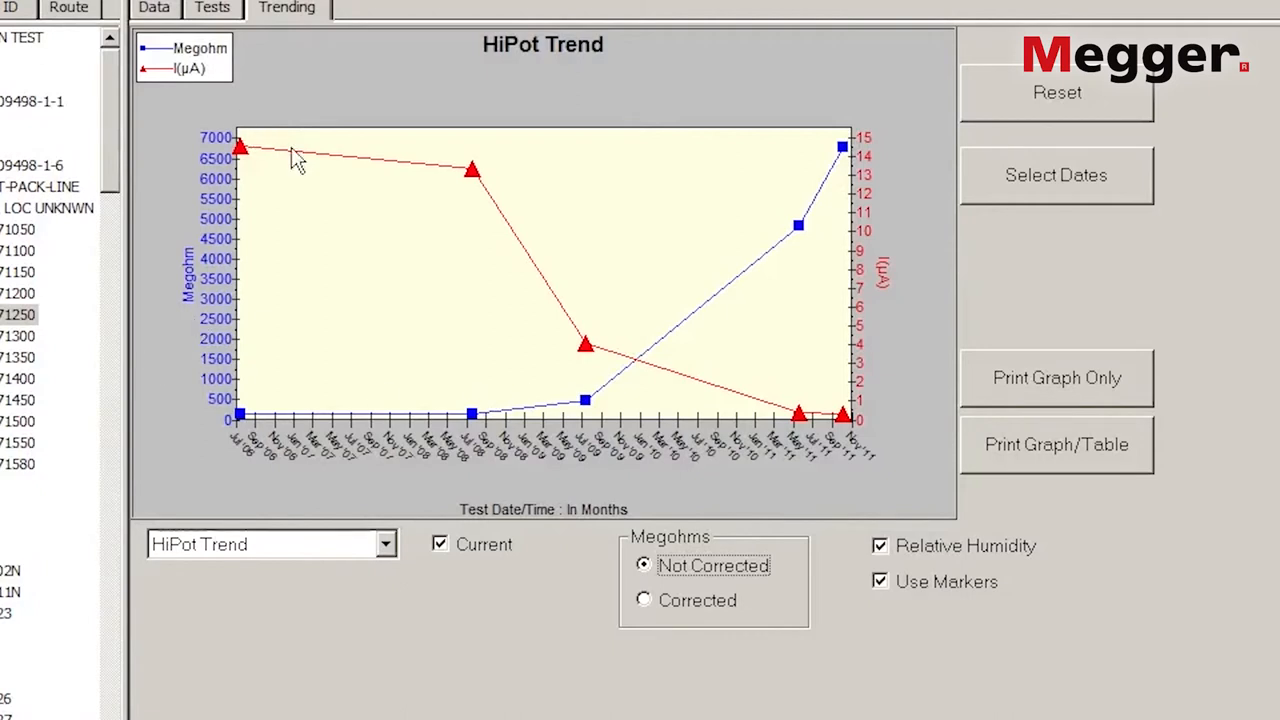
mouse_move(416, 548)
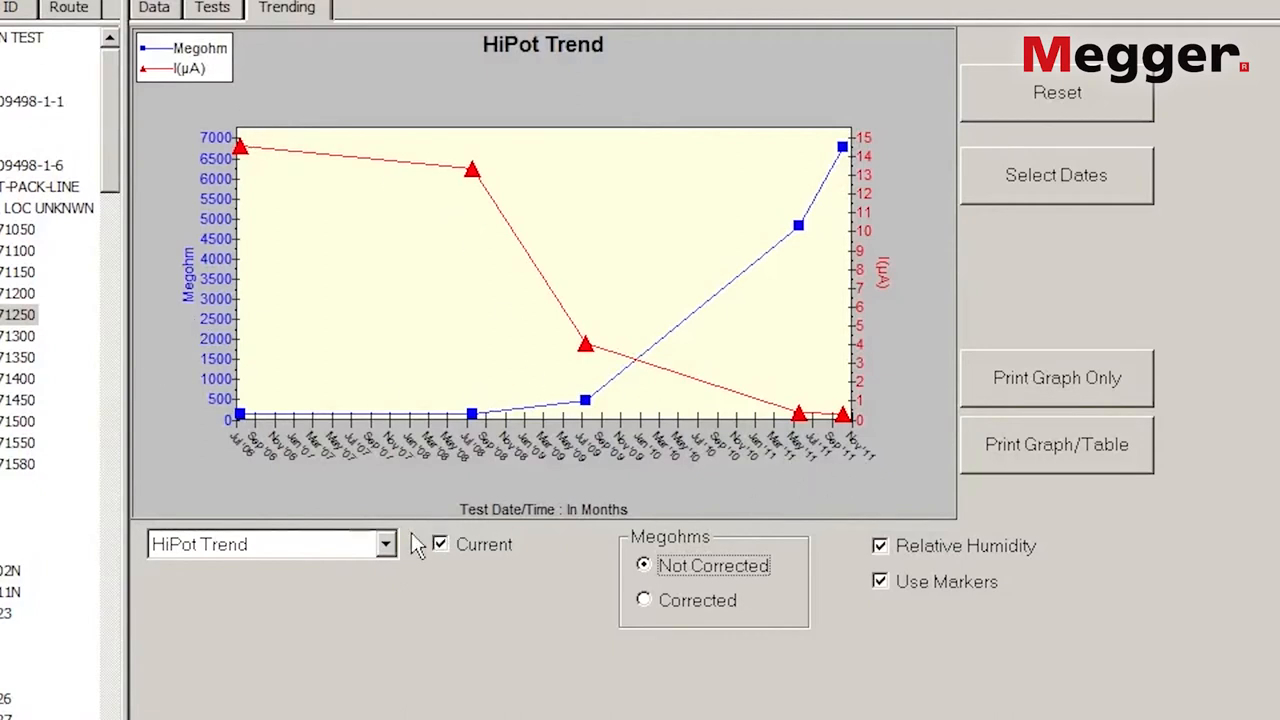
Step: Choose HiPot Trend from the trend type dropdown
left_click(386, 544)
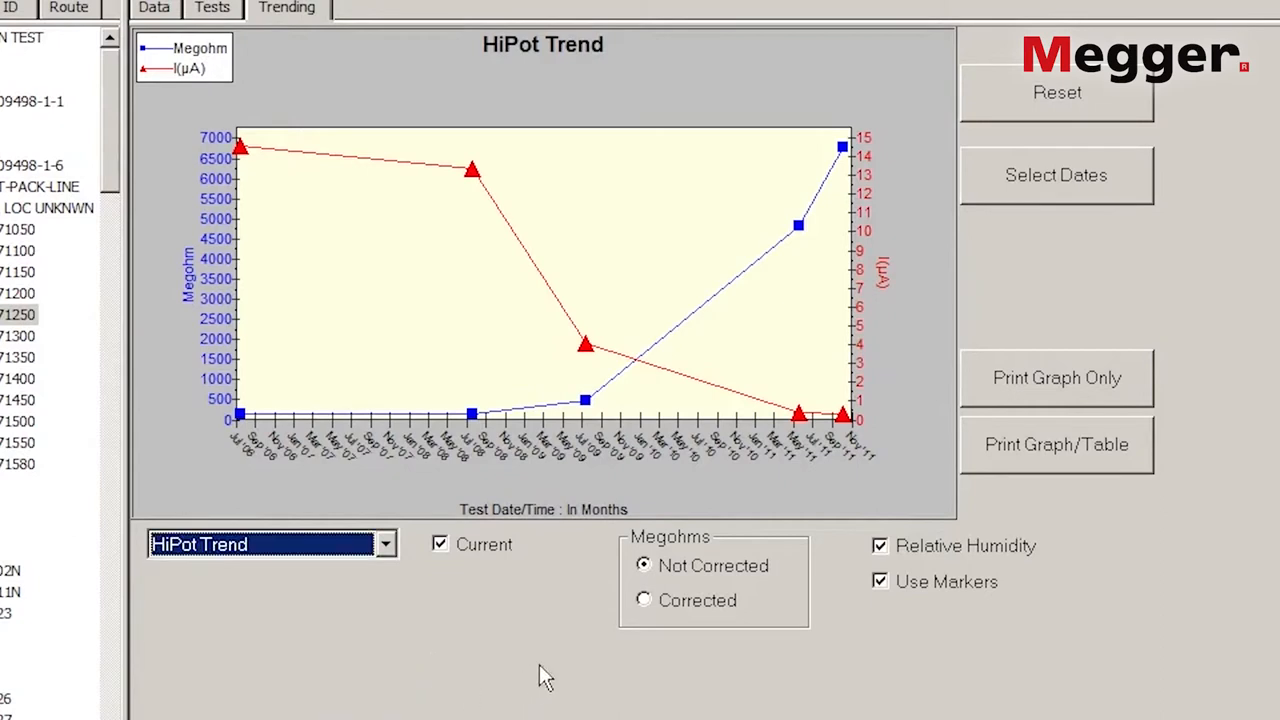
mouse_move(385, 564)
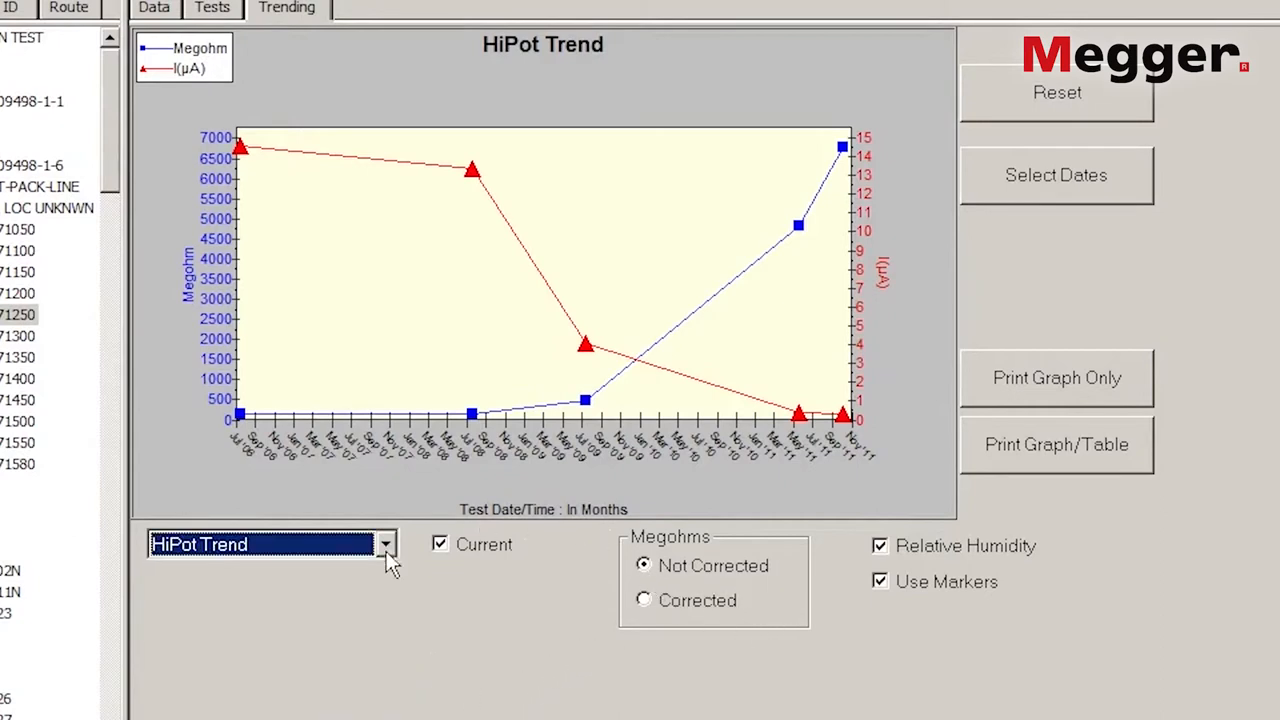
mouse_move(440, 555)
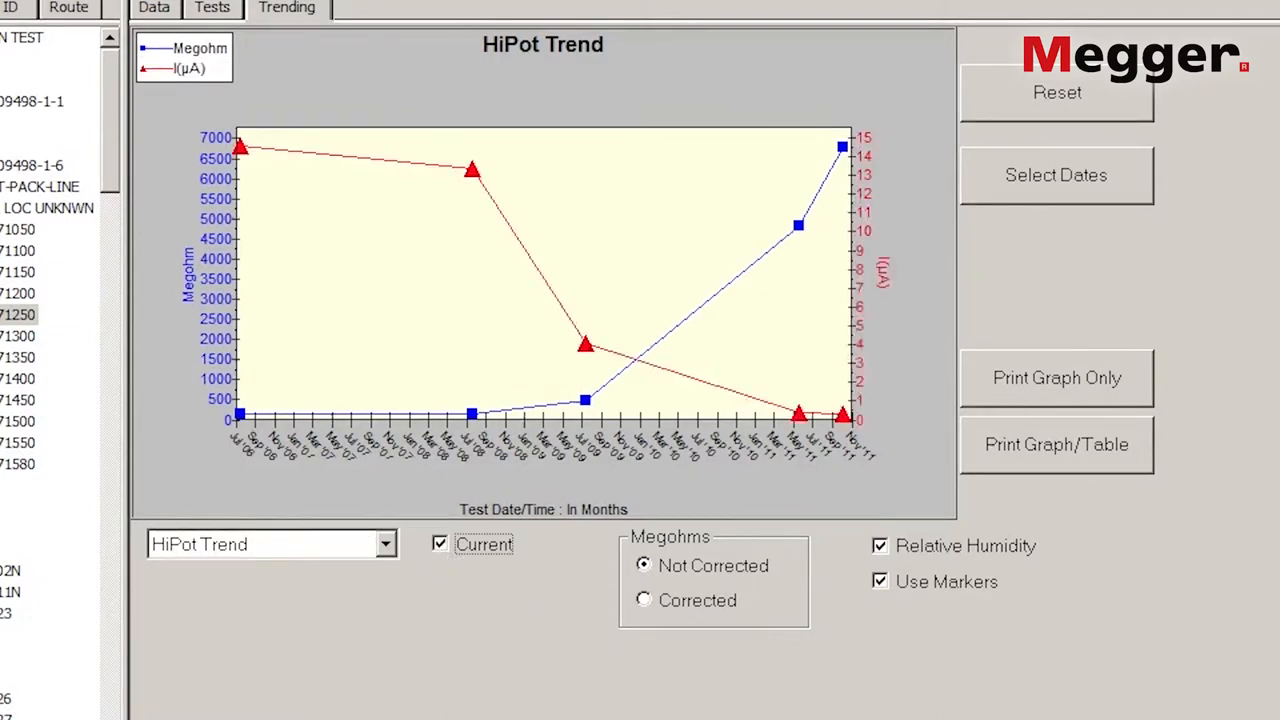
Step: Trend only the 10/4/2011, 5/18/2011 and 7/12/2009 tests
left_click(1056, 175)
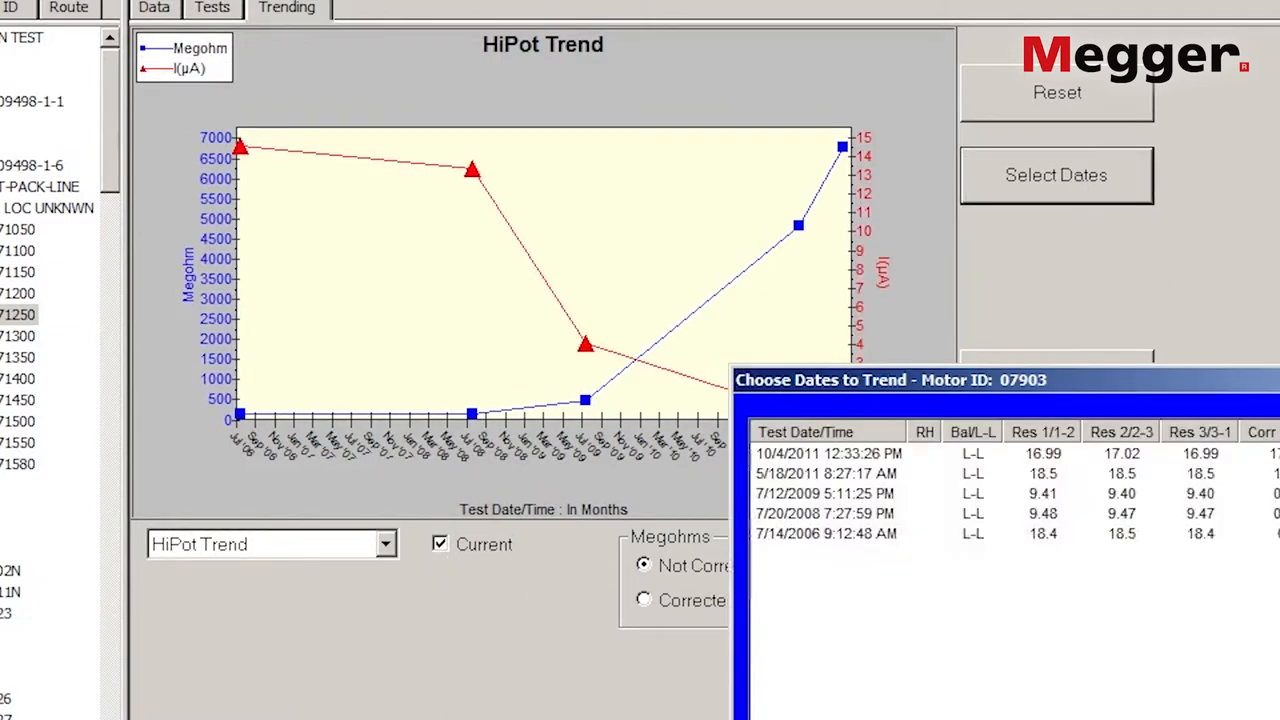
left_click(825, 454)
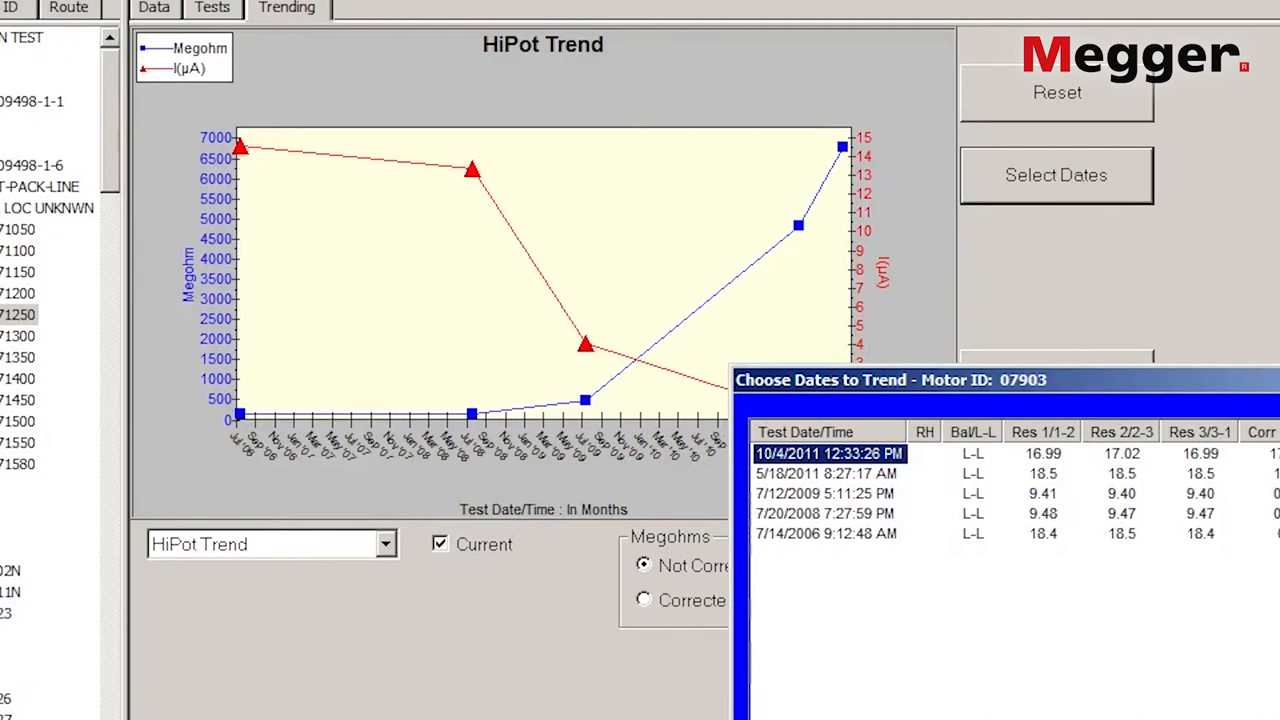
left_click(820, 473)
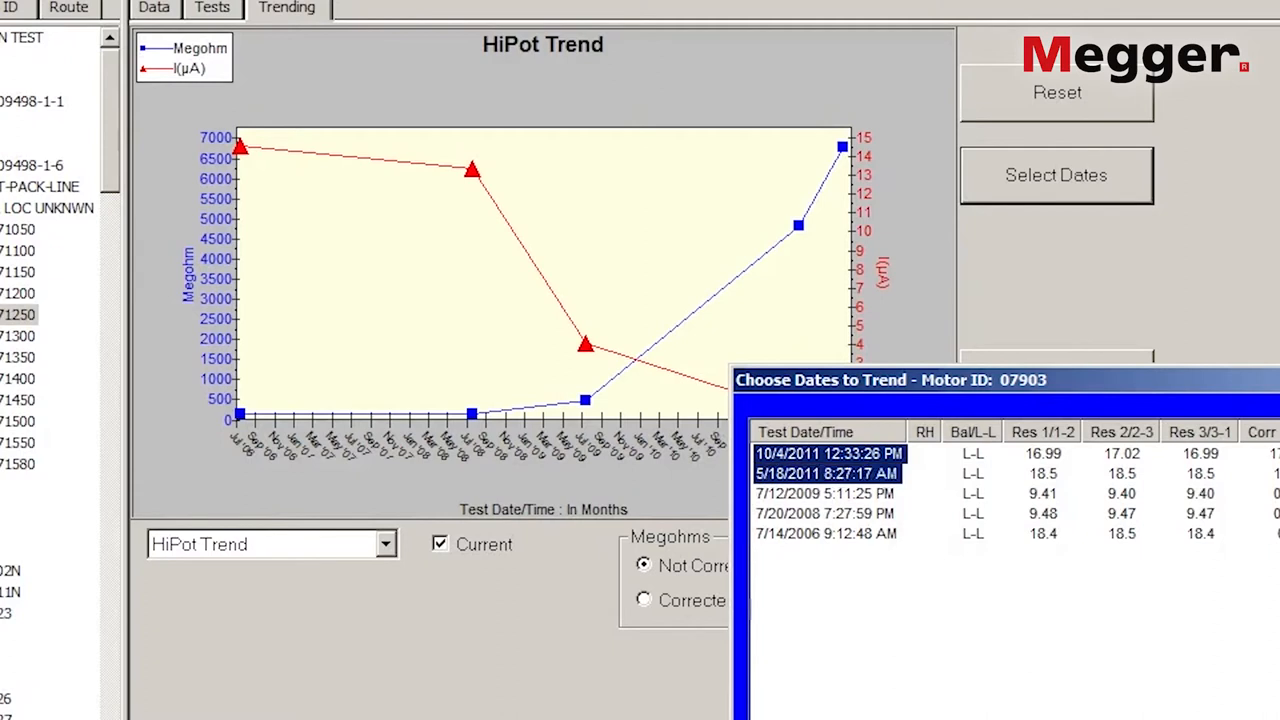
left_click(826, 494)
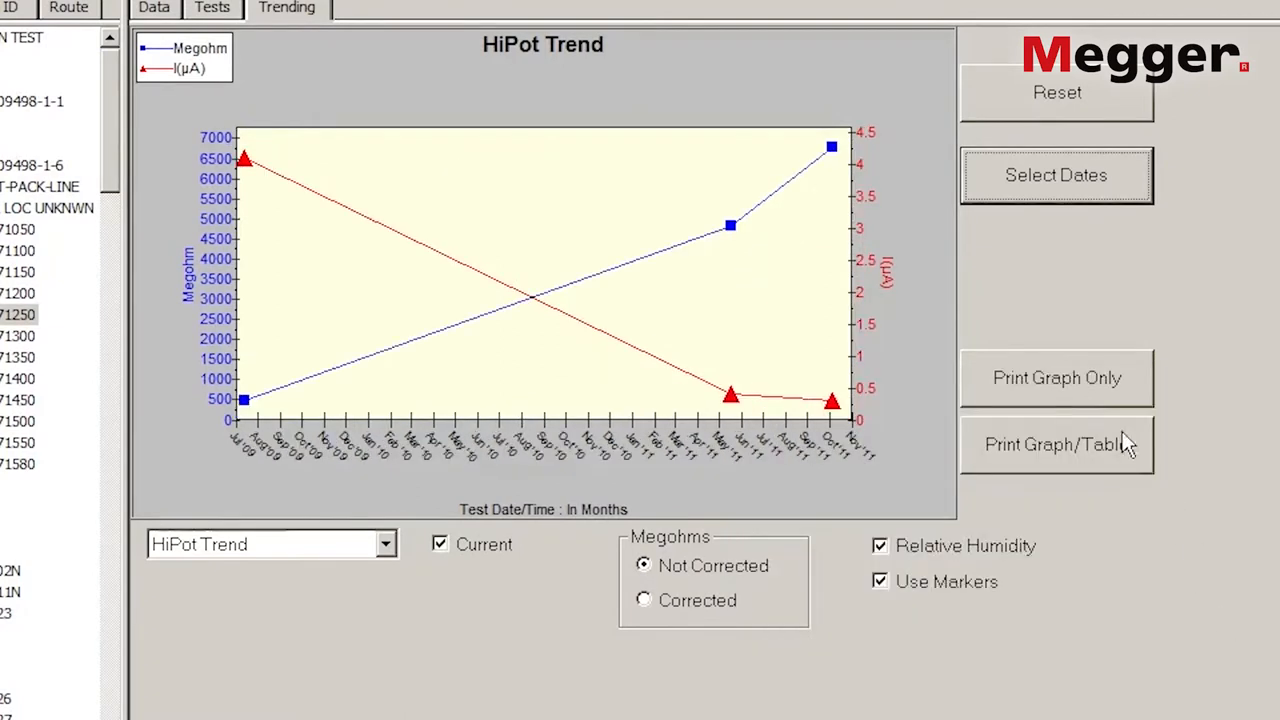
mouse_move(1113, 88)
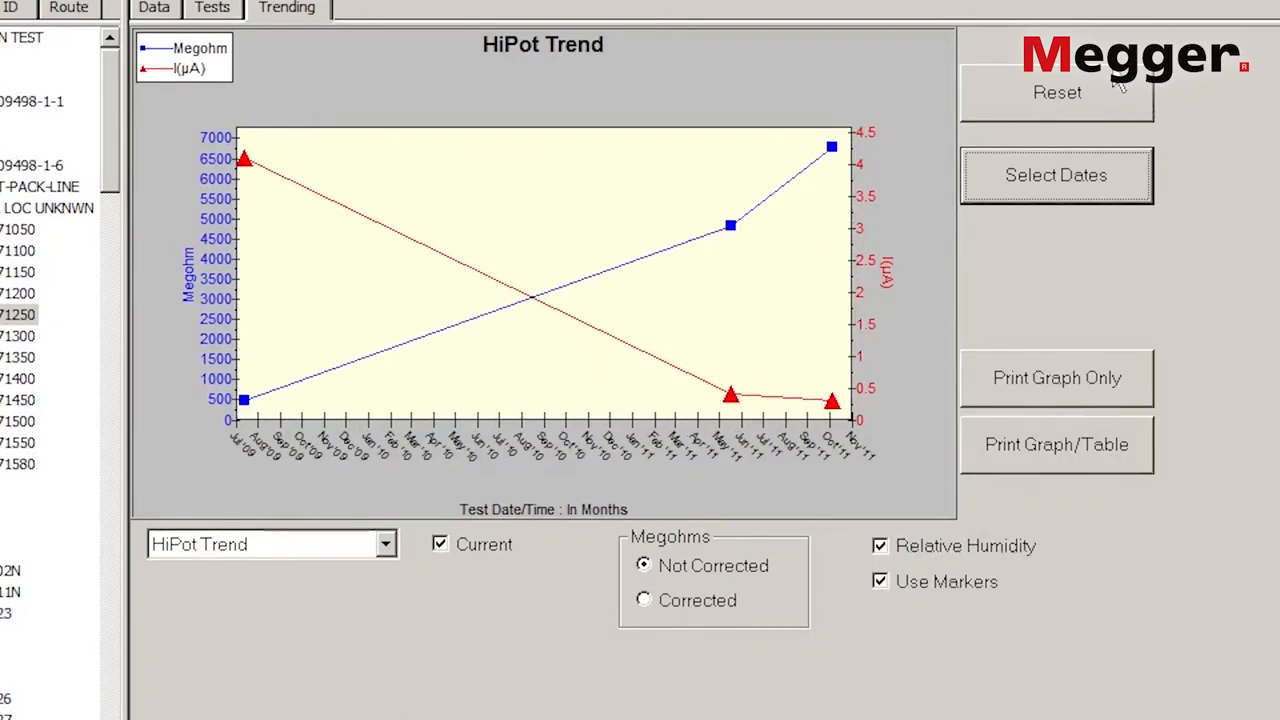
mouse_move(1017, 305)
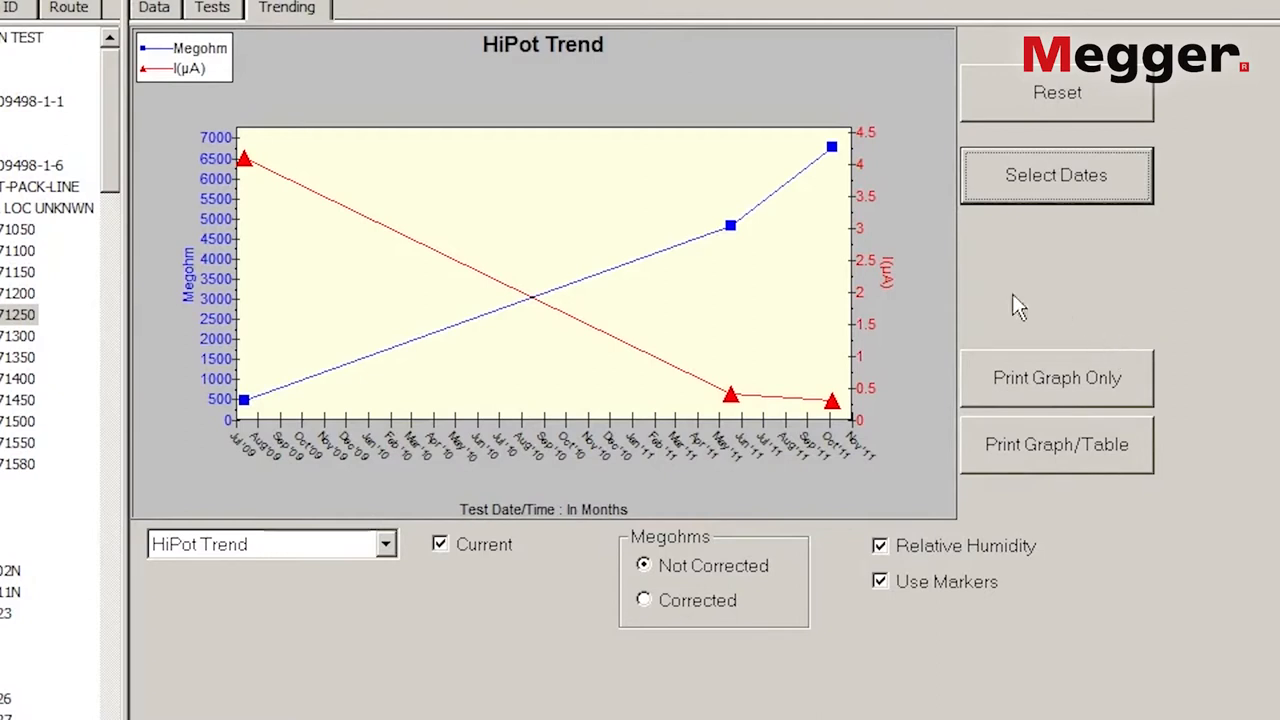
mouse_move(978, 330)
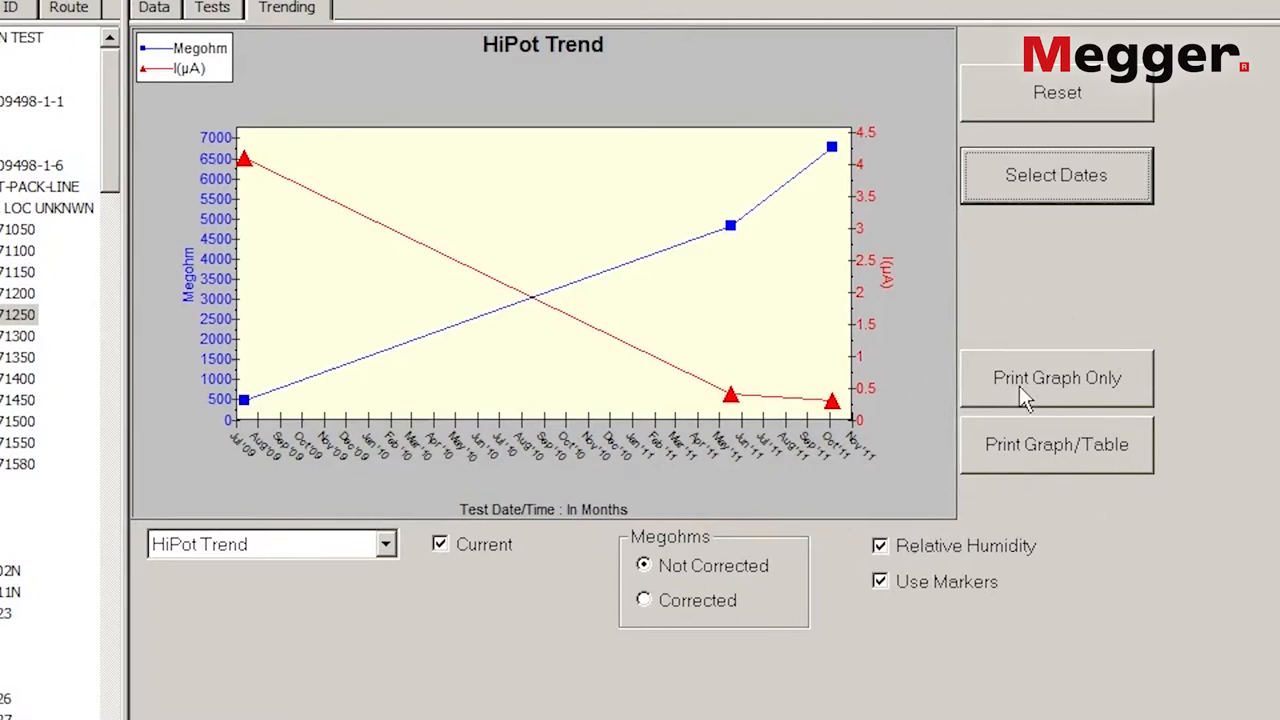
mouse_move(1147, 490)
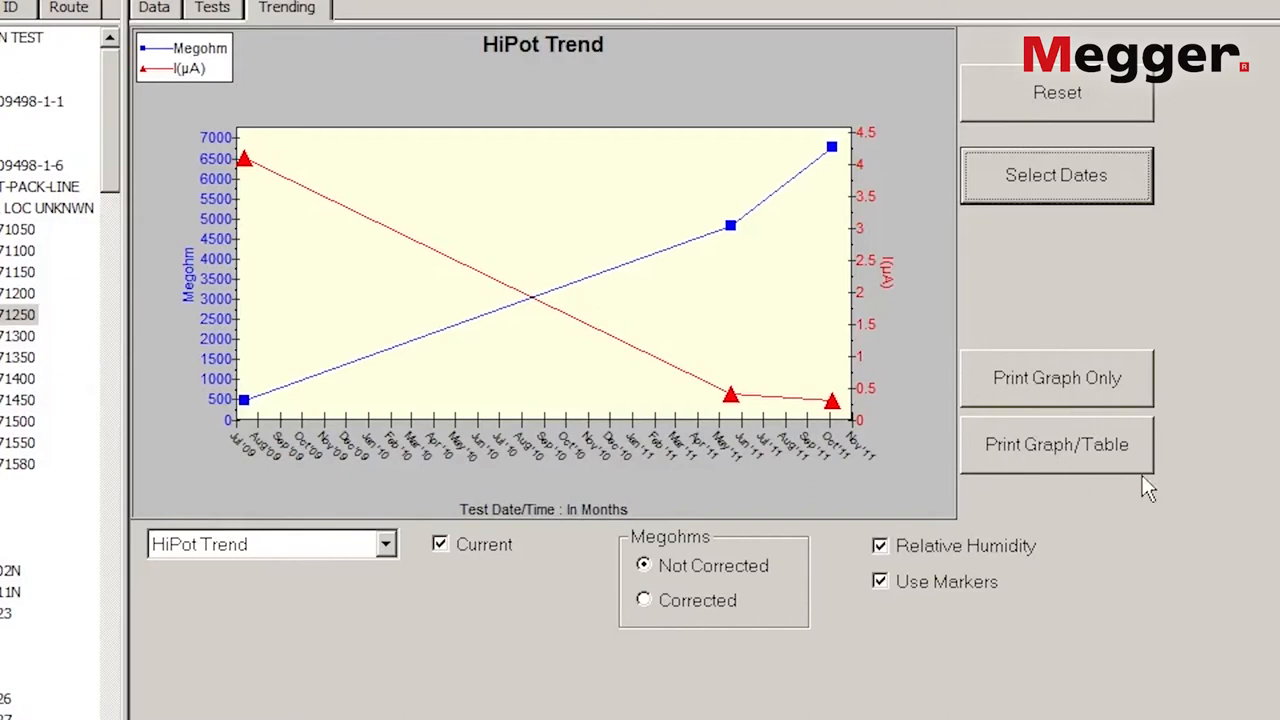
left_click(134, 43)
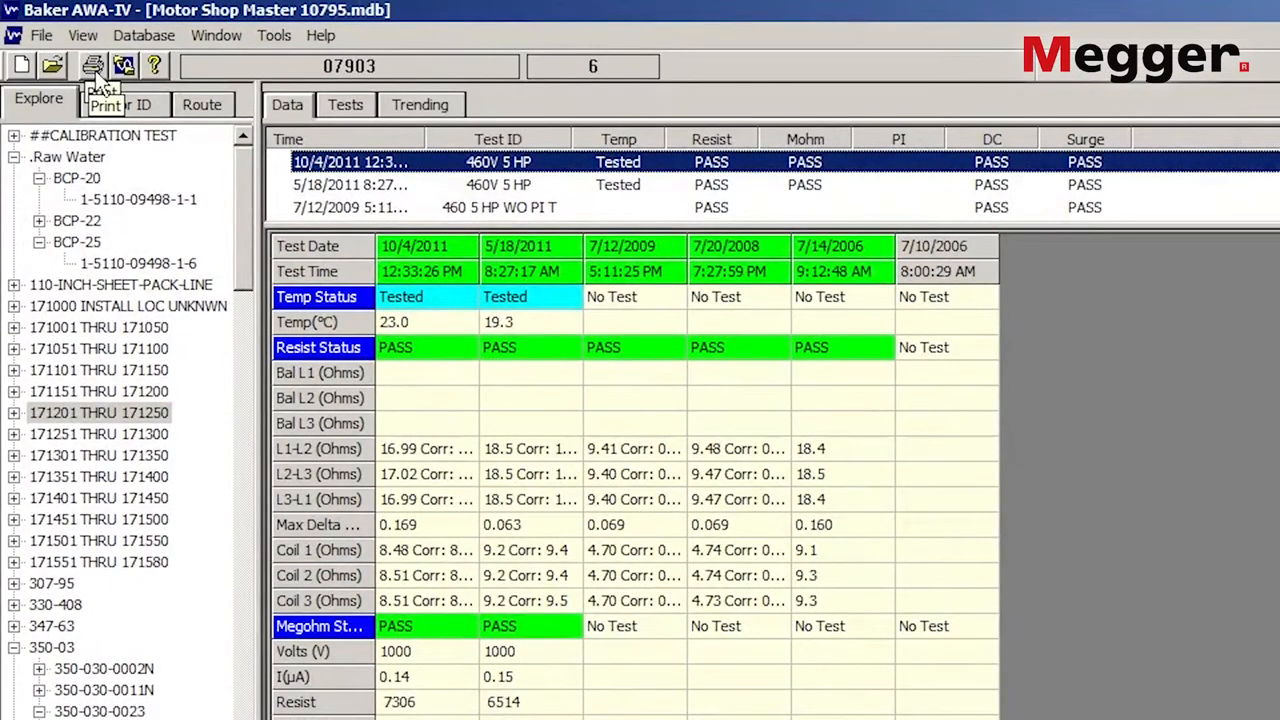
Step: Open the Report Generator from the Print icon on the toolbar
left_click(45, 34)
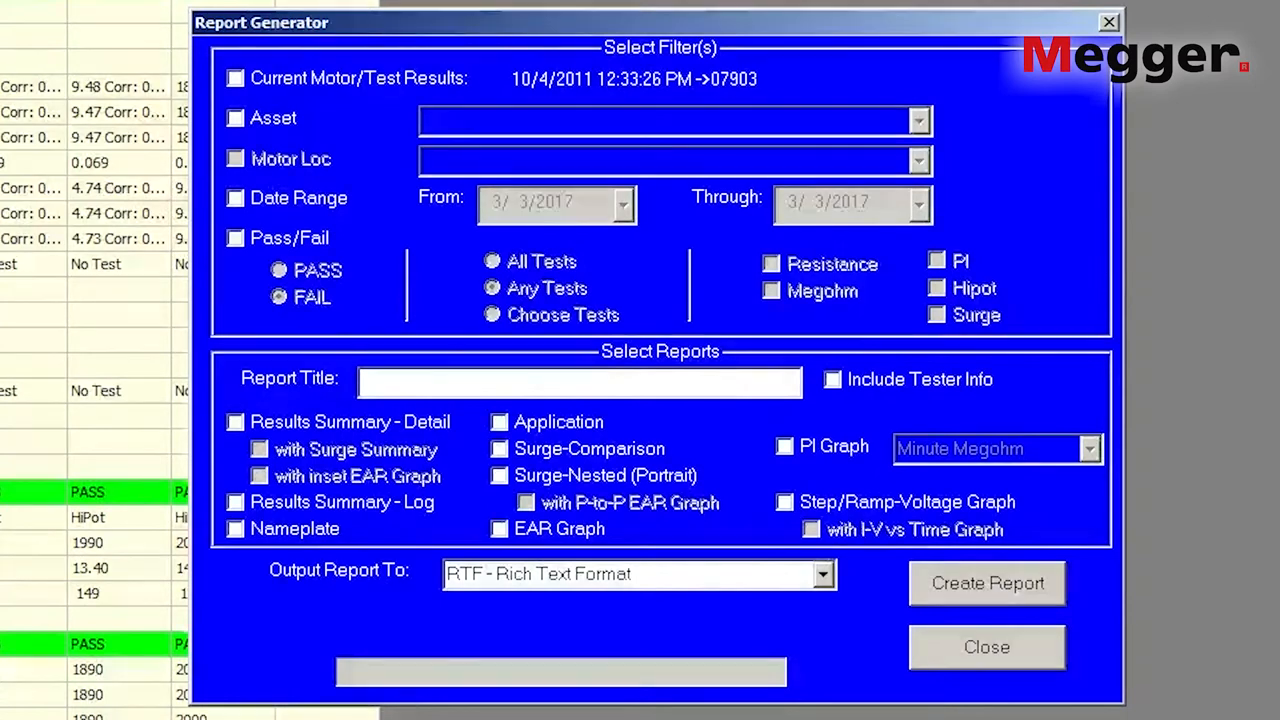
Step: Filter the report to current motor 07903's results with all test types included
left_click(235, 118)
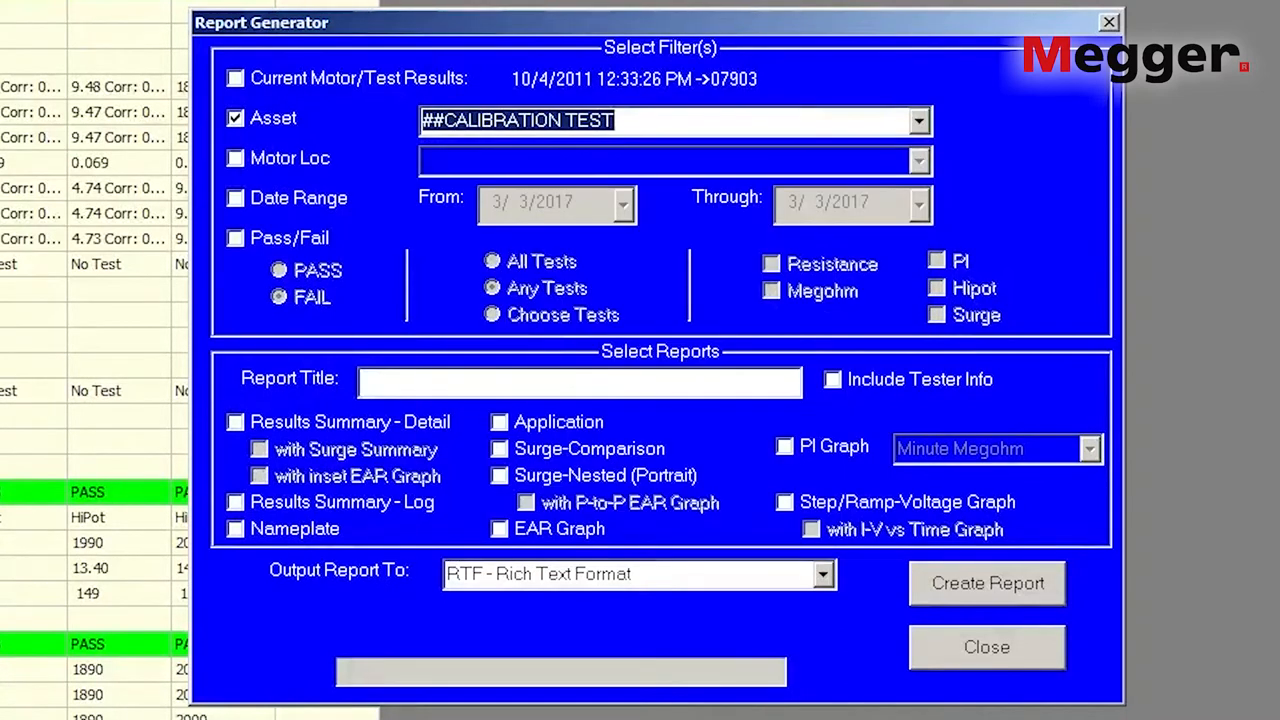
left_click(235, 158)
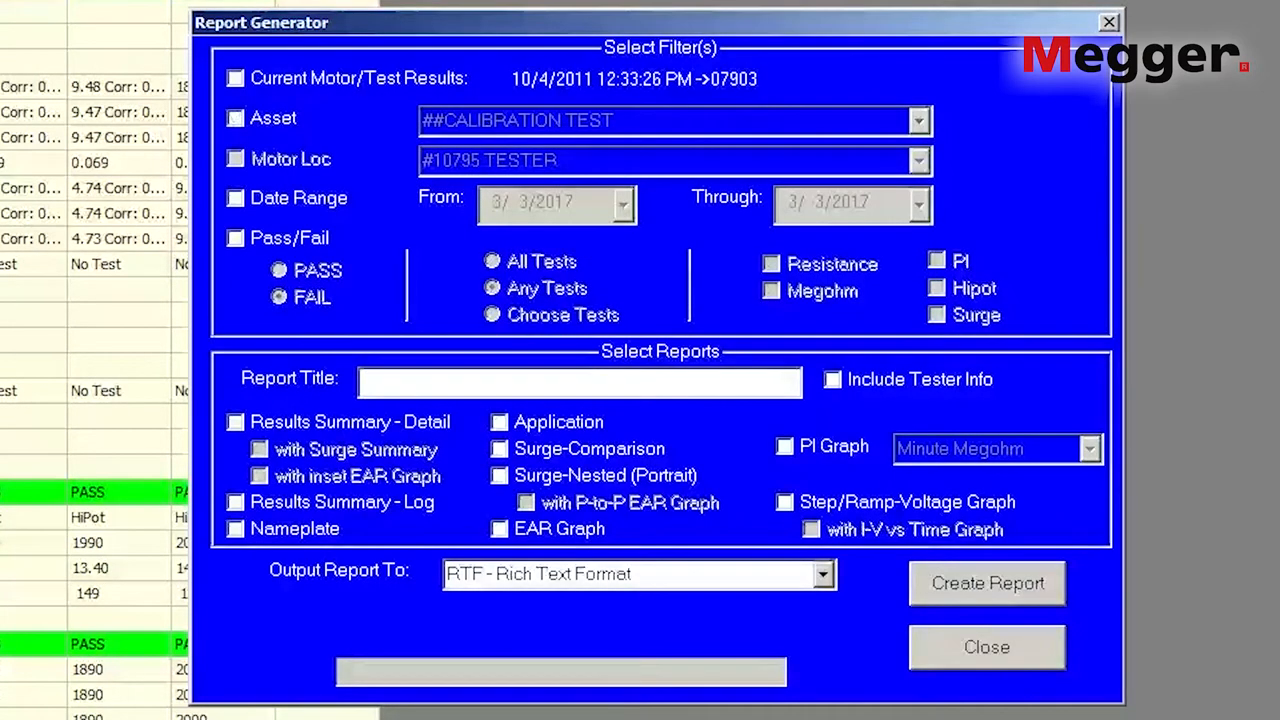
left_click(235, 238)
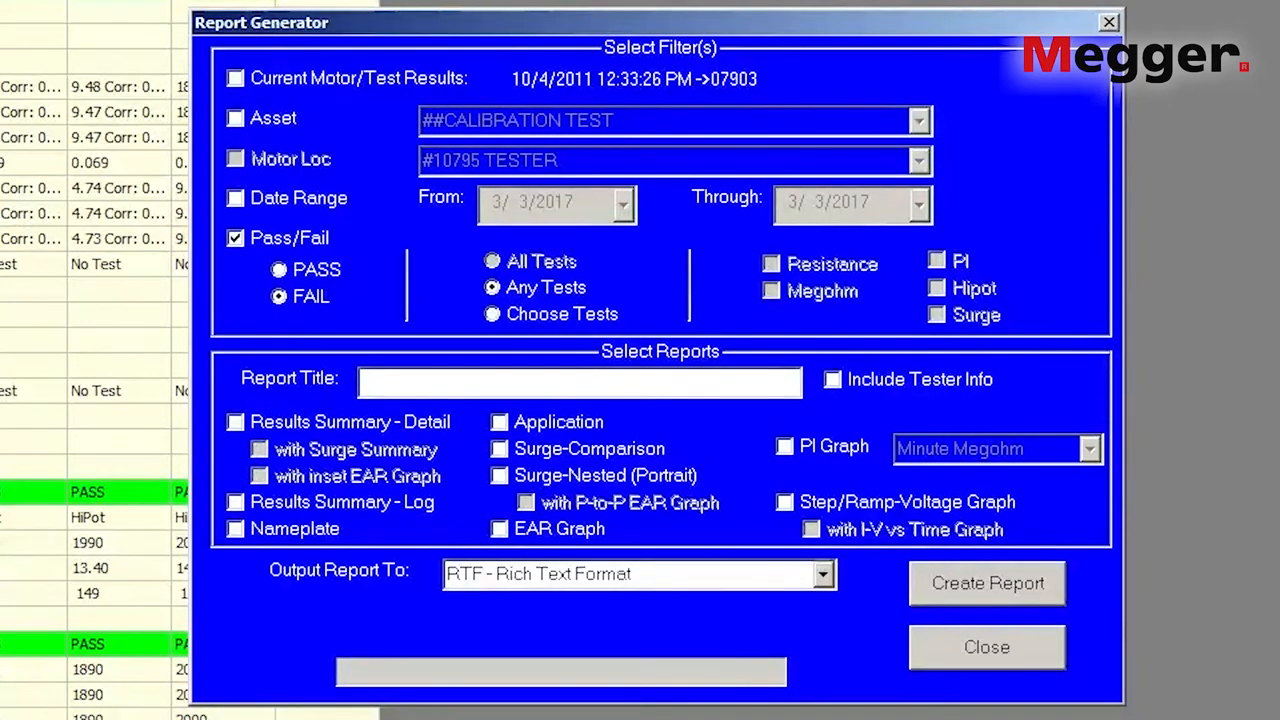
left_click(491, 314)
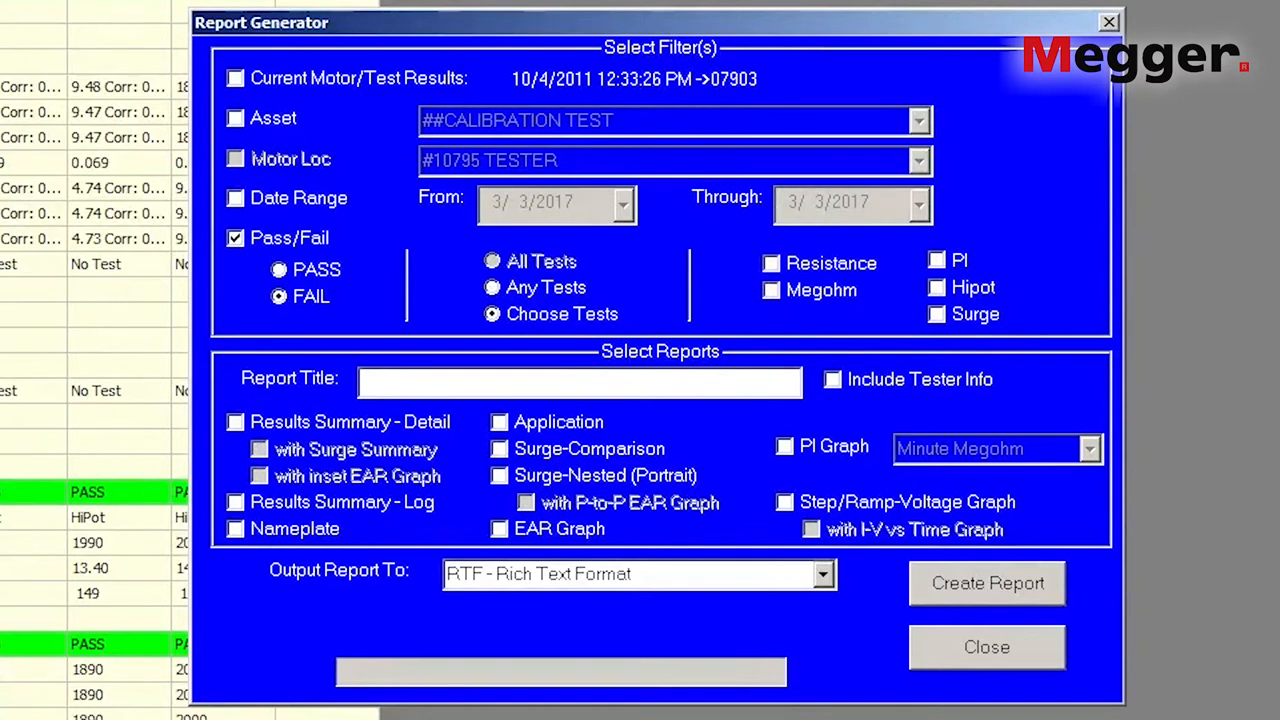
left_click(770, 263)
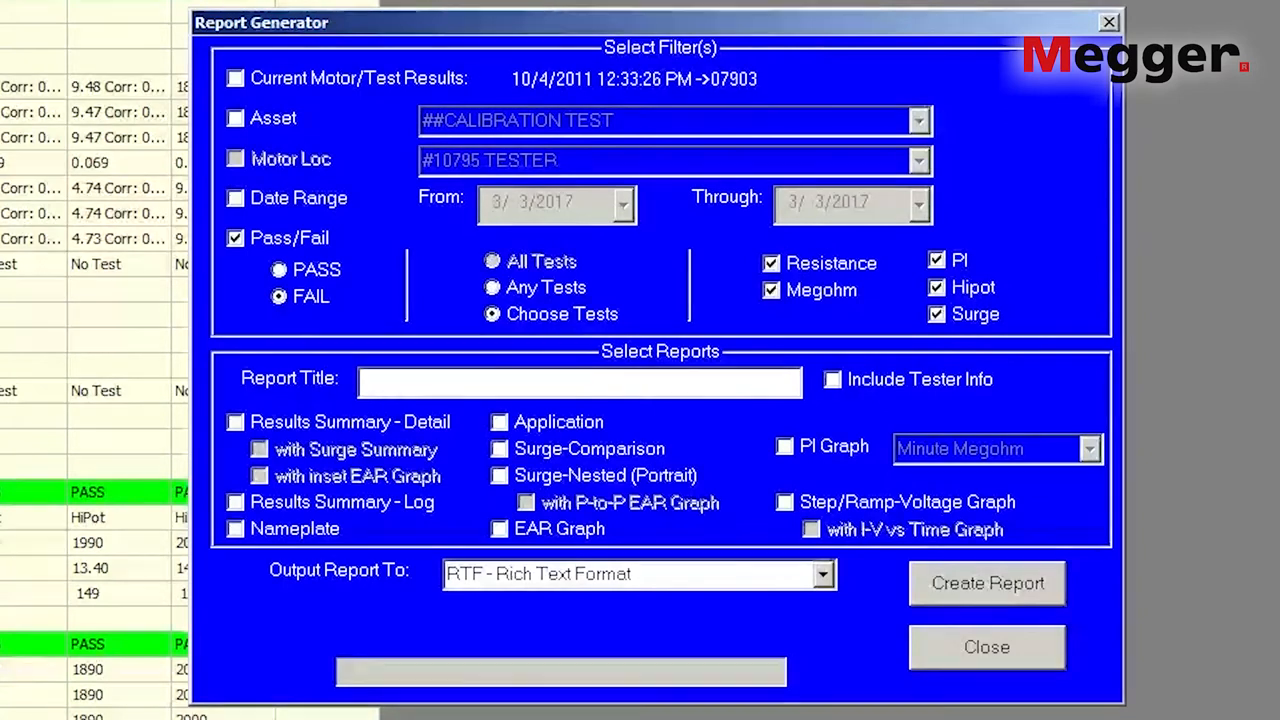
left_click(236, 78)
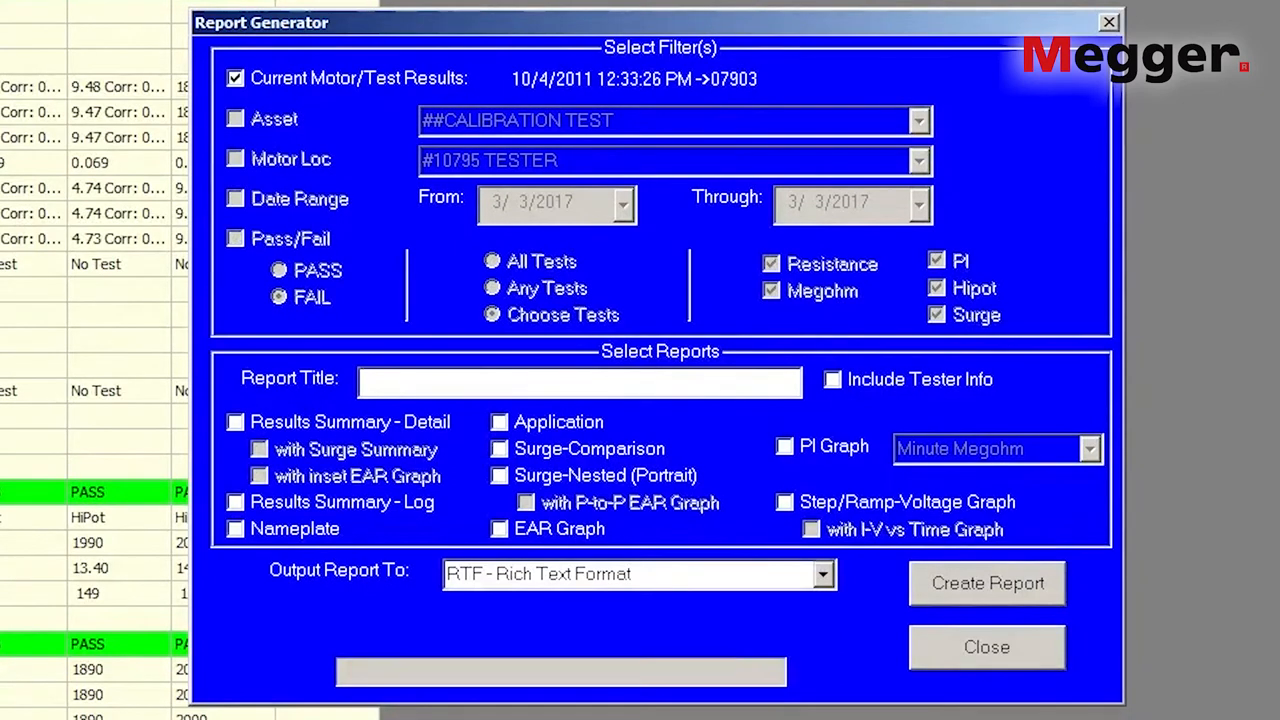
Step: Title the report 'Demo Report' and include tester info
type("Demo RE")
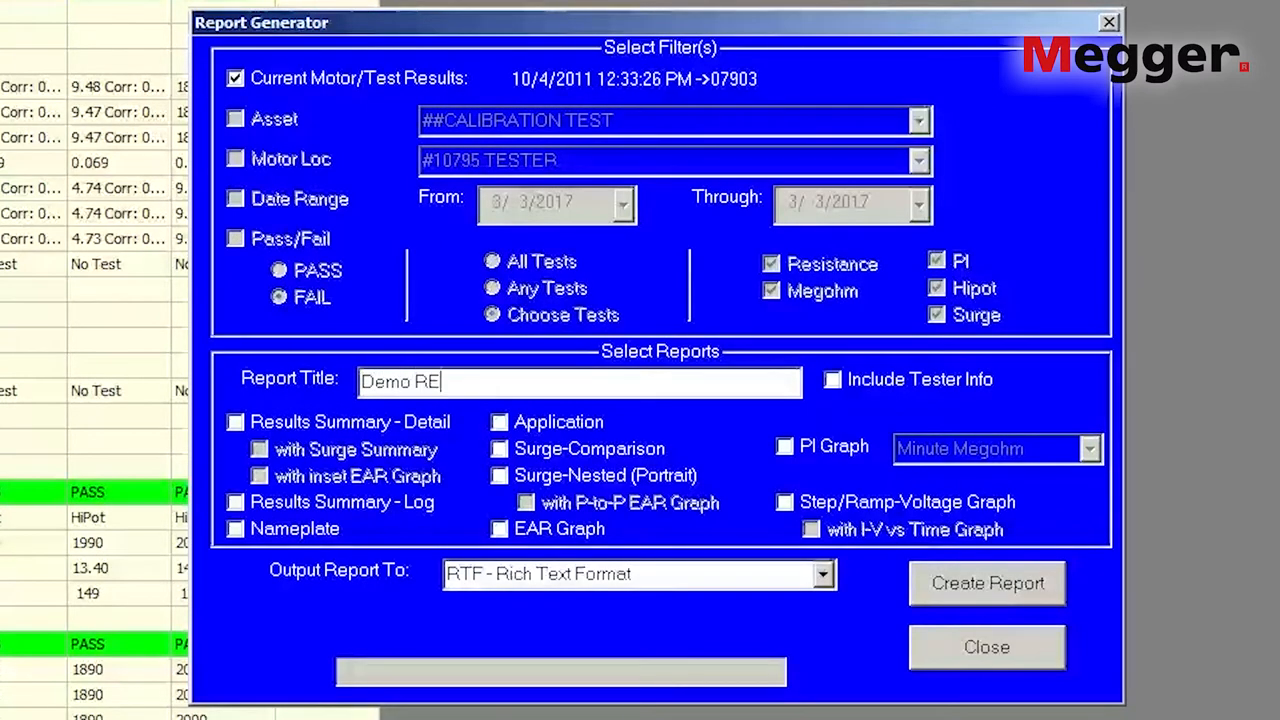
type("port")
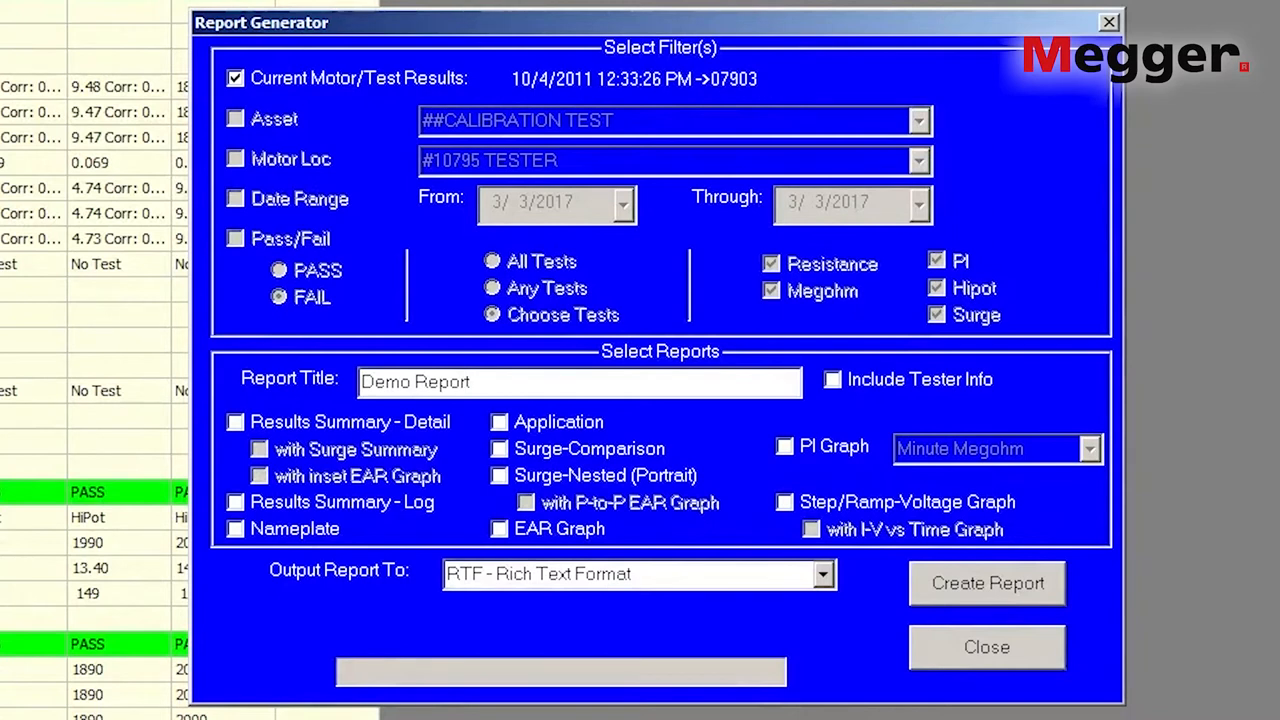
left_click(832, 379)
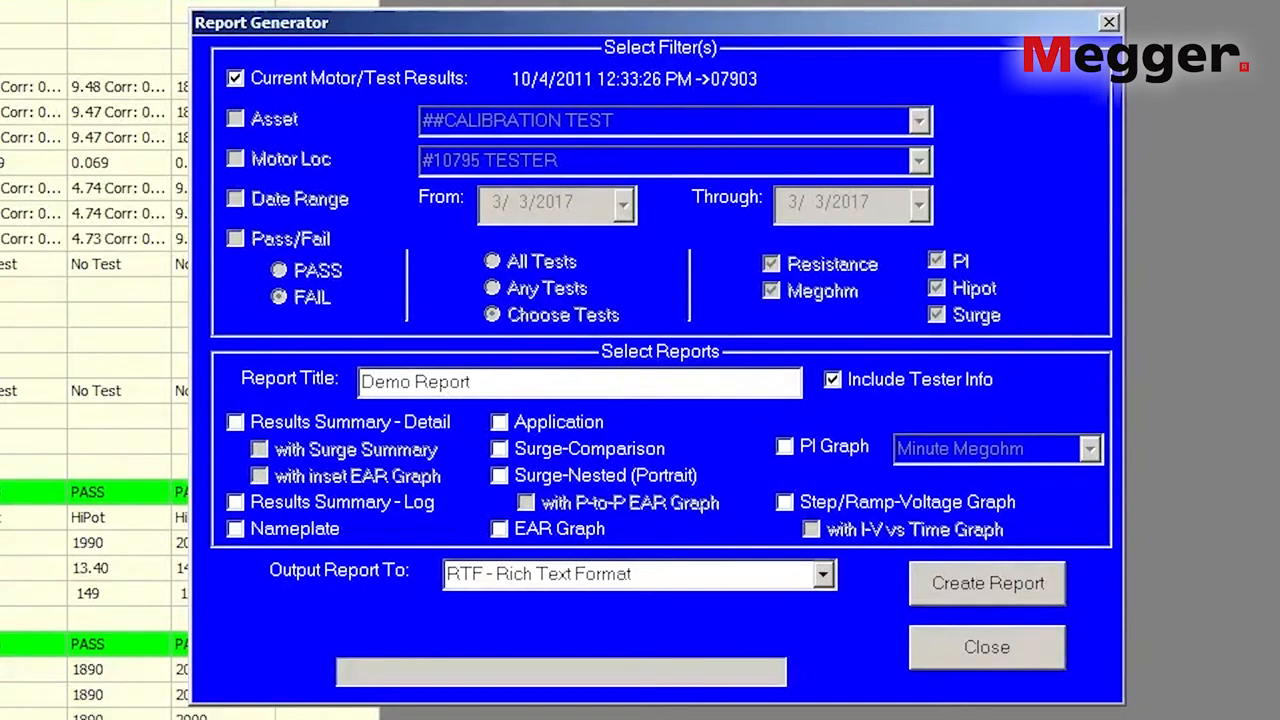
Step: Add the results summary, application, surge comparison and nested surge reports
left_click(235, 422)
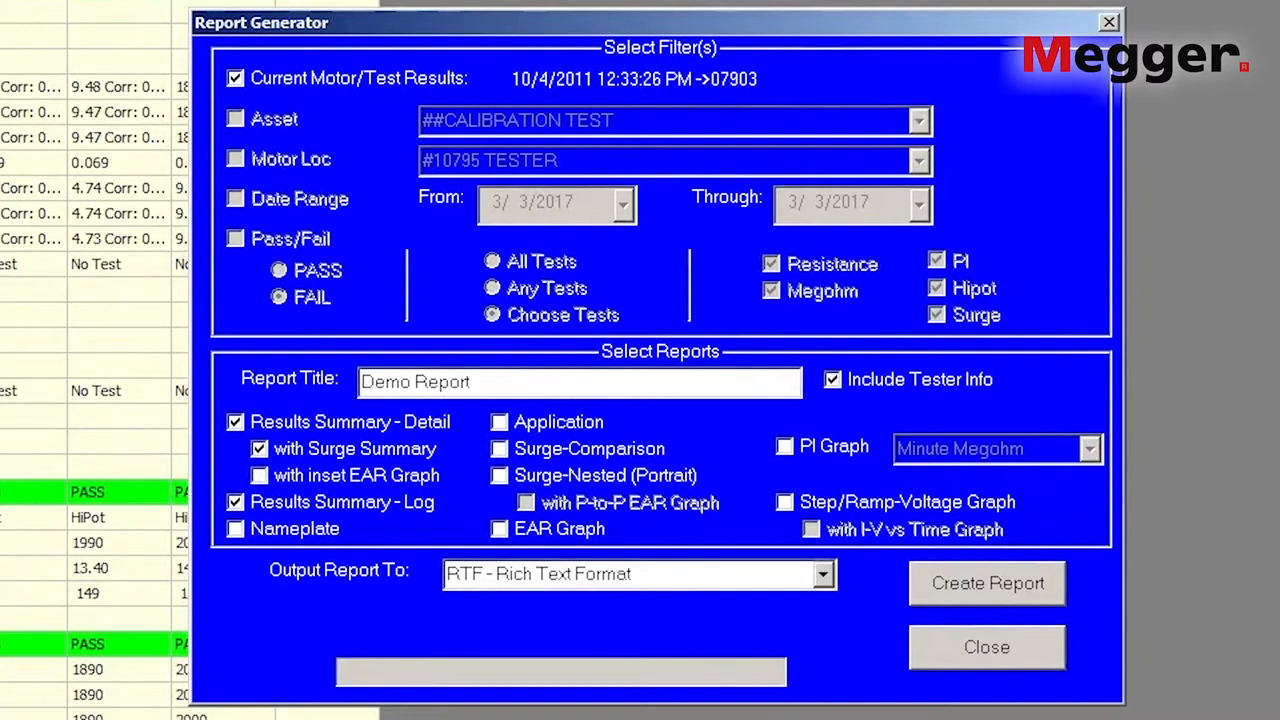
left_click(498, 422)
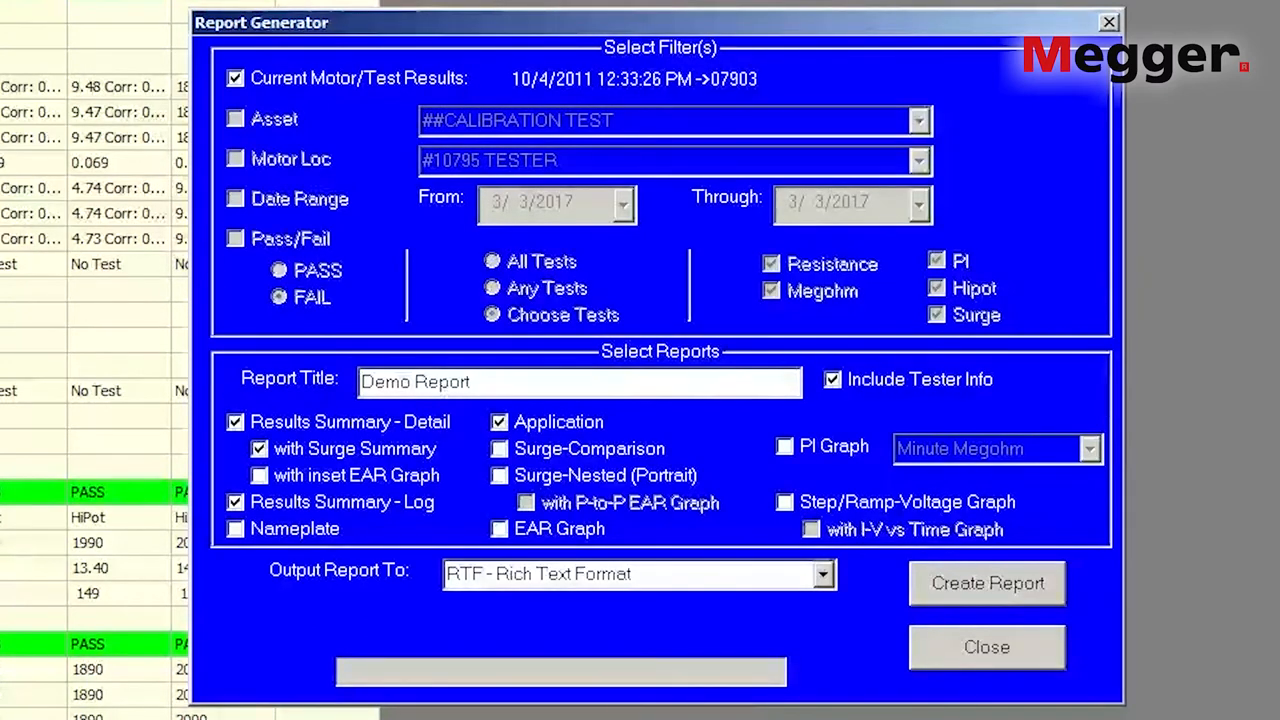
left_click(499, 448)
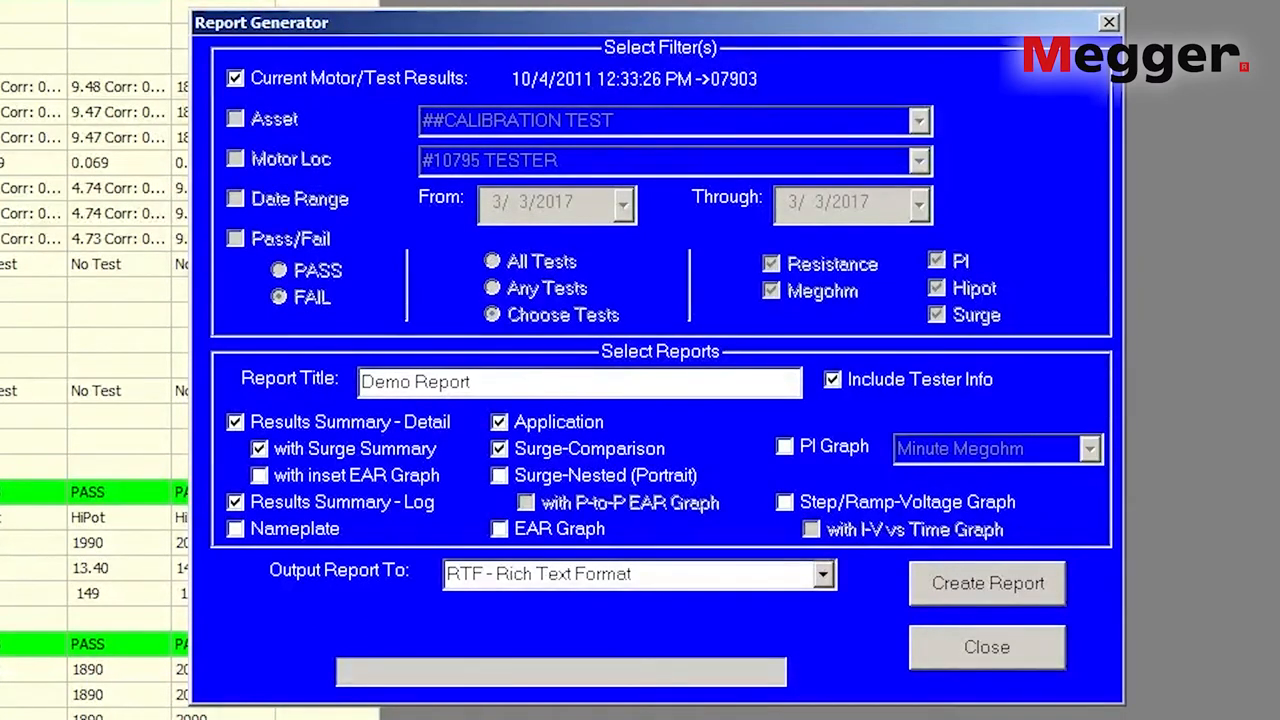
left_click(497, 475)
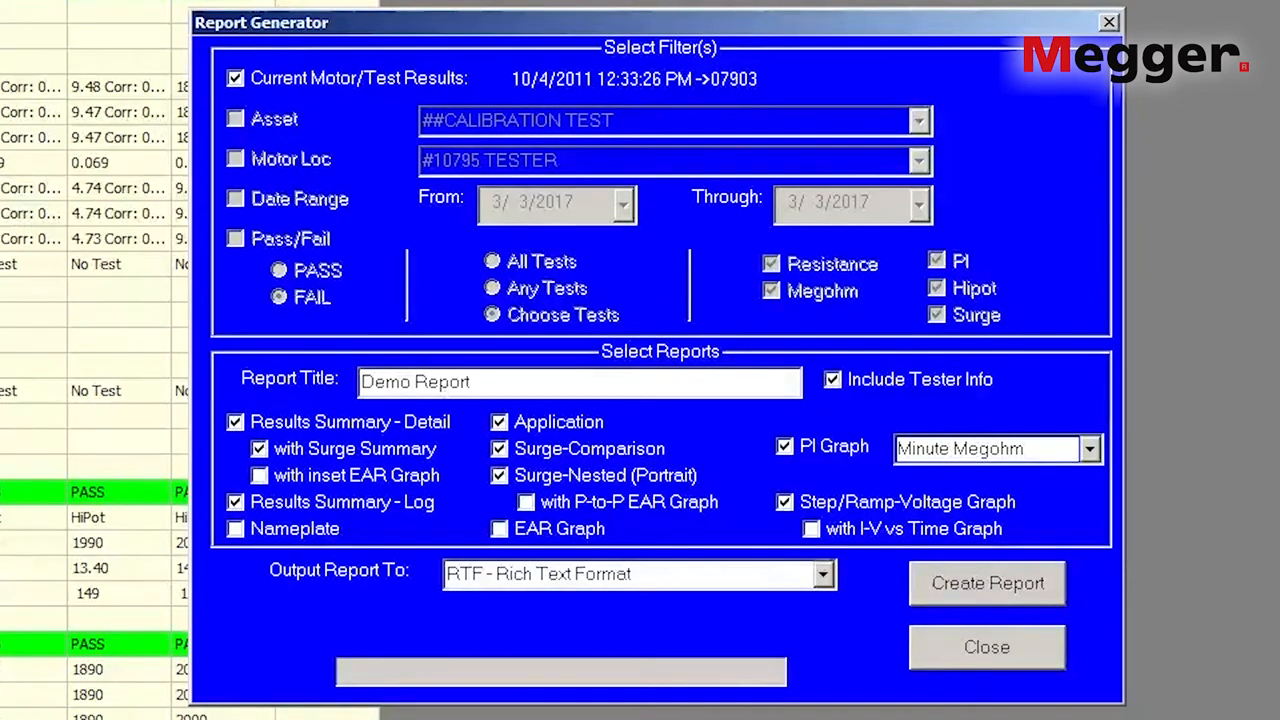
Step: Set the Demo Report output to MS Word and try creating the report
left_click(824, 574)
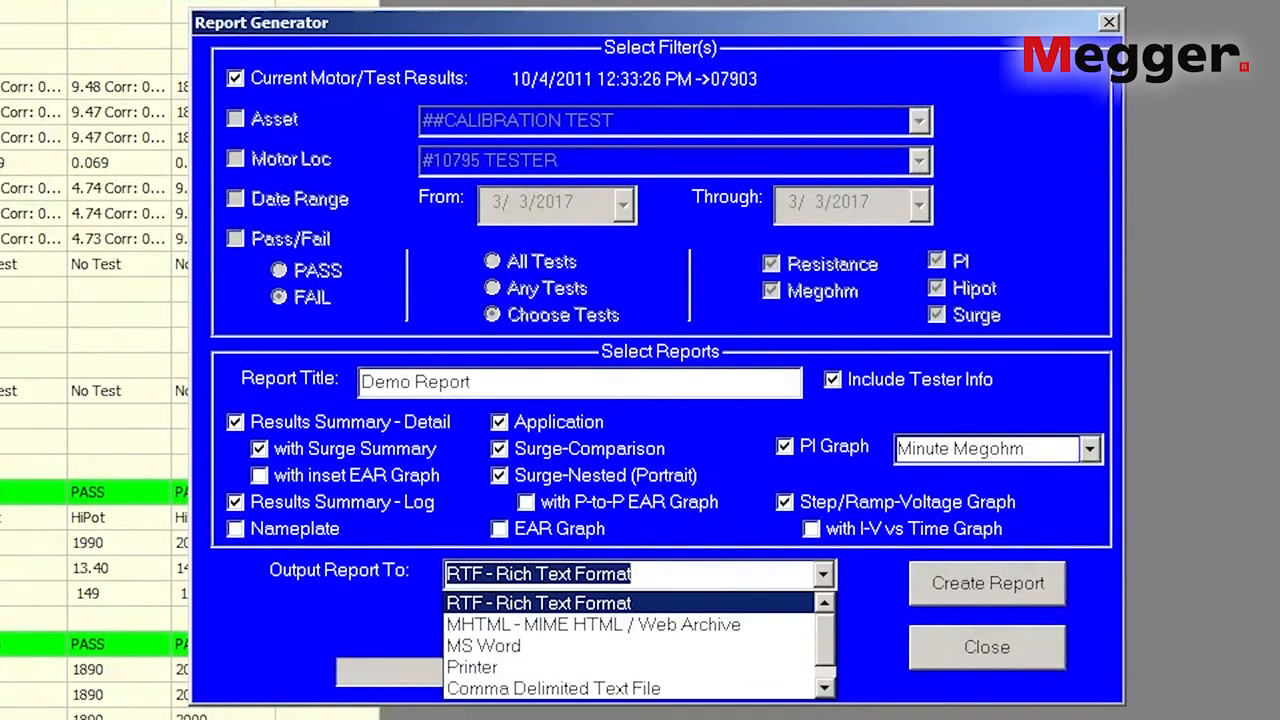
mouse_move(588, 624)
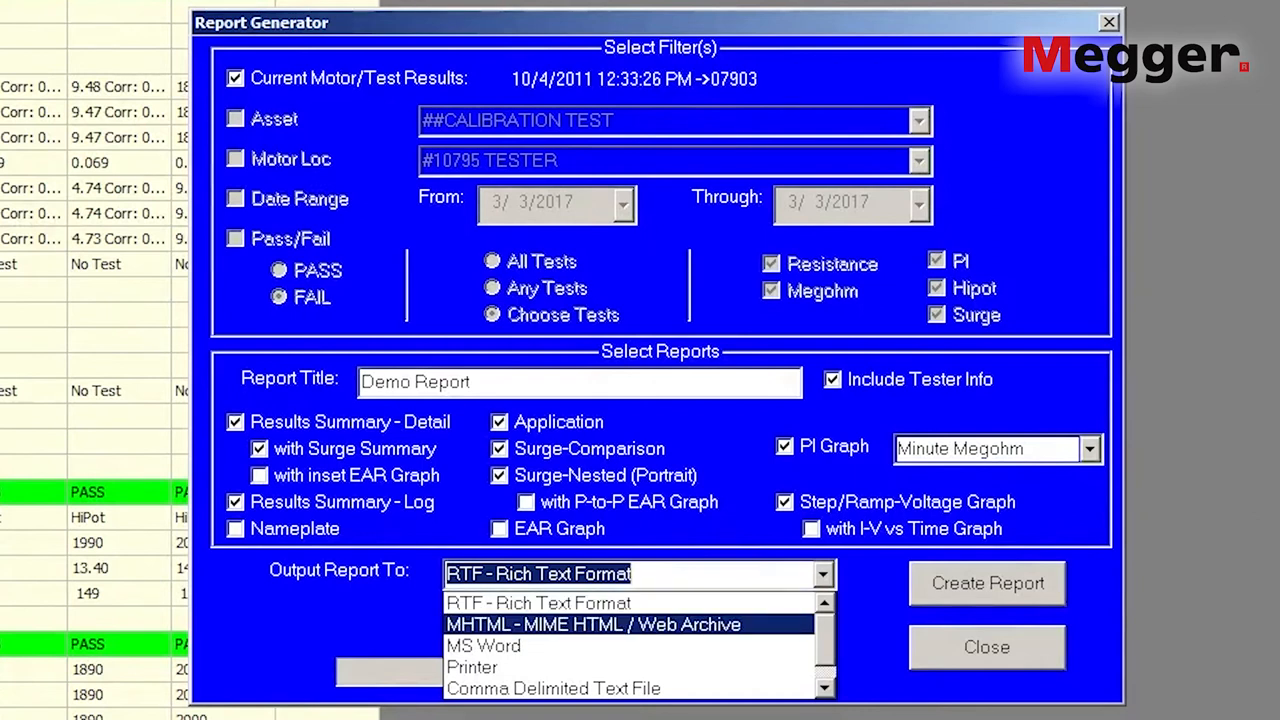
mouse_move(553, 688)
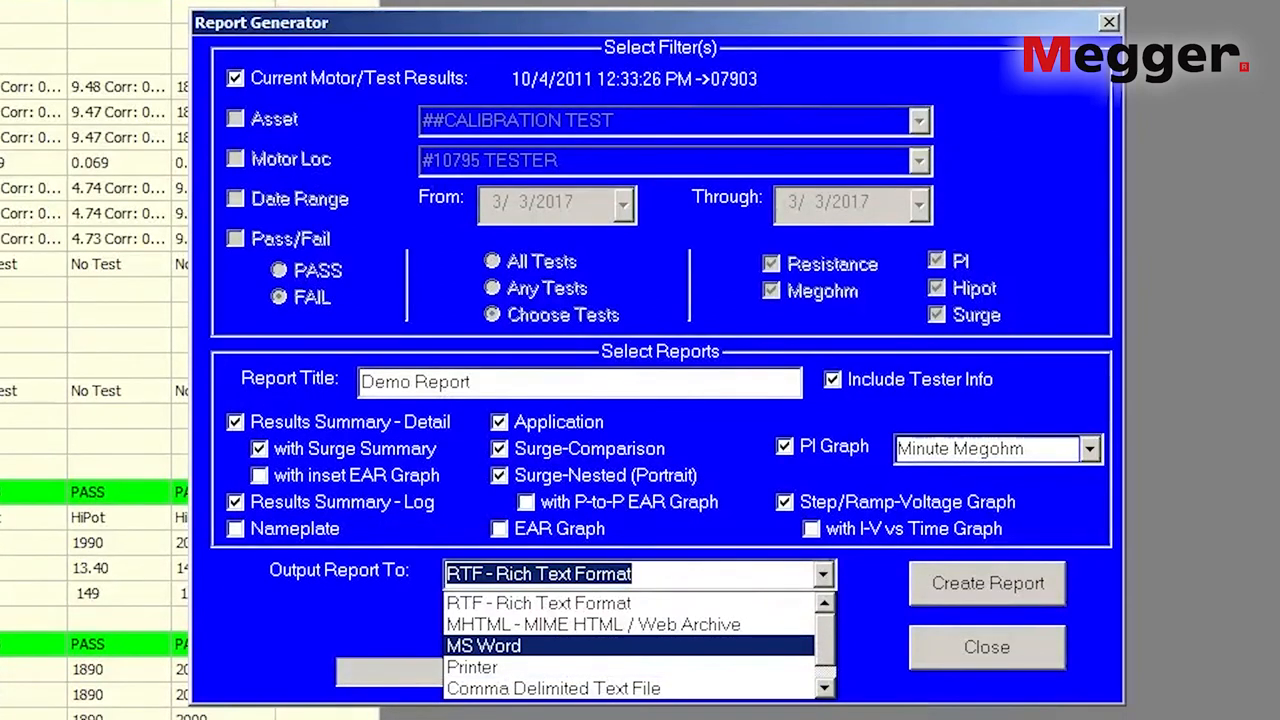
left_click(483, 646)
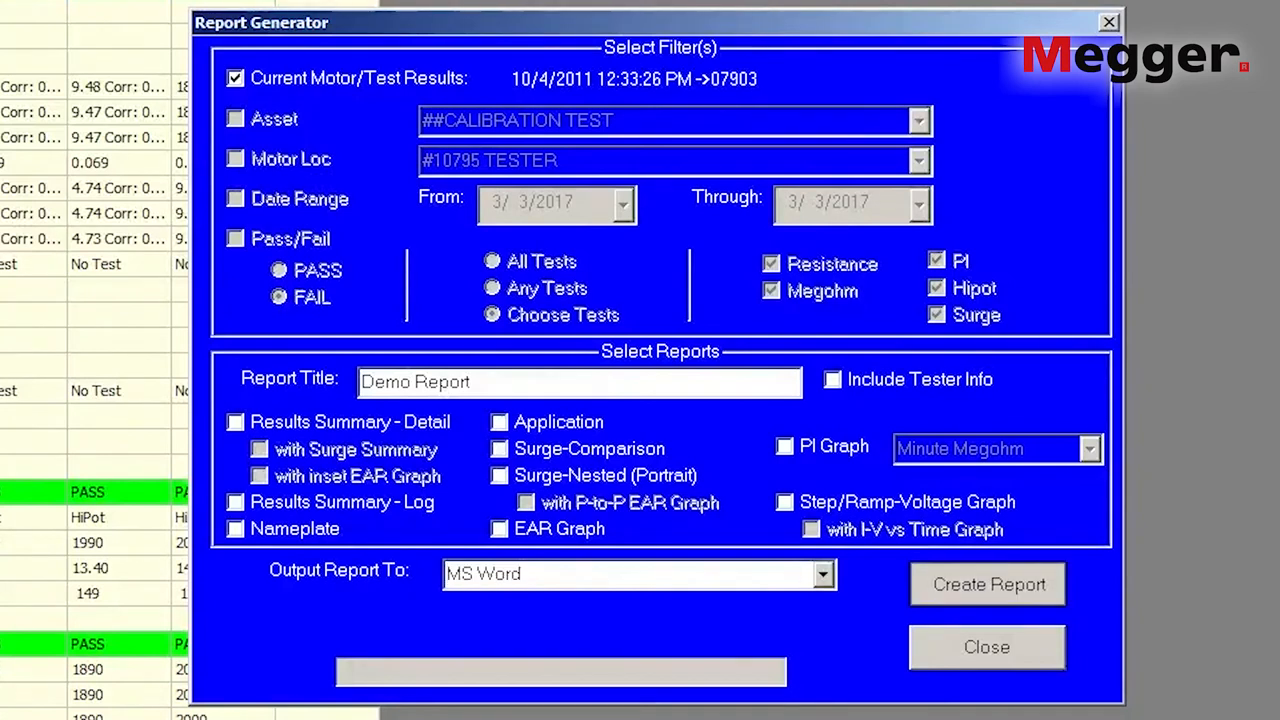
left_click(987, 584)
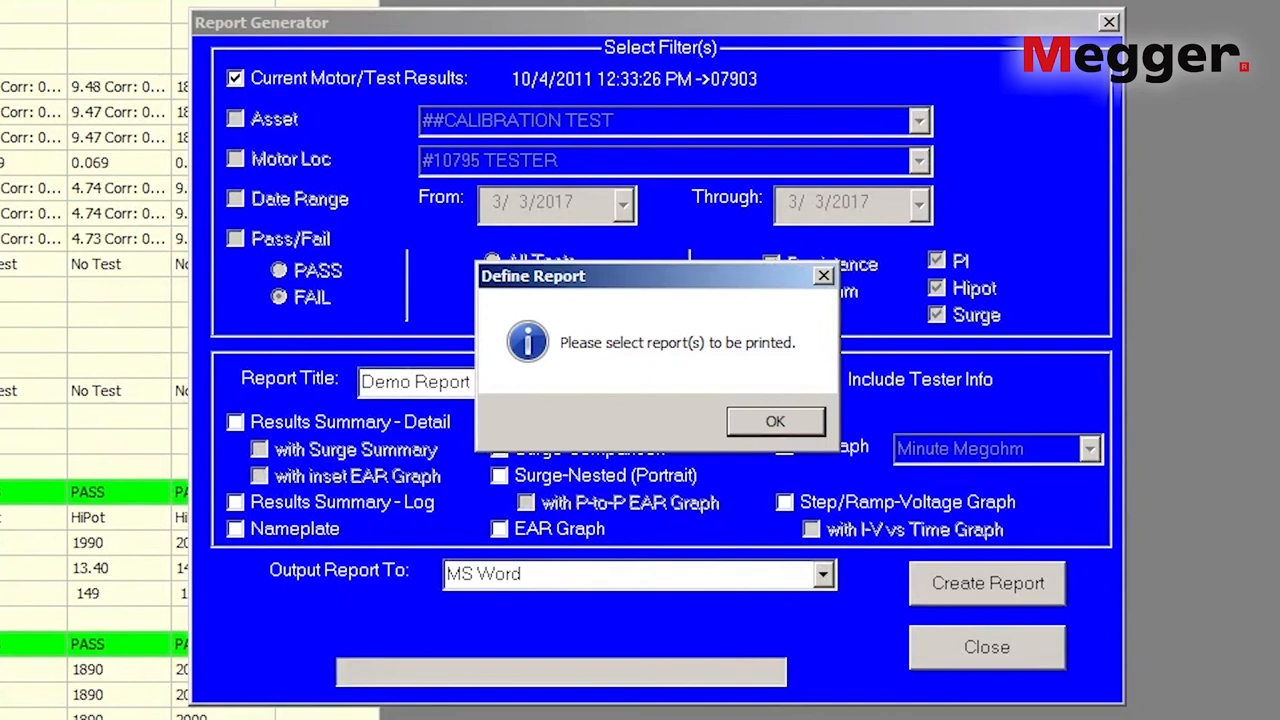